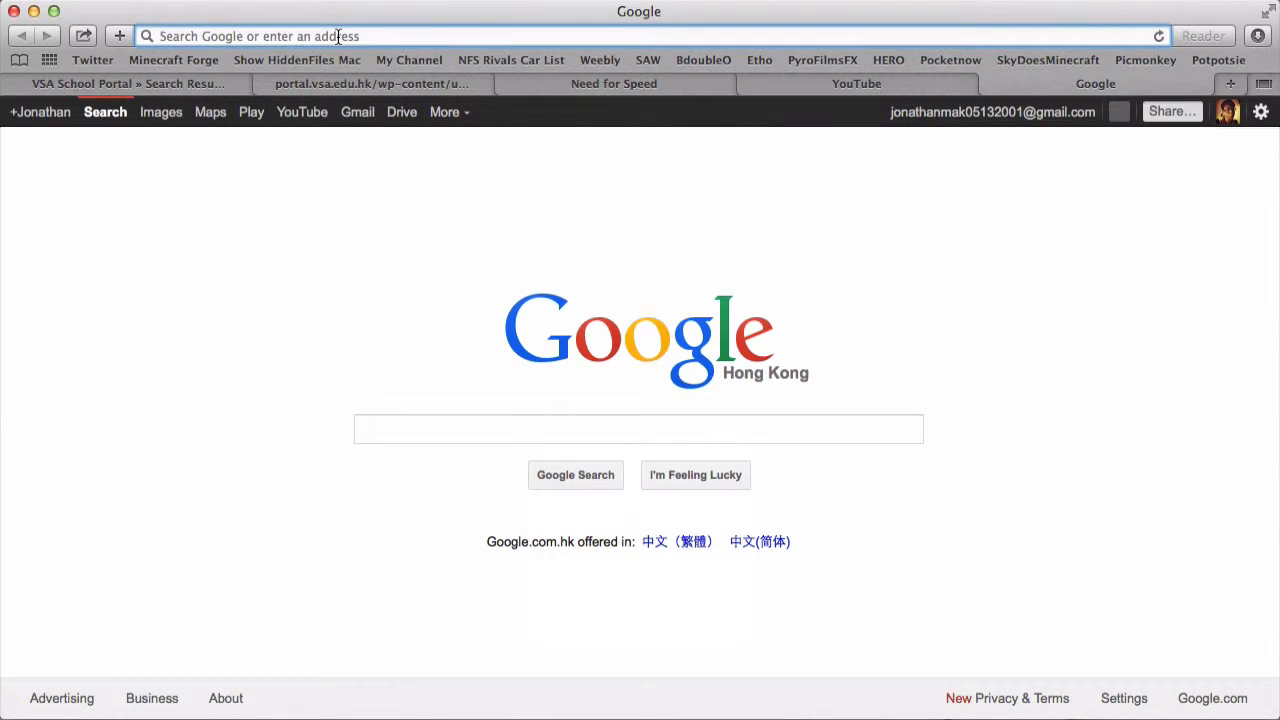
Enter fastcarsinfo.weebly.com in the address bar to load the Fast Cars Info site.
{"action": "type", "text": "fastcarsinfo.weebly.com"}
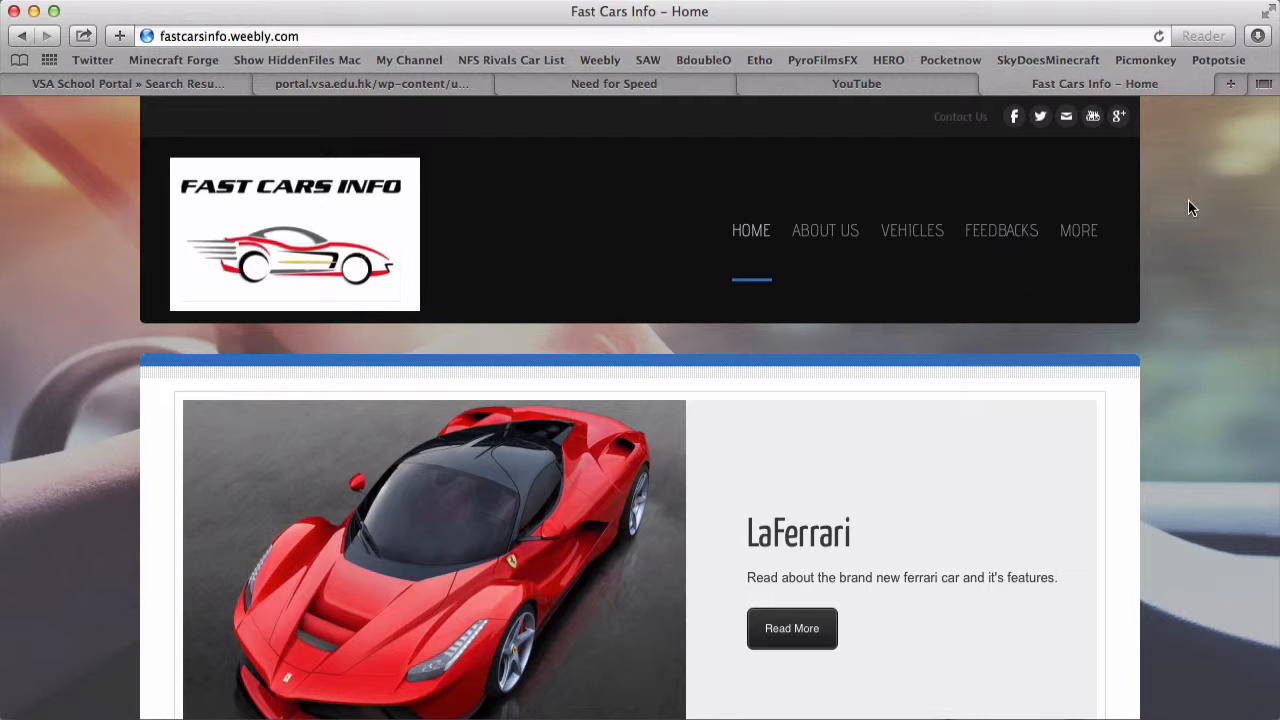
{"action": "mouse_move", "coordinate": [1122, 148]}
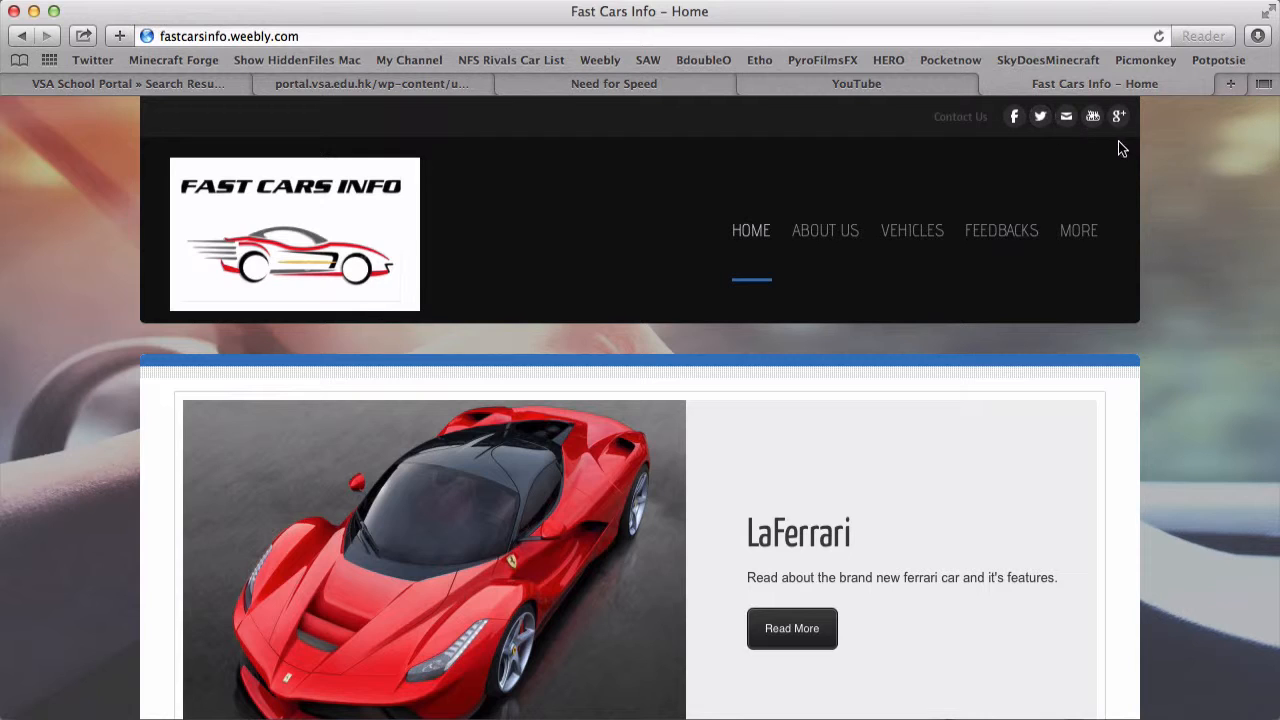
{"action": "mouse_move", "coordinate": [1178, 190]}
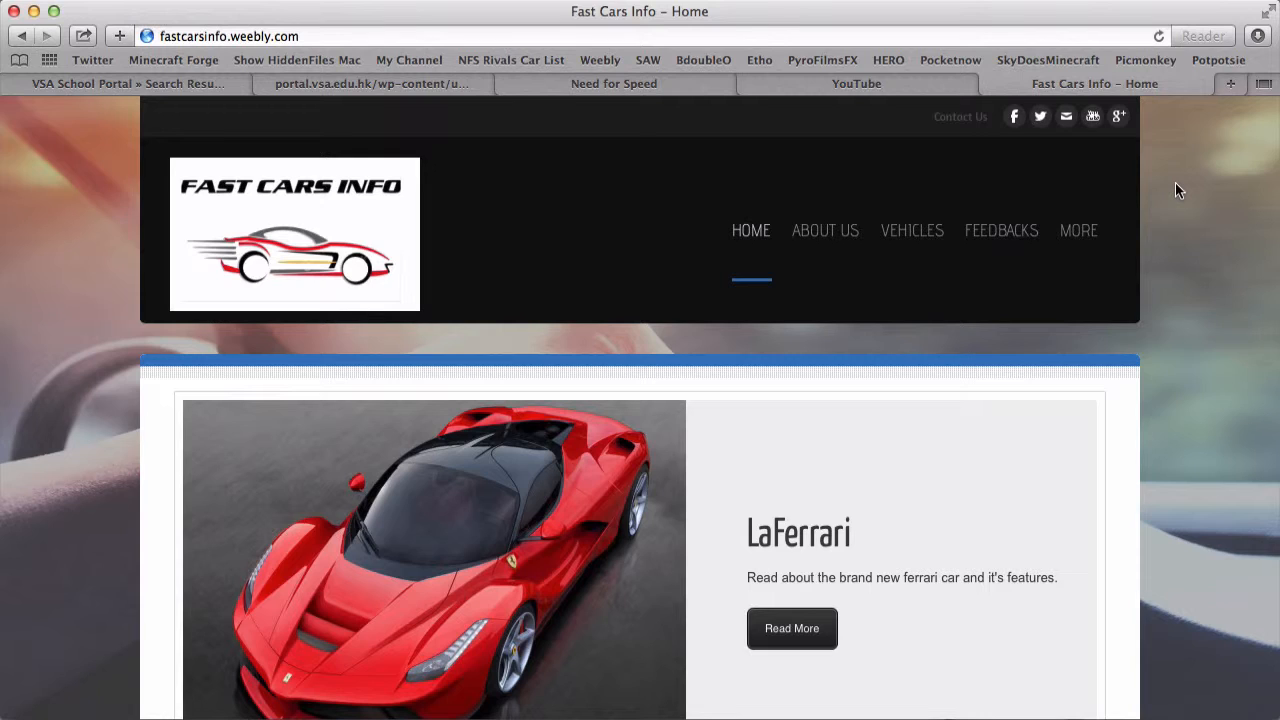
{"action": "mouse_move", "coordinate": [1064, 175]}
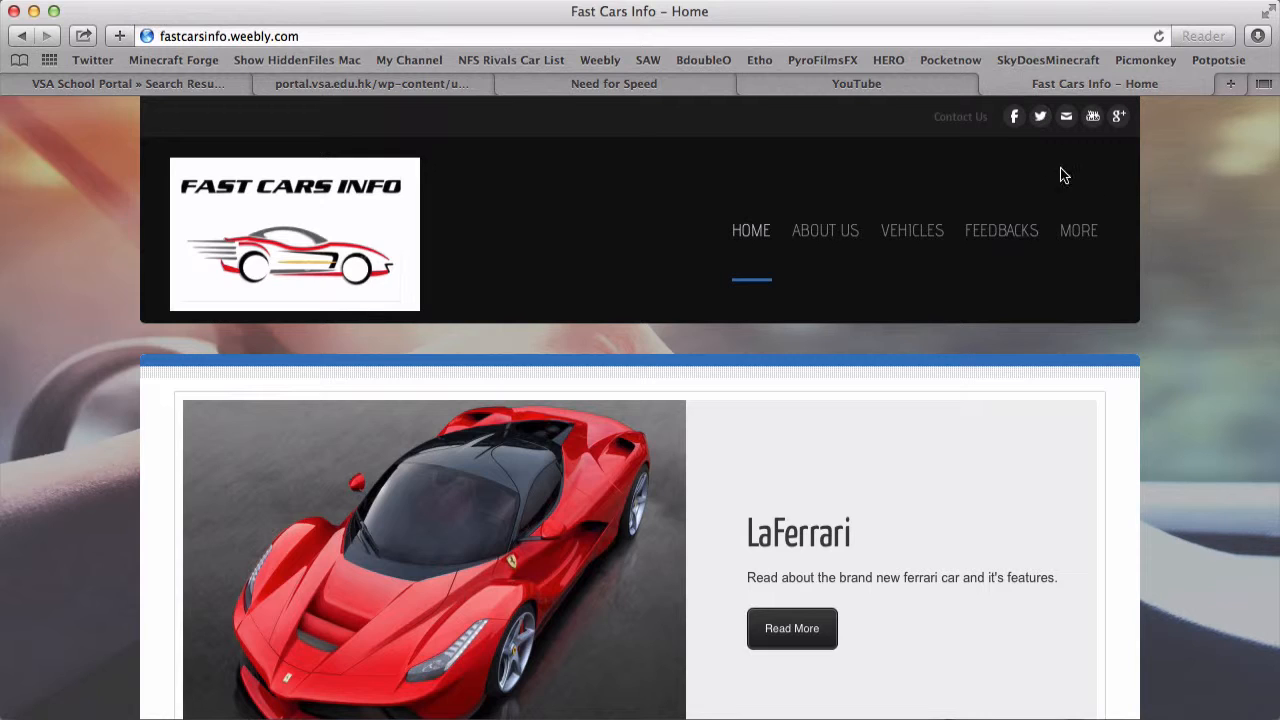
{"action": "mouse_move", "coordinate": [1080, 130]}
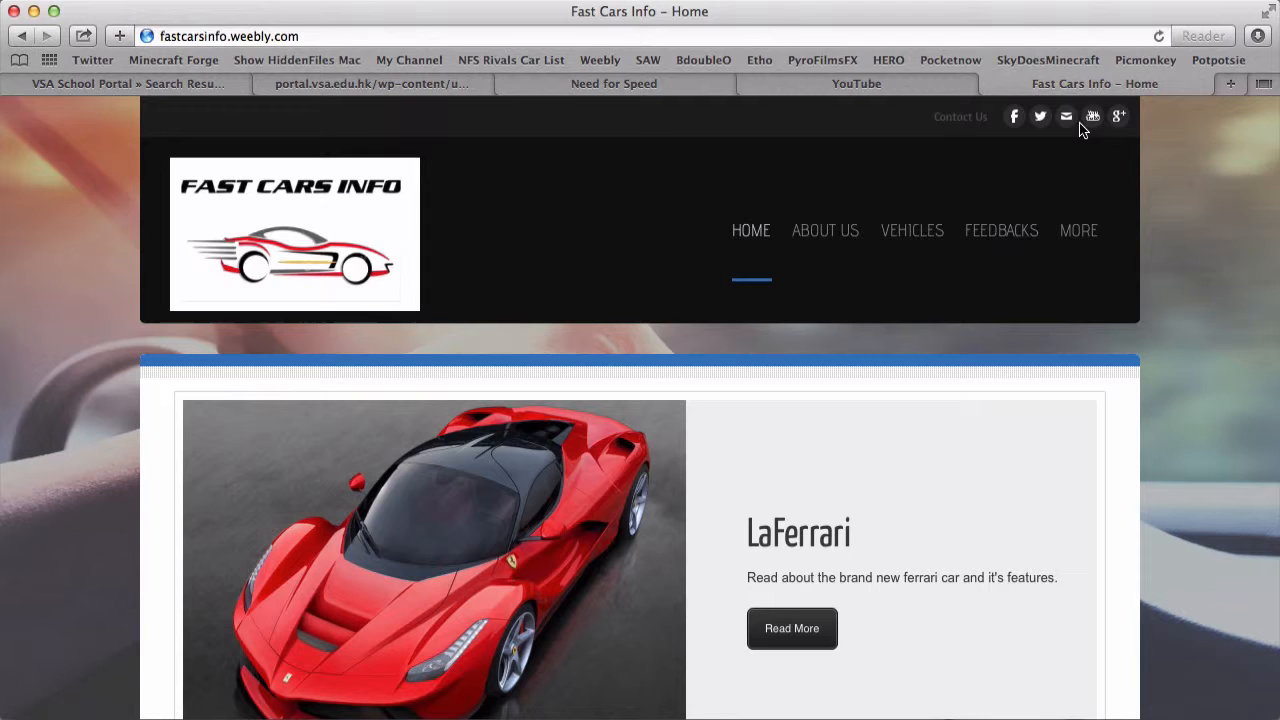
{"action": "mouse_move", "coordinate": [1222, 281]}
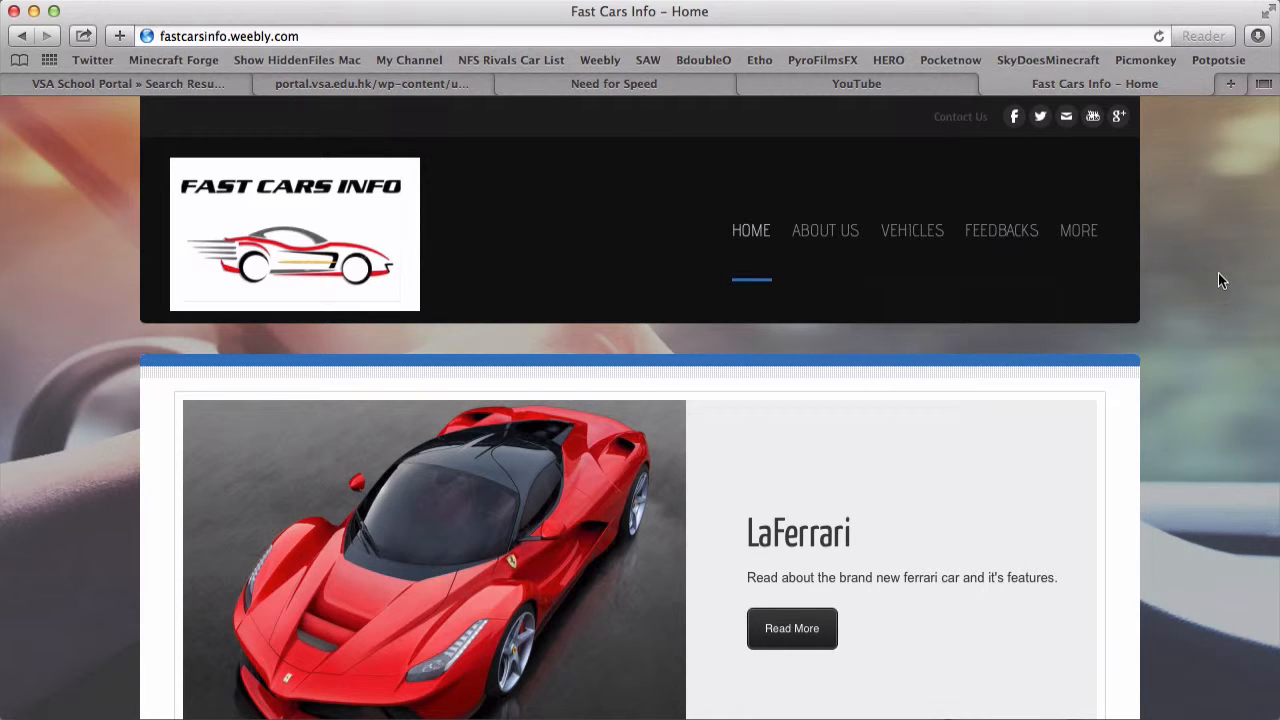
{"action": "mouse_move", "coordinate": [1180, 198]}
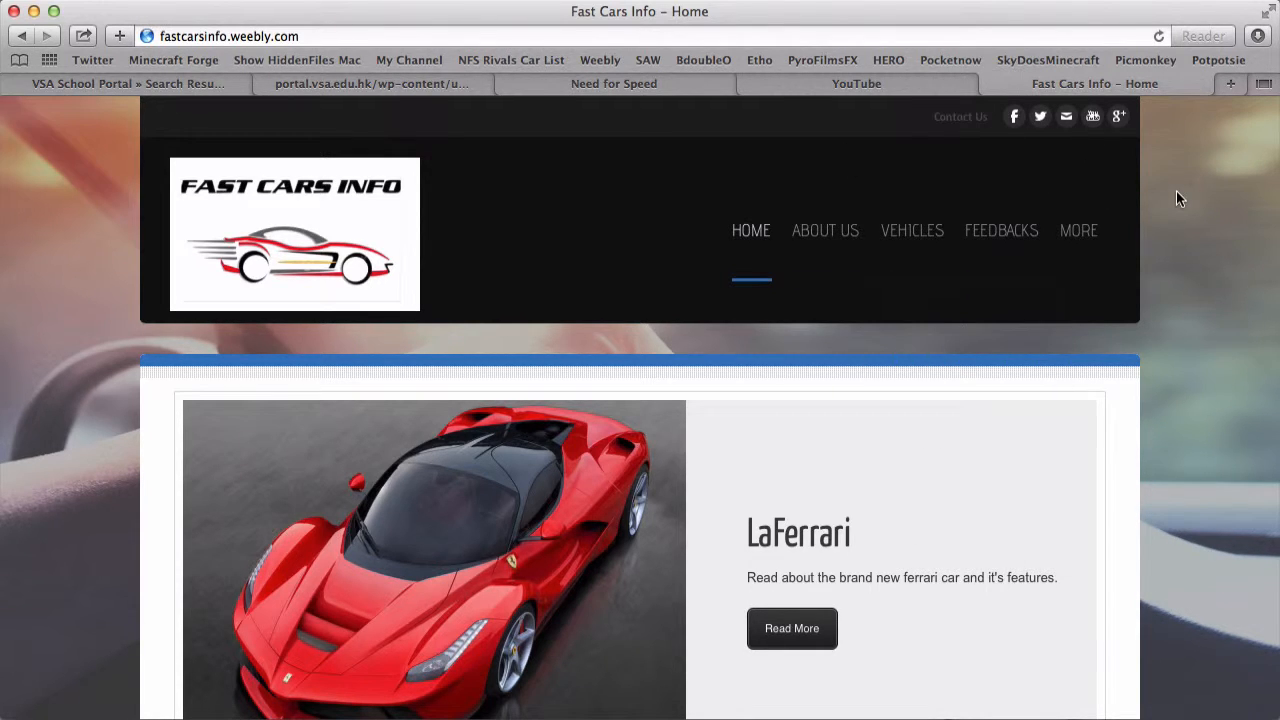
{"action": "mouse_move", "coordinate": [1220, 228]}
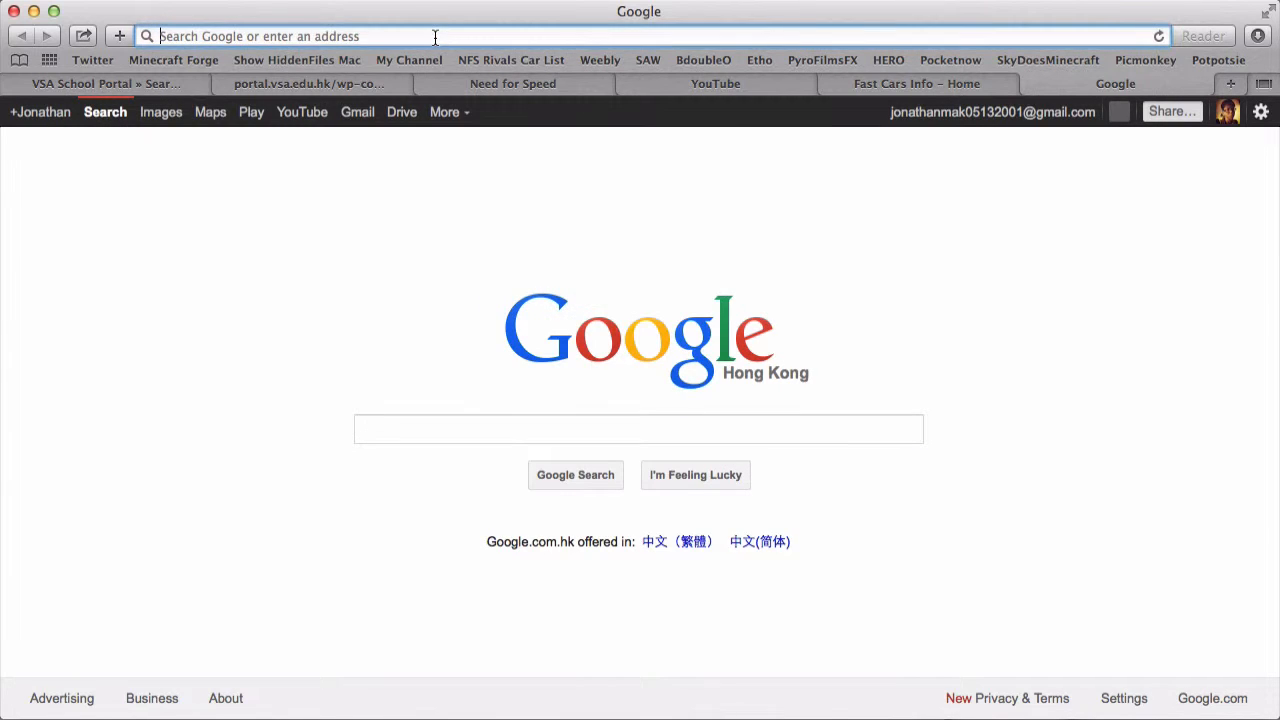
Type inst and pick the 'fastcarsinfo on Instagram' history suggestion.
{"action": "type", "text": "inst"}
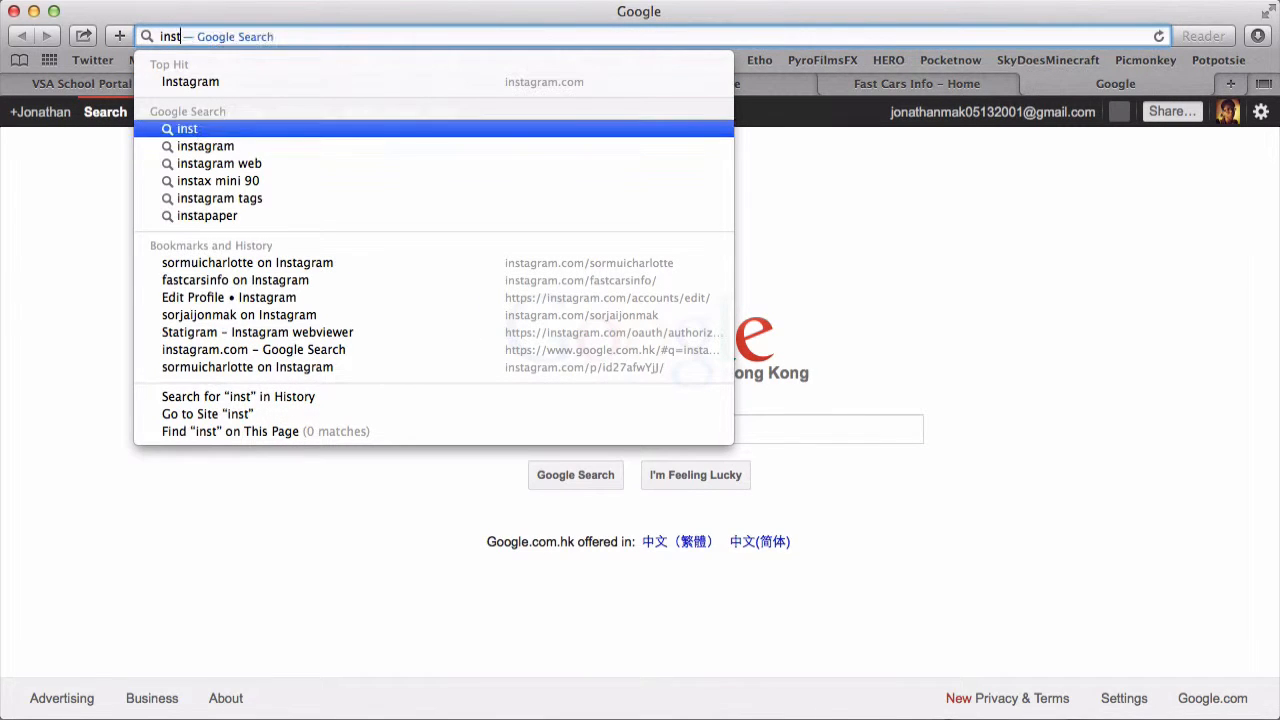
{"action": "left_click", "coordinate": [235, 280]}
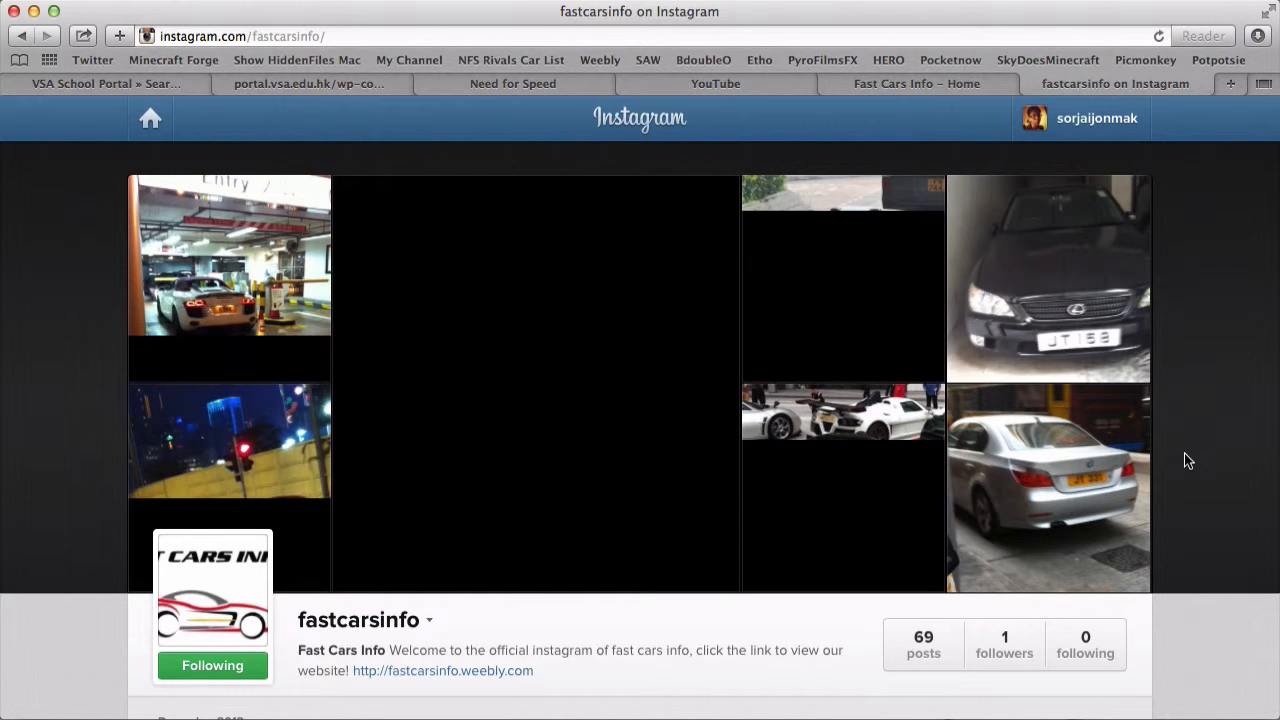
Scroll the Instagram profile and view the white car park photo, then close it.
{"action": "scroll", "scroll_direction": "down", "scroll_amount": 3}
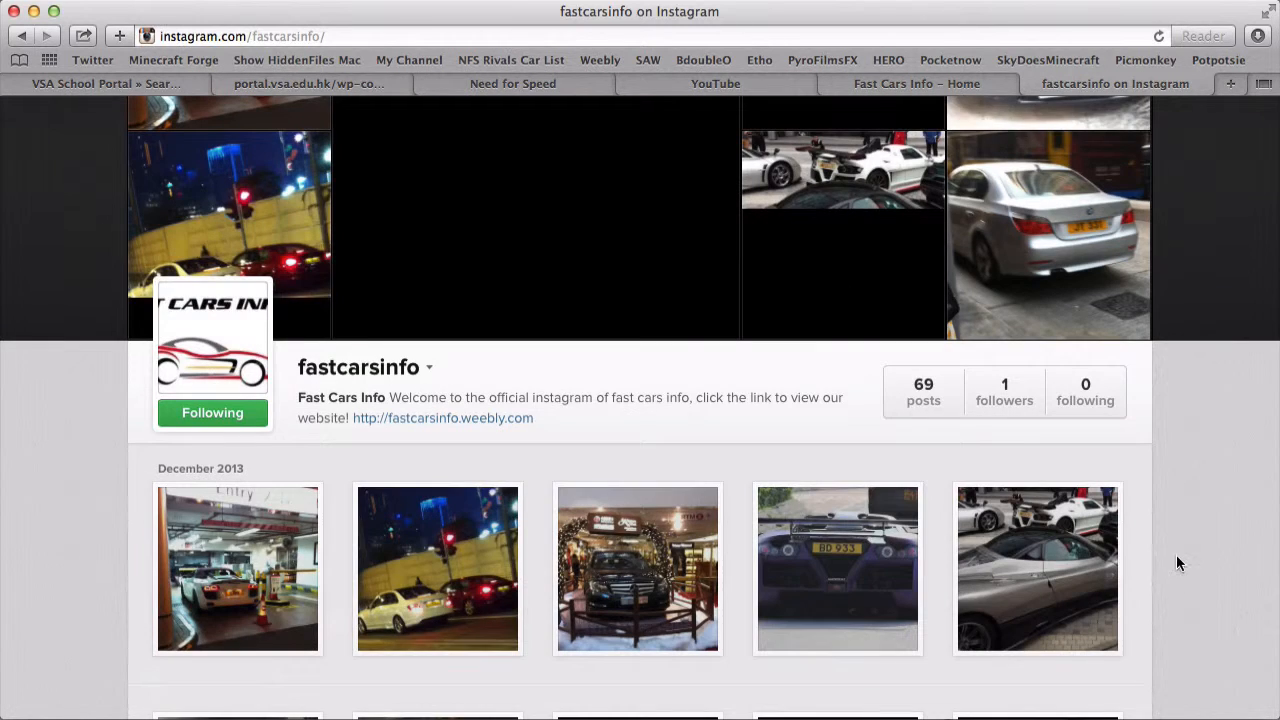
{"action": "scroll", "scroll_direction": "down", "scroll_amount": 3}
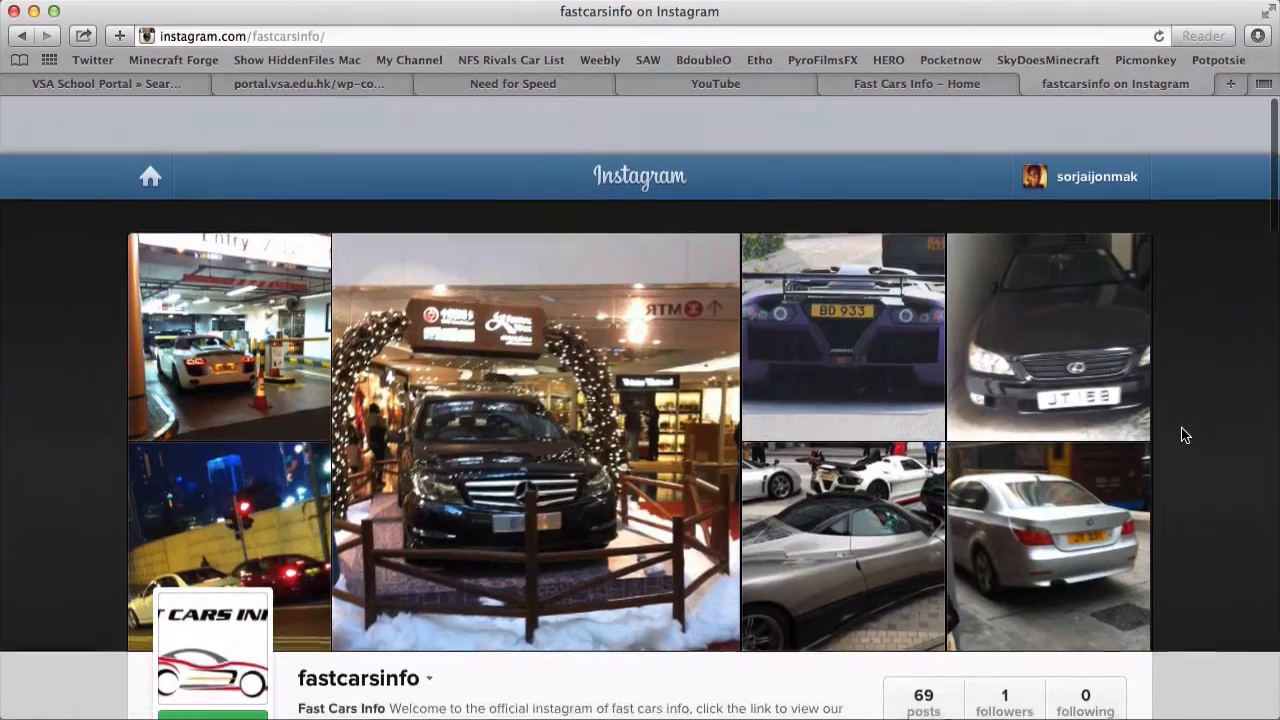
{"action": "scroll", "scroll_direction": "down", "scroll_amount": 3}
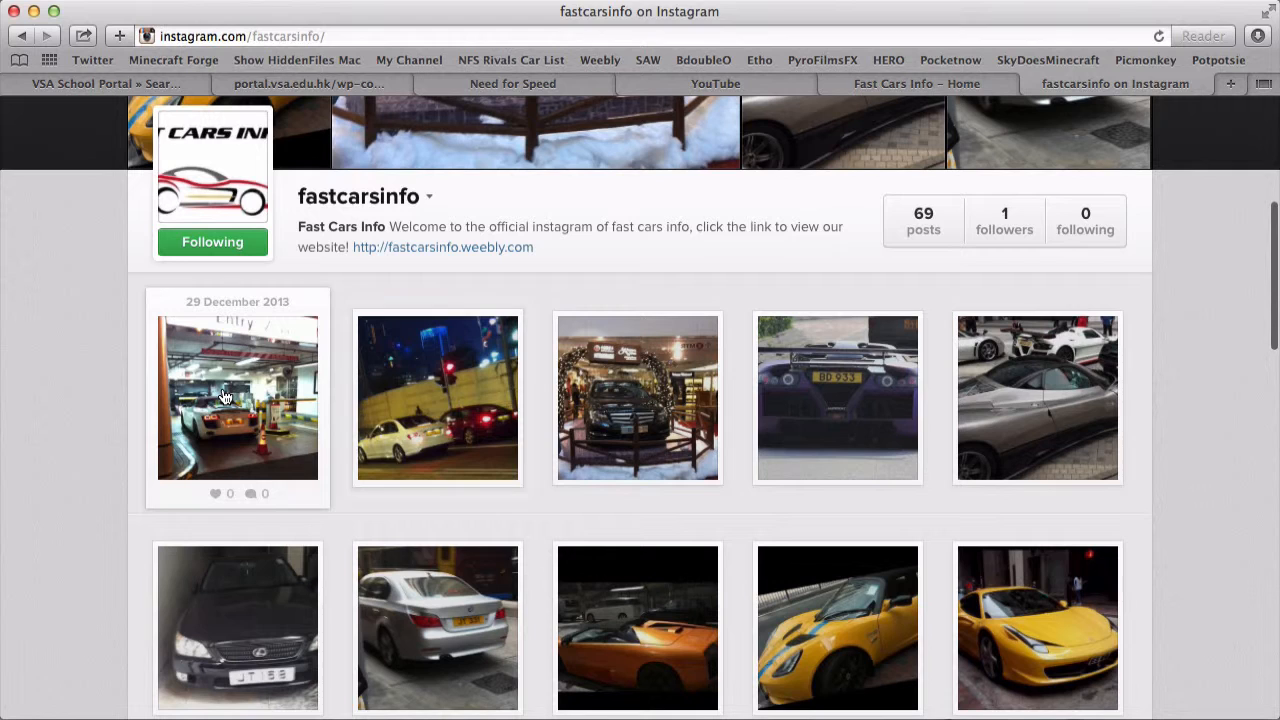
{"action": "mouse_move", "coordinate": [753, 492]}
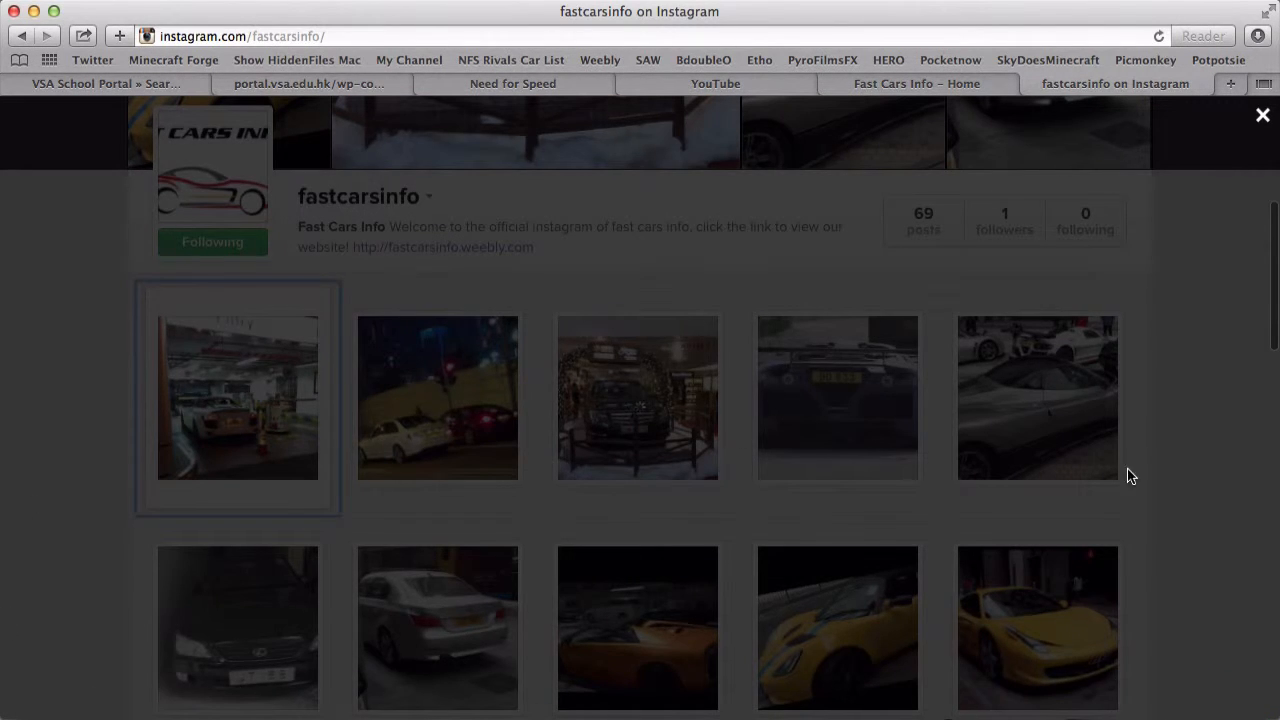
{"action": "left_click", "coordinate": [238, 397]}
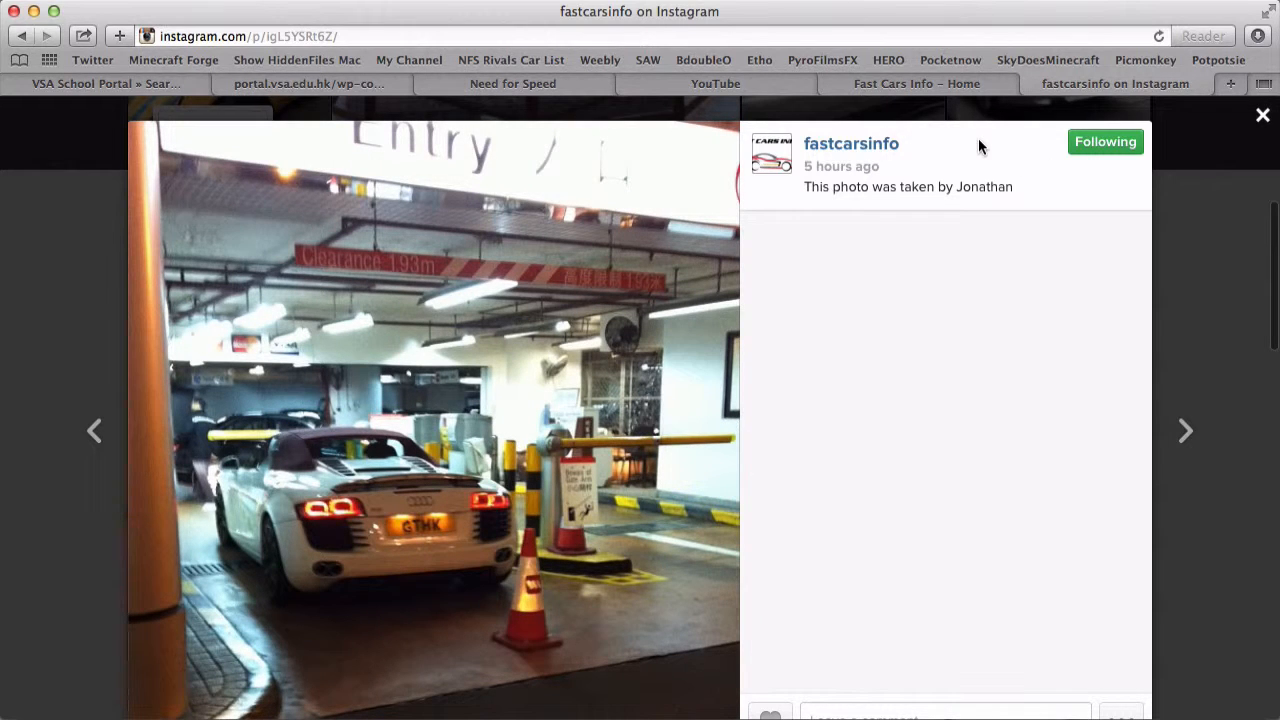
{"action": "mouse_move", "coordinate": [920, 191]}
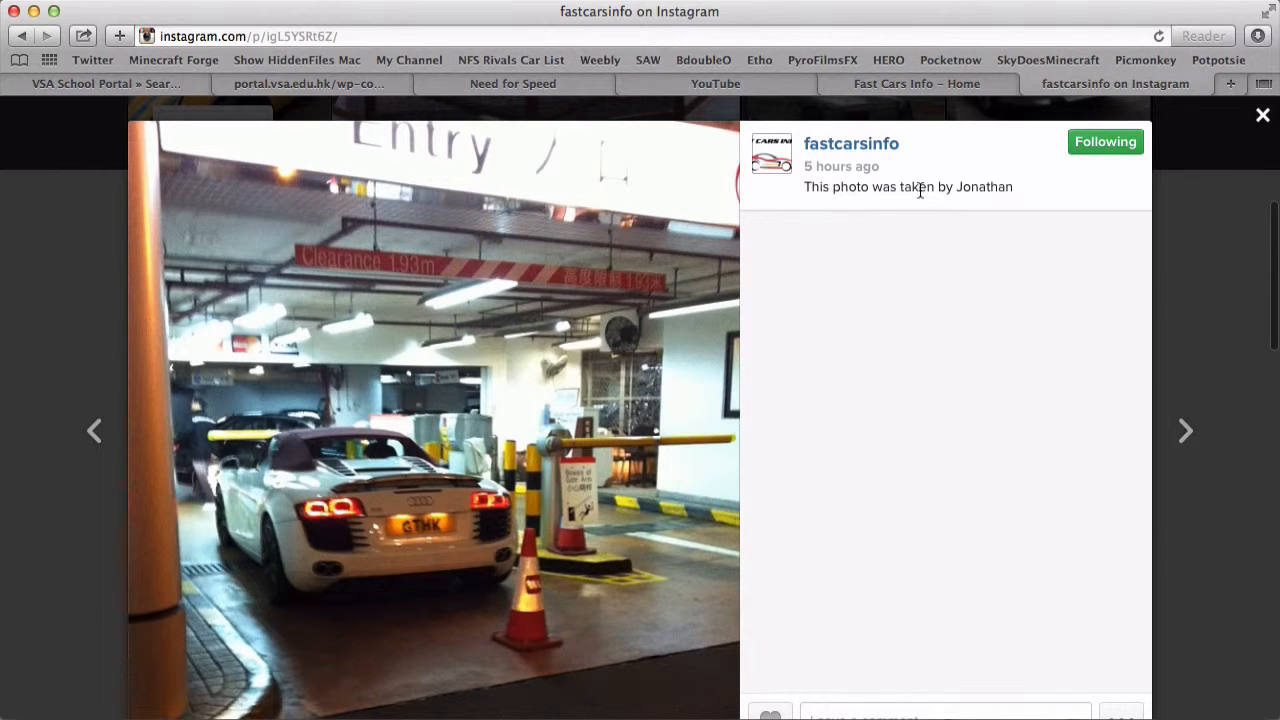
{"action": "left_click", "coordinate": [851, 143]}
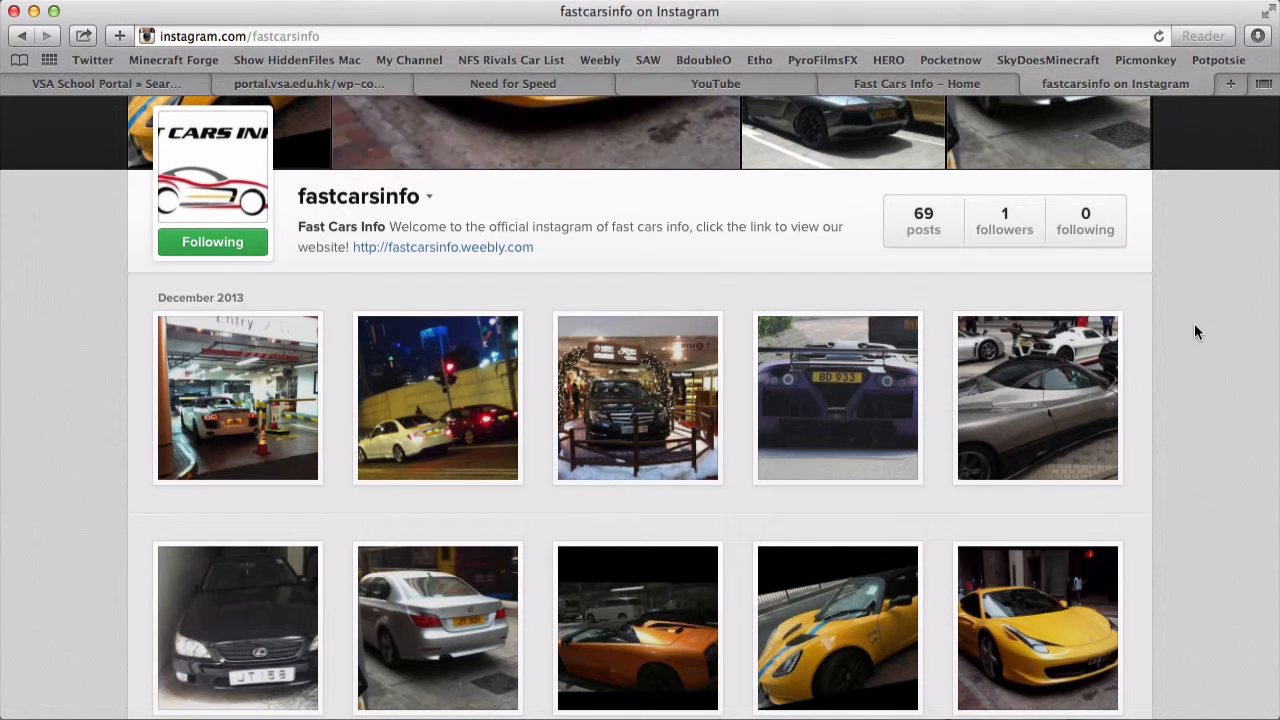
Scroll further and view the orange sports car photo, then close it.
{"action": "scroll", "scroll_direction": "down", "scroll_amount": 3}
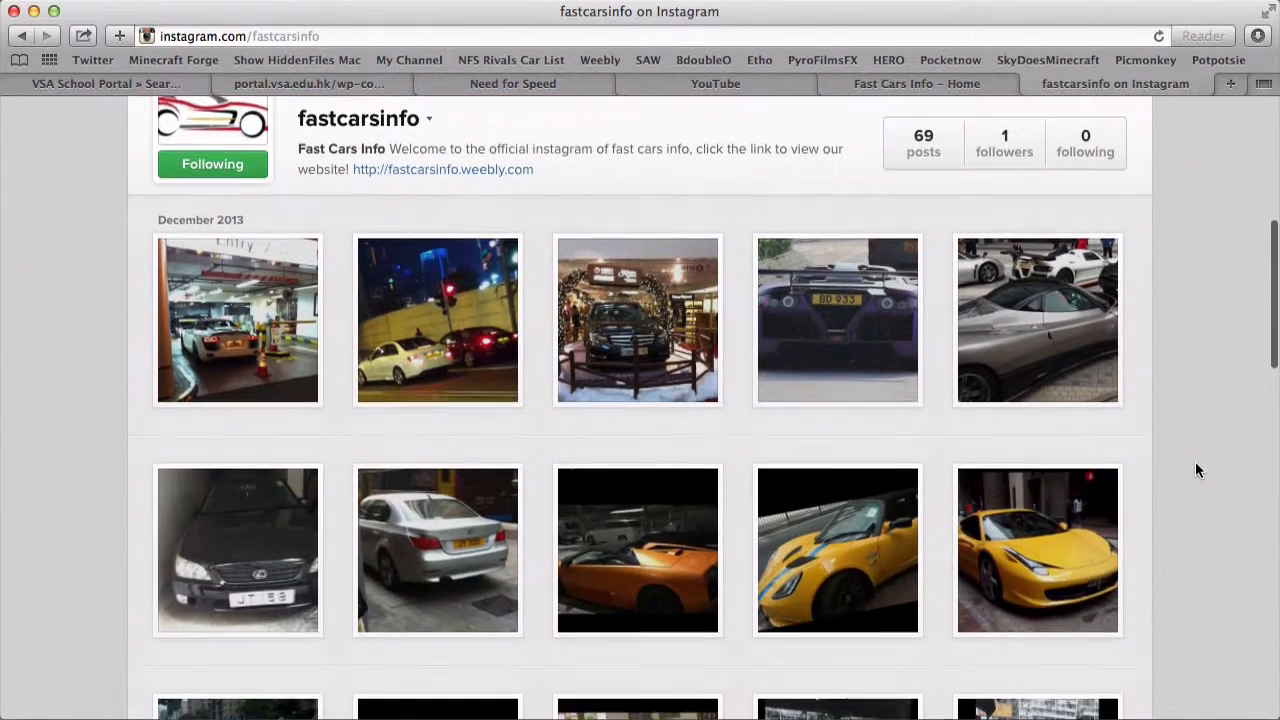
{"action": "scroll", "scroll_direction": "down", "scroll_amount": 3}
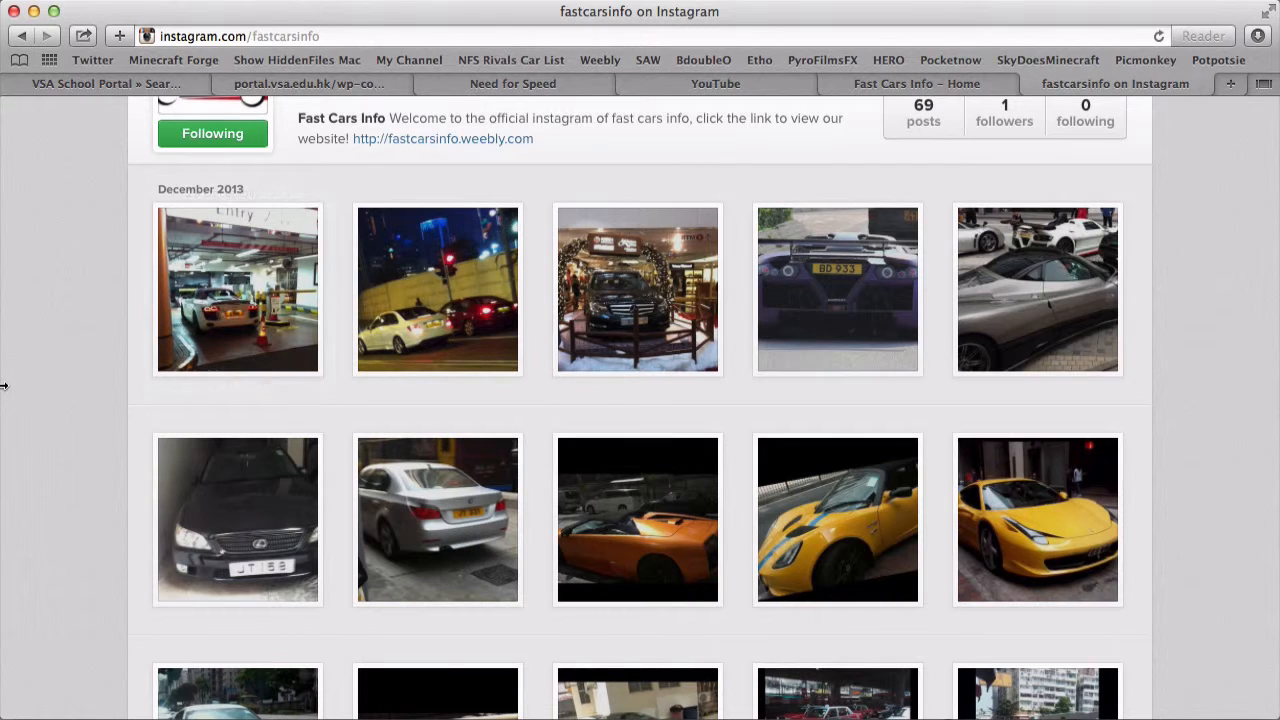
{"action": "mouse_move", "coordinate": [60, 510]}
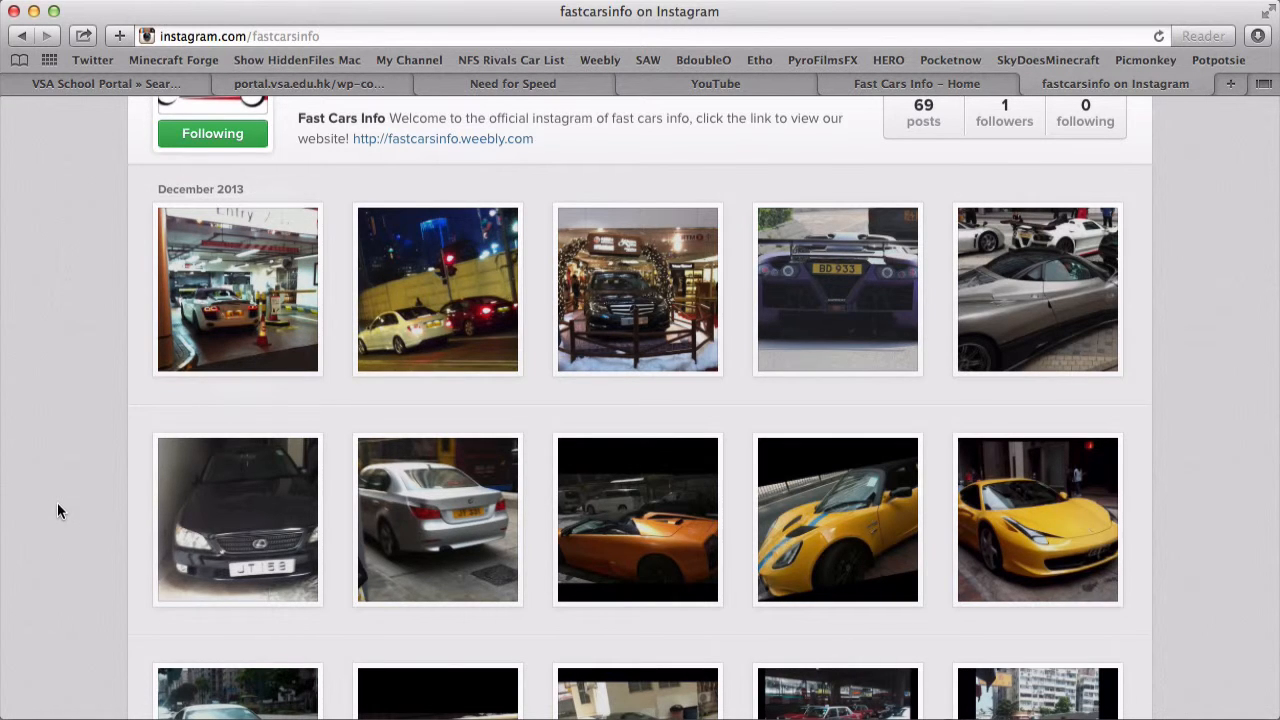
{"action": "scroll", "scroll_direction": "down", "scroll_amount": 3}
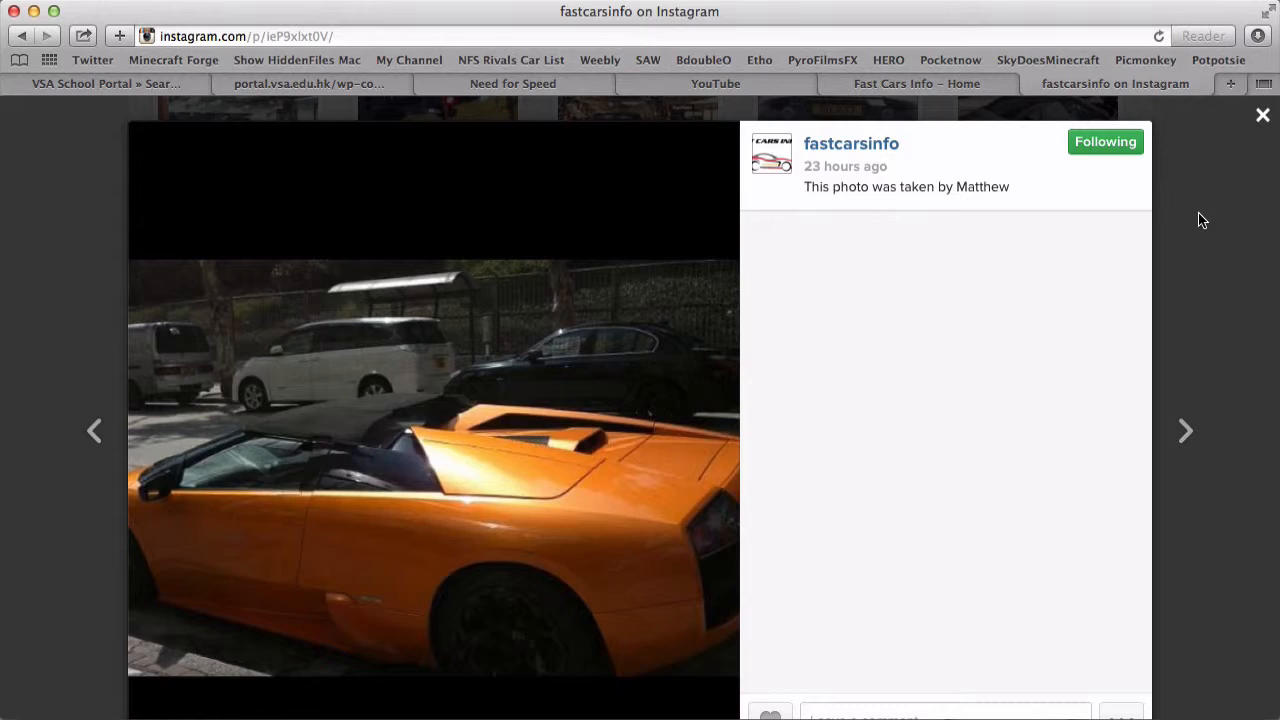
{"action": "left_click", "coordinate": [1262, 114]}
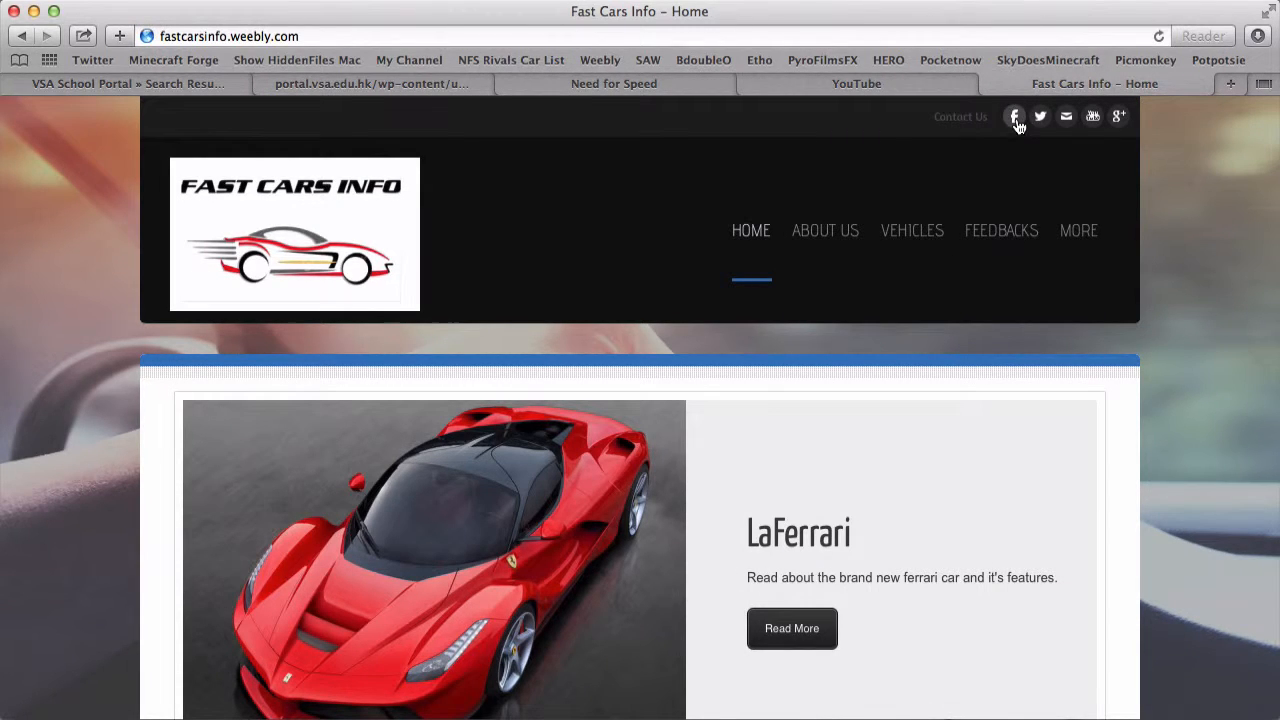
Open the Facebook link in the website's header social icons.
{"action": "left_click", "coordinate": [1014, 116]}
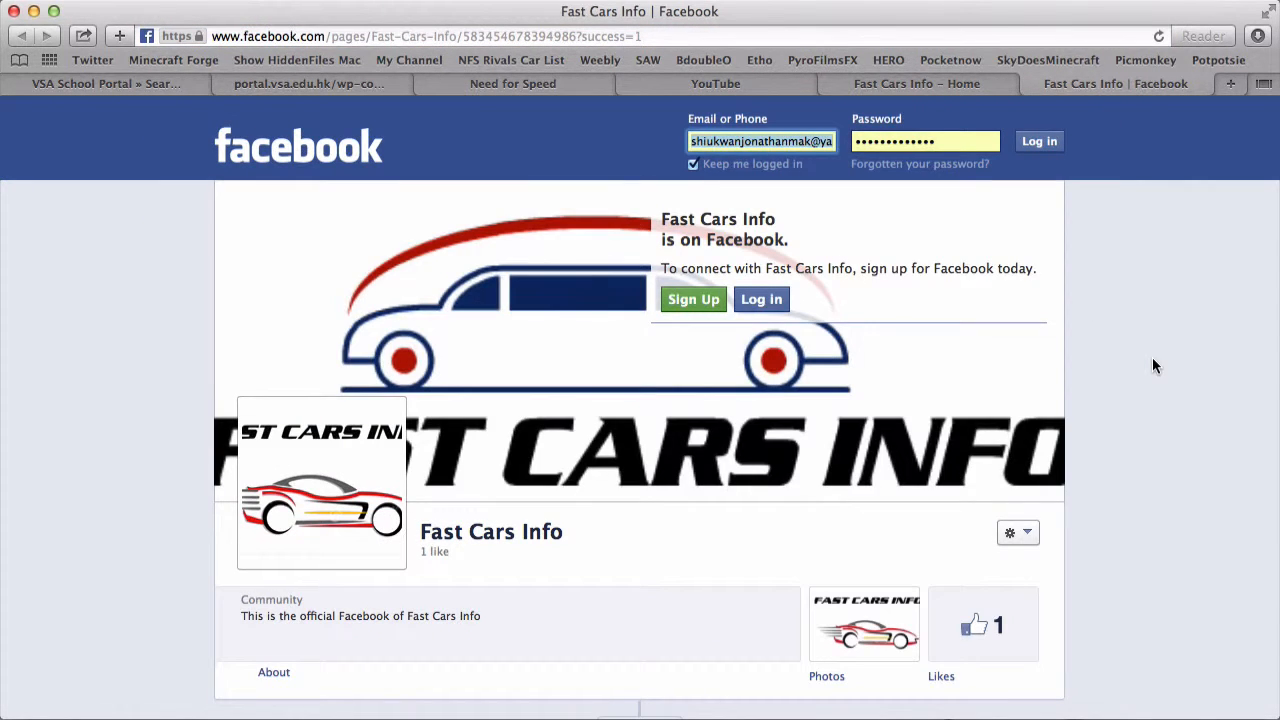
Scroll through the Fast Cars Info Facebook timeline, reading the expanded December update posts.
{"action": "scroll", "scroll_direction": "down", "scroll_amount": 3}
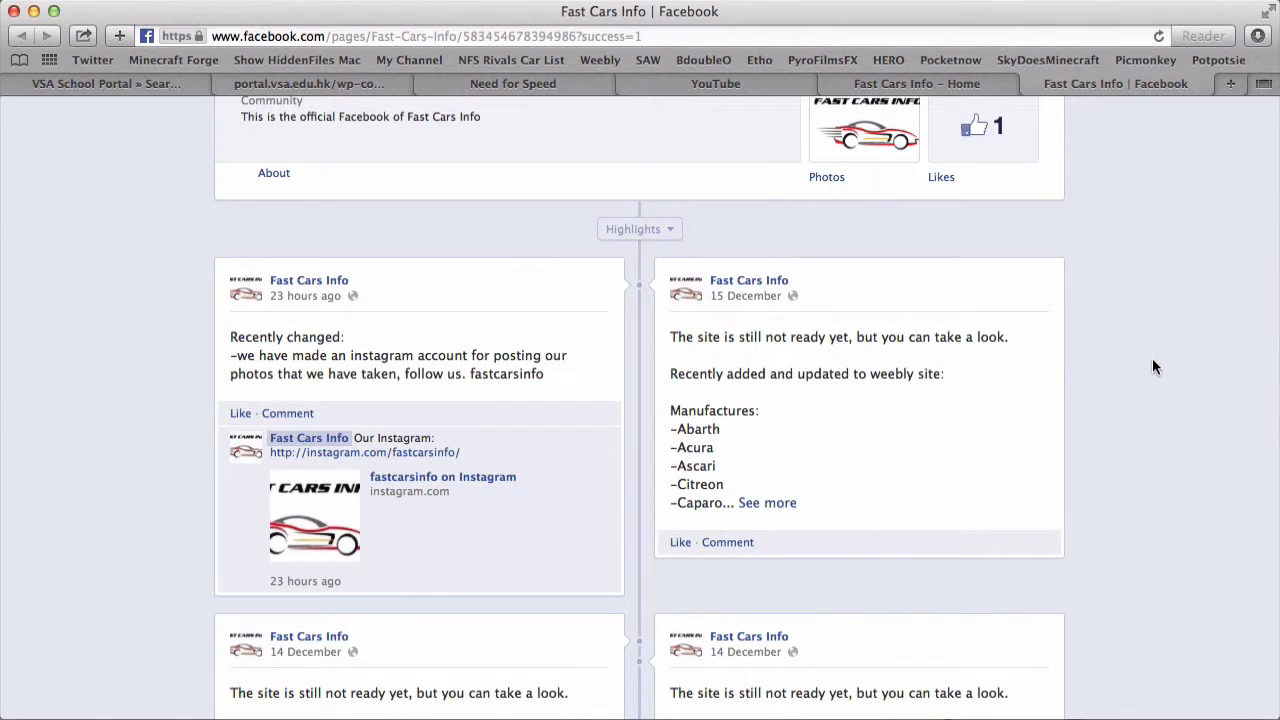
{"action": "scroll", "scroll_direction": "down", "scroll_amount": 3}
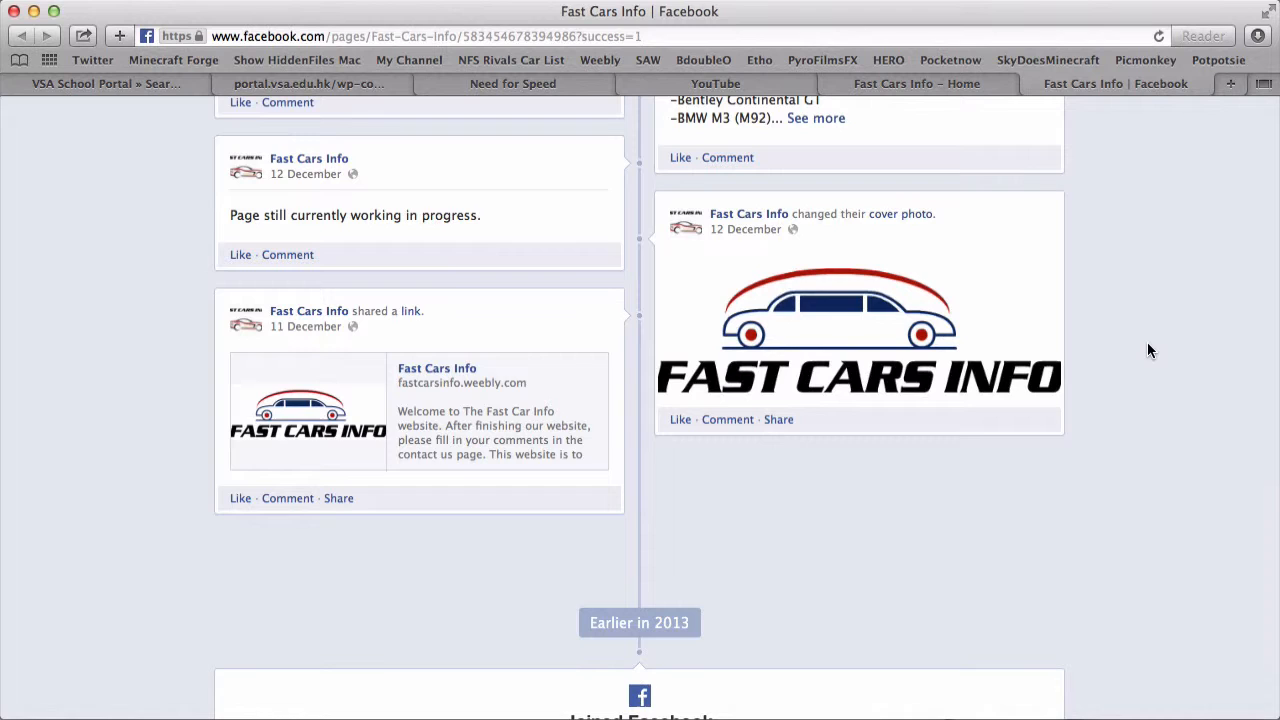
{"action": "scroll", "scroll_direction": "down", "scroll_amount": 3}
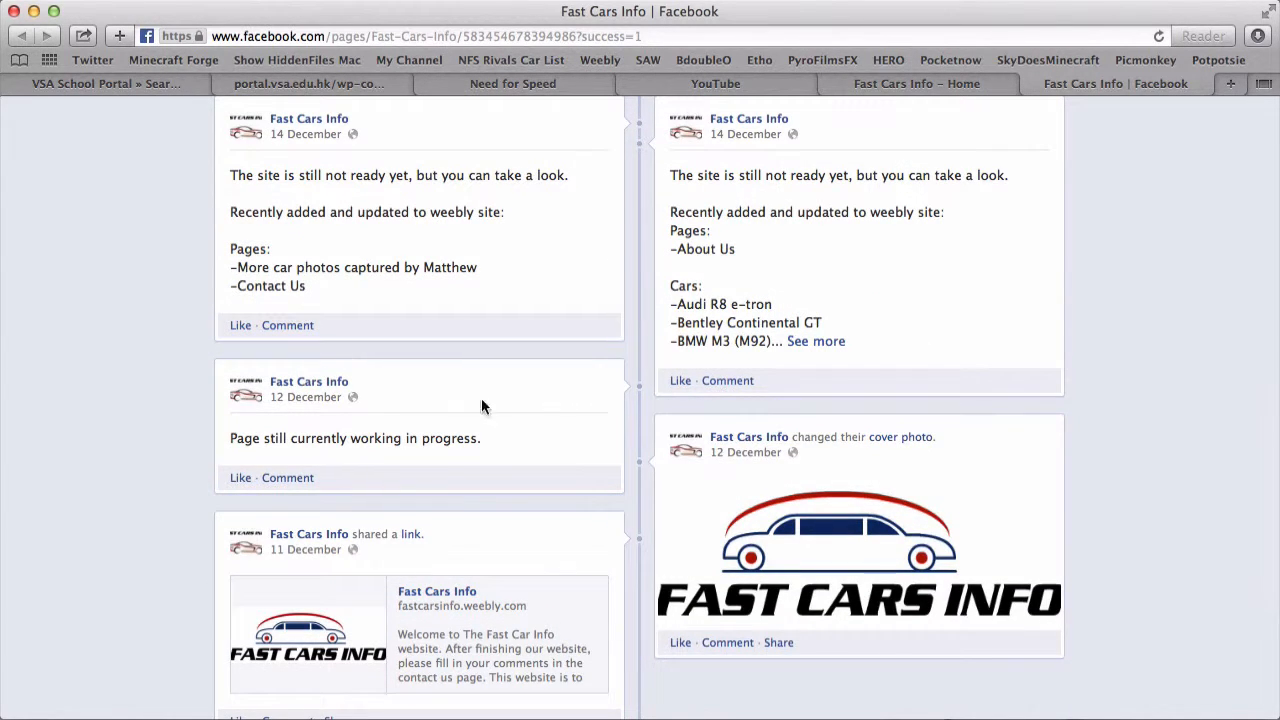
{"action": "mouse_move", "coordinate": [1100, 426]}
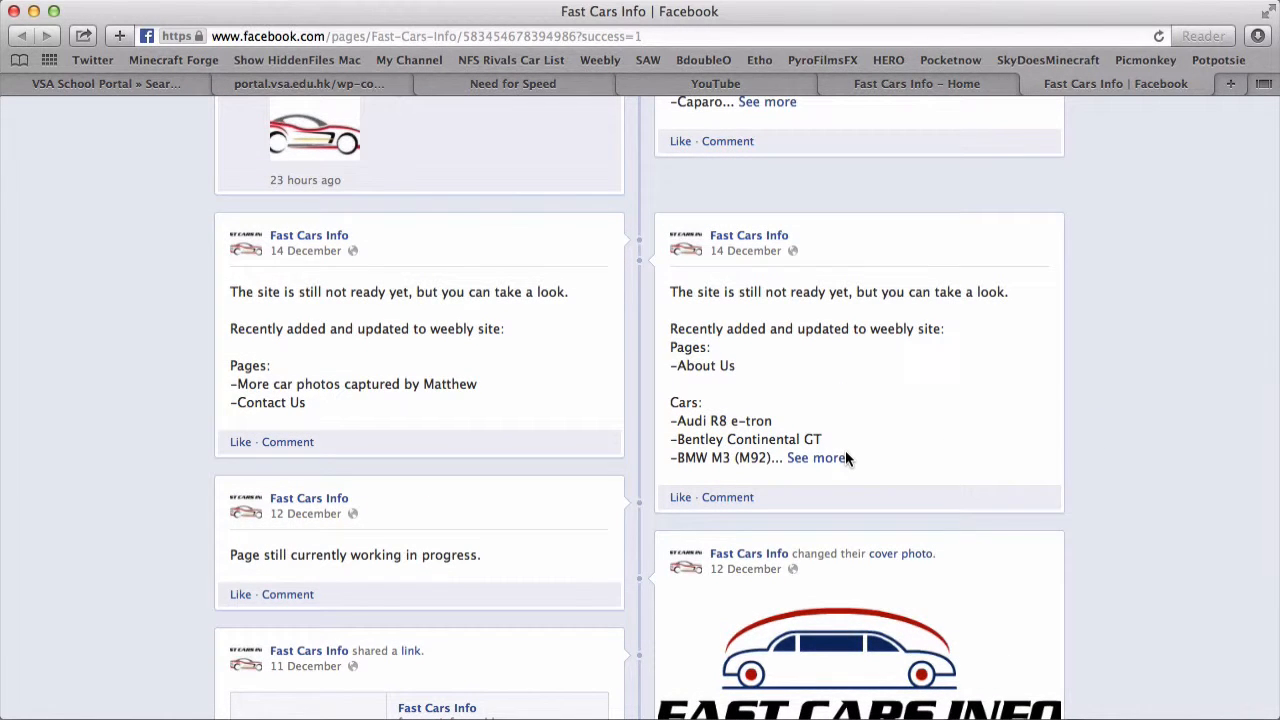
{"action": "scroll", "scroll_direction": "down", "scroll_amount": 3}
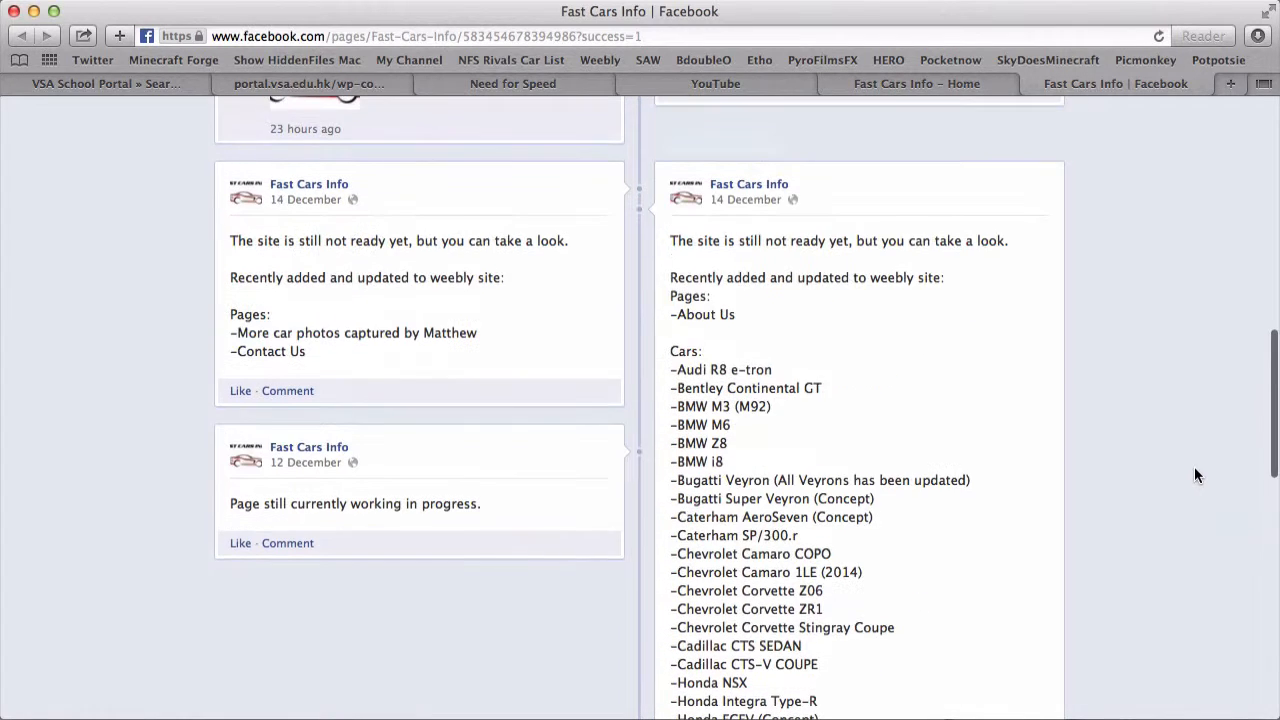
{"action": "mouse_move", "coordinate": [1159, 462]}
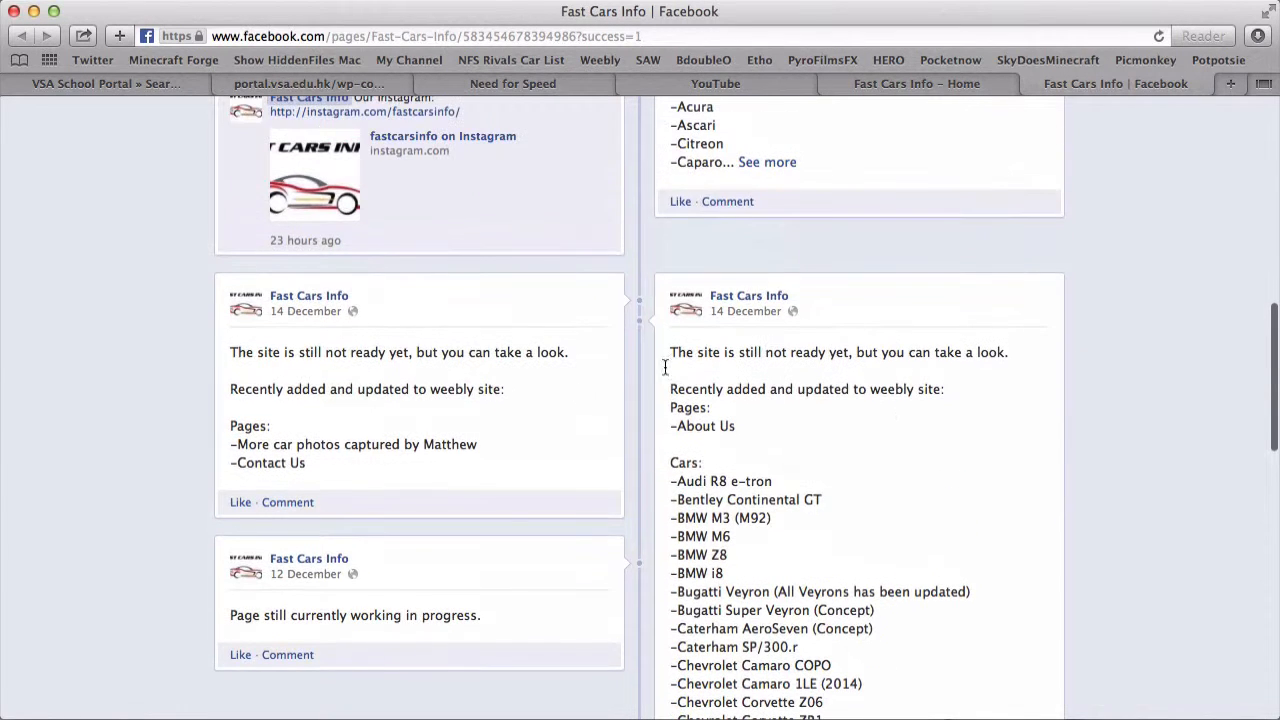
{"action": "mouse_move", "coordinate": [492, 423]}
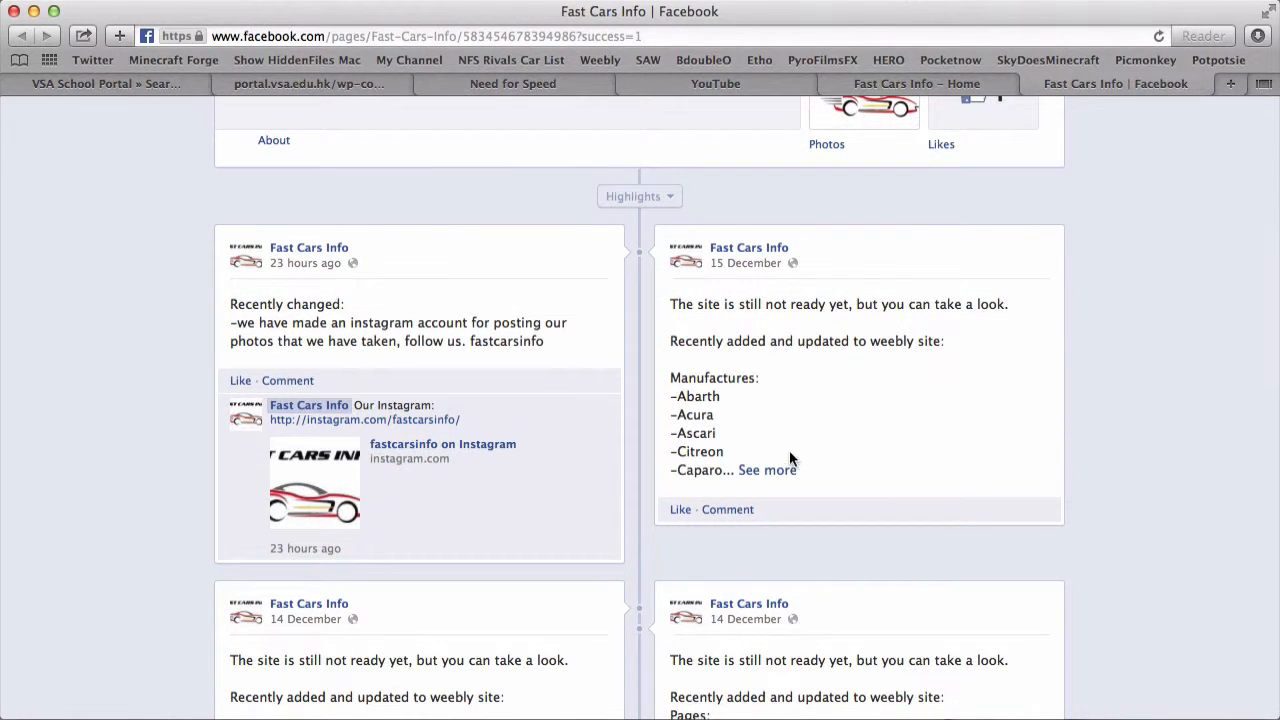
{"action": "scroll", "scroll_direction": "down", "scroll_amount": 3}
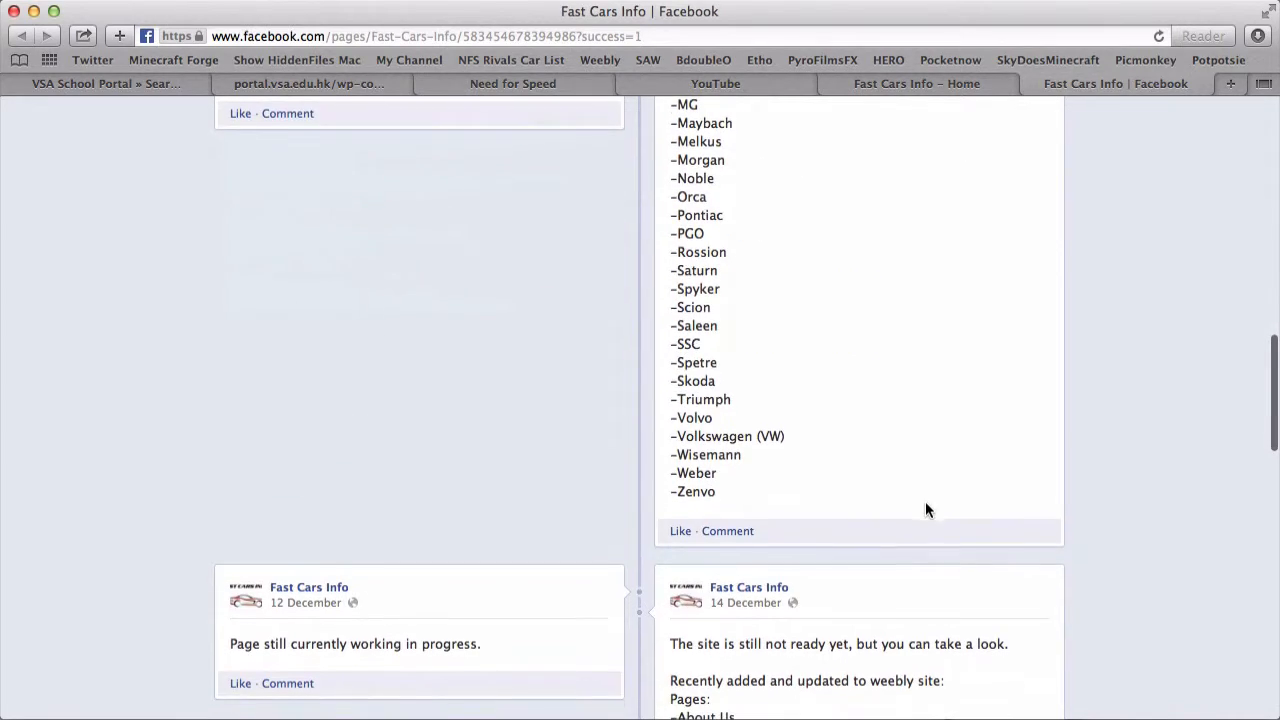
{"action": "scroll", "scroll_direction": "down", "scroll_amount": 3}
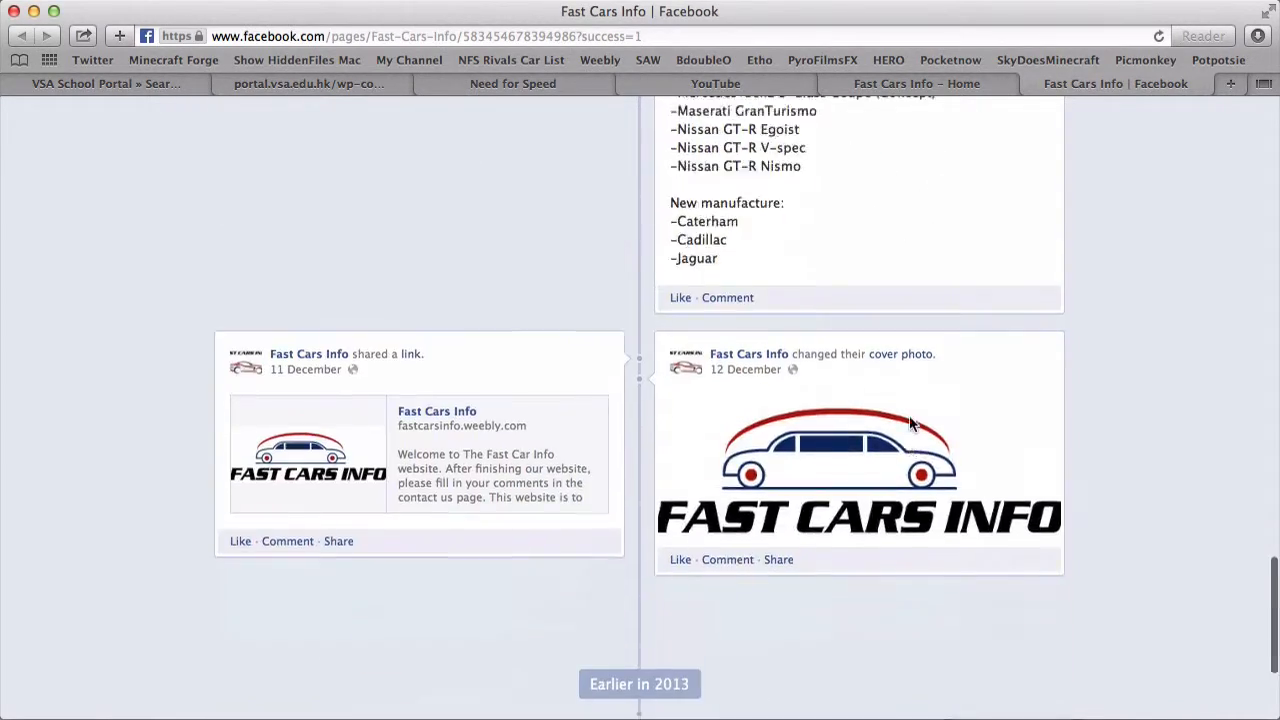
{"action": "scroll", "scroll_direction": "up", "scroll_amount": 3}
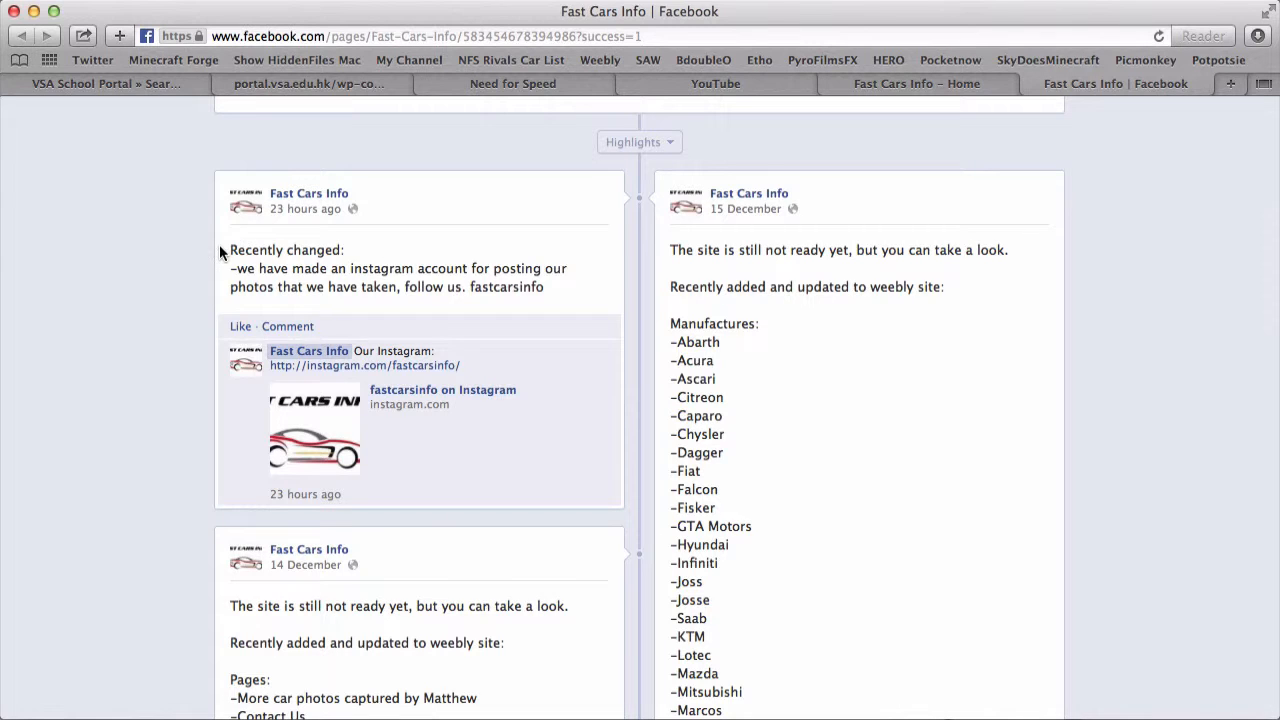
{"action": "left_click_drag", "start_coordinate": [229, 249], "coordinate": [544, 287]}
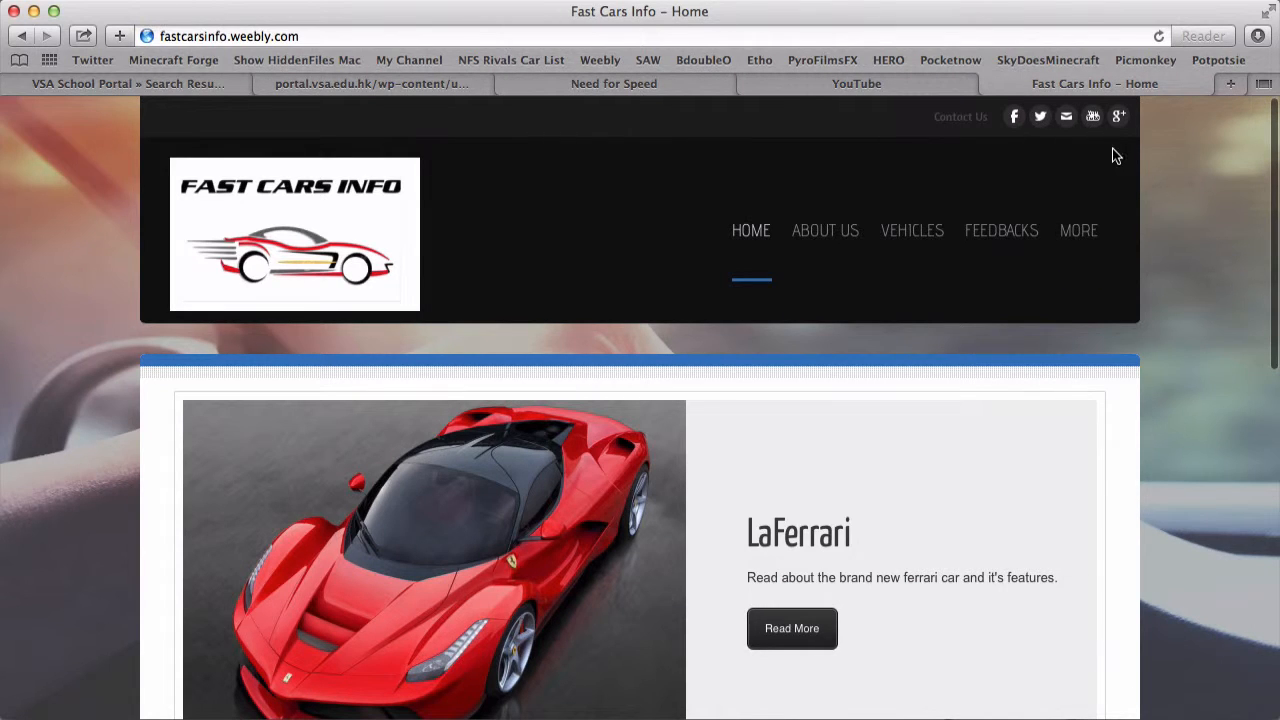
{"action": "mouse_move", "coordinate": [1050, 140]}
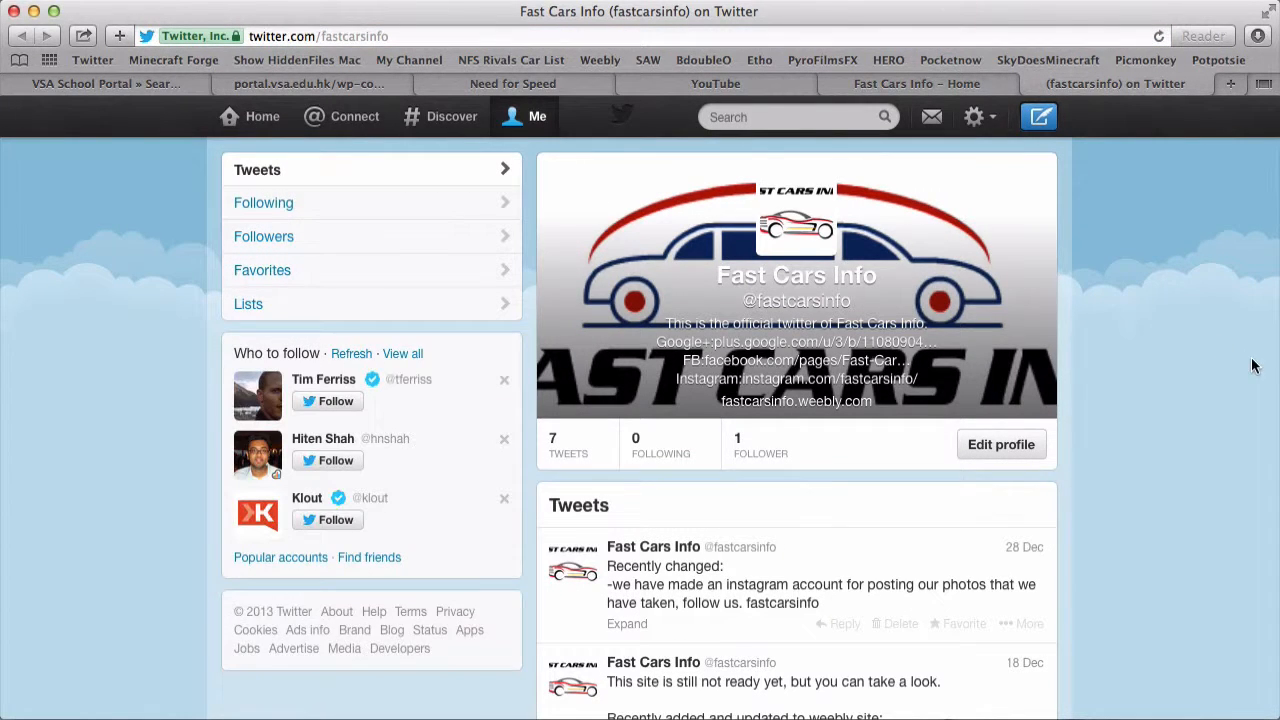
Compose a test tweet of random letters on the Twitter profile, then discard it.
{"action": "scroll", "scroll_direction": "down", "scroll_amount": 3}
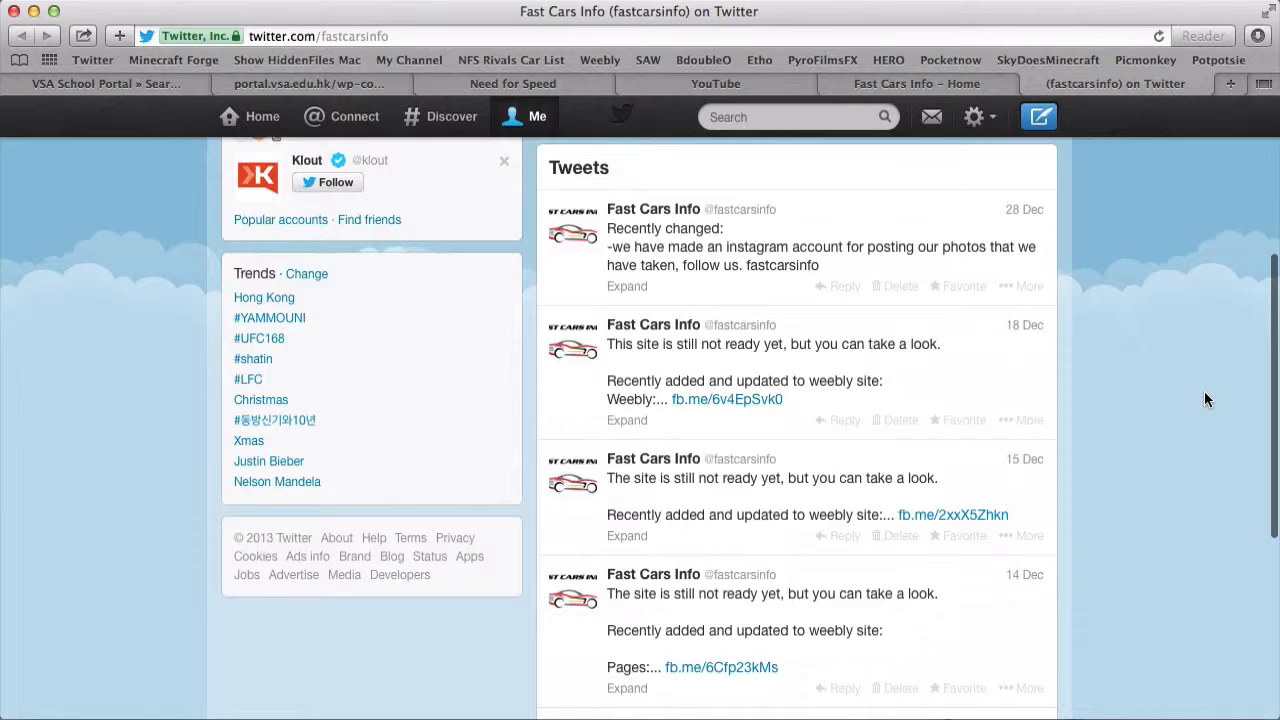
{"action": "left_click", "coordinate": [1039, 116]}
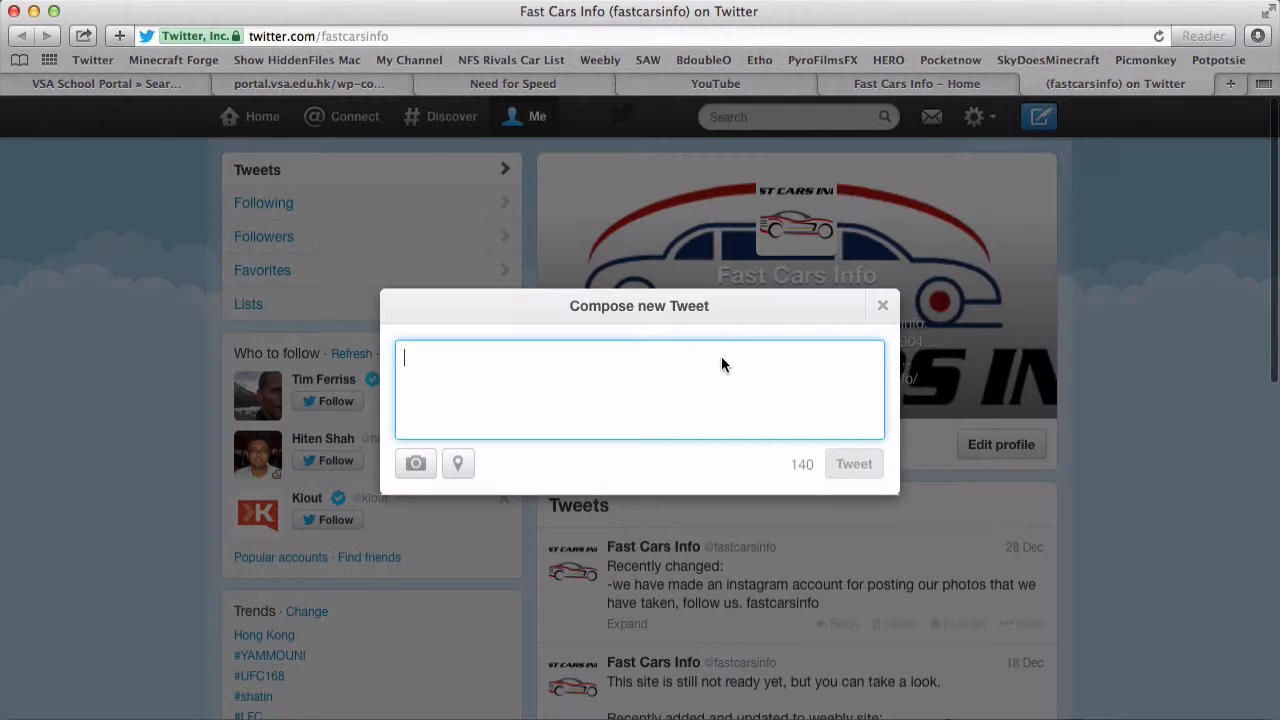
{"action": "type", "text": "qvfuyeqvfieqhkbfkqebrkh3bfhkeqr"}
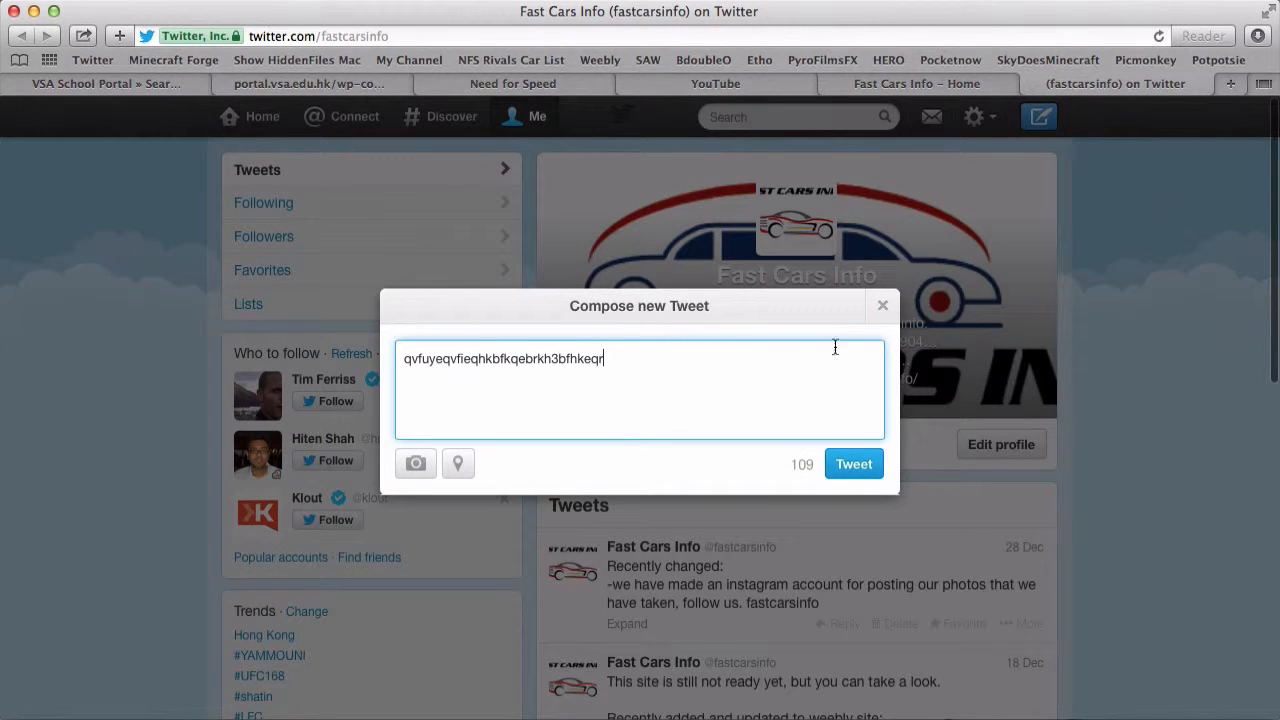
{"action": "left_click", "coordinate": [882, 305]}
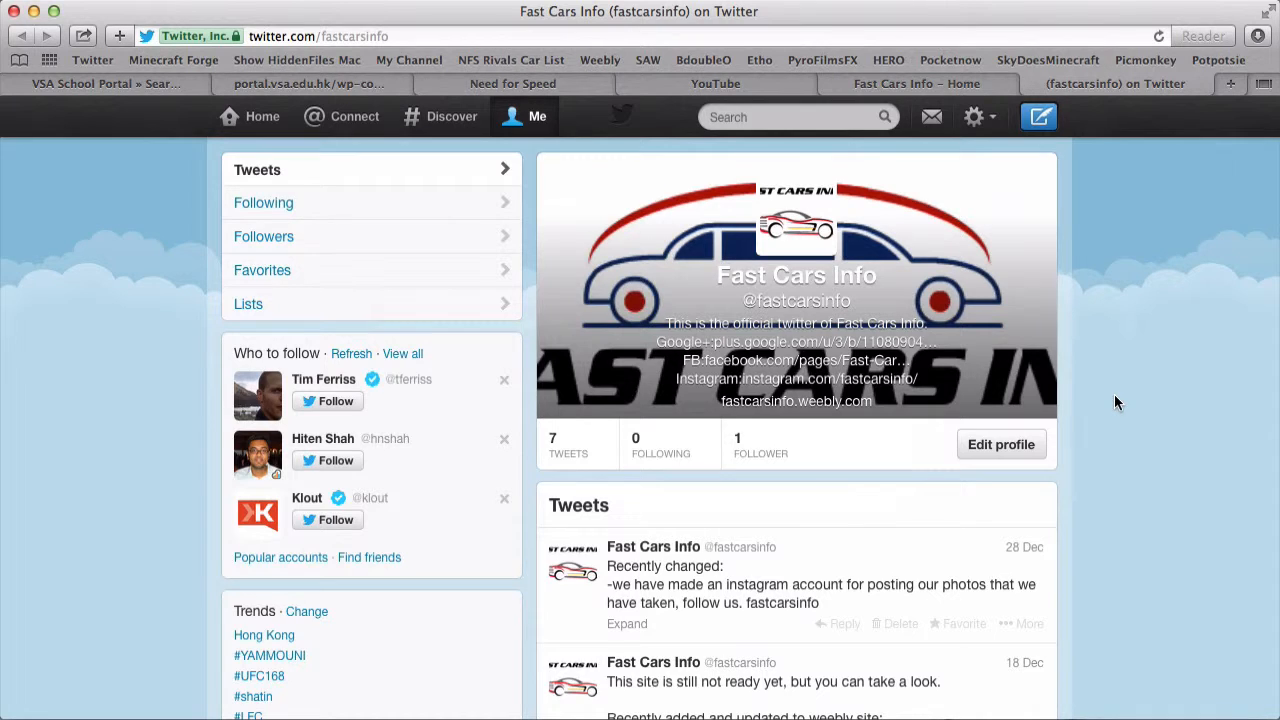
Scroll the Fast Cars Info tweets and follow the linked Google+ page.
{"action": "scroll", "scroll_direction": "down", "scroll_amount": 3}
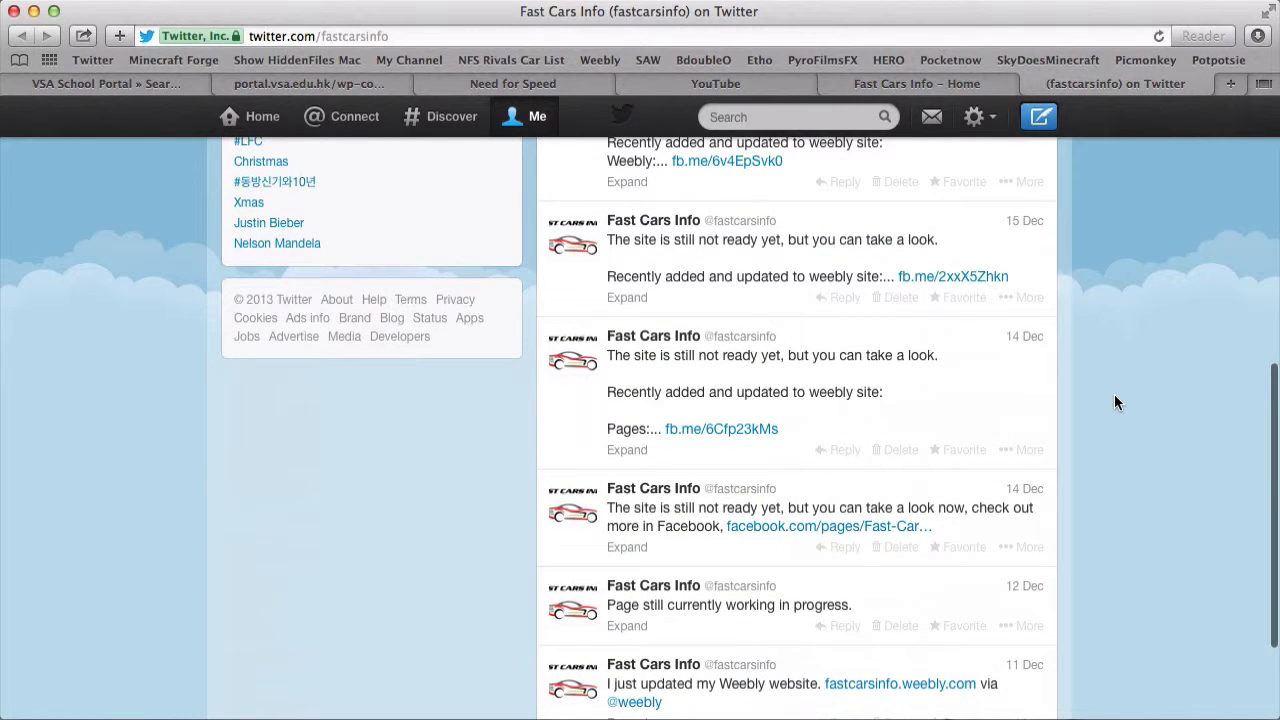
{"action": "left_click", "coordinate": [627, 297]}
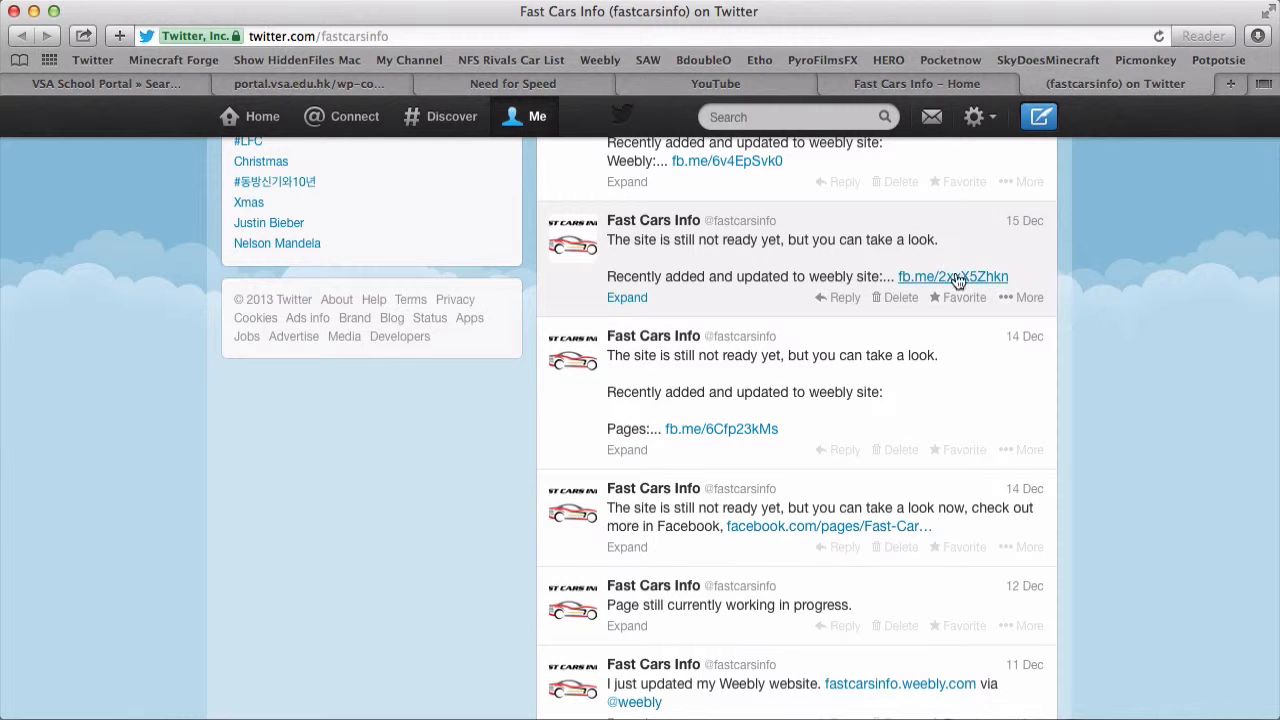
{"action": "left_click", "coordinate": [952, 276]}
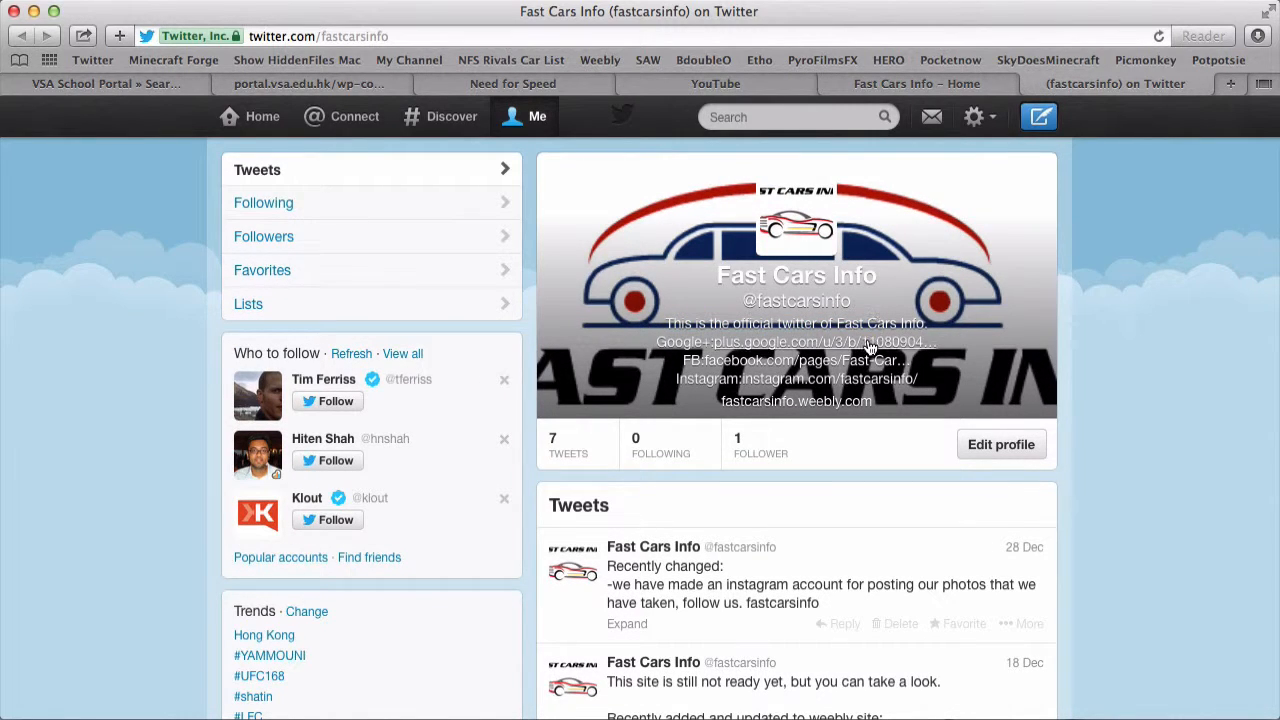
{"action": "left_click", "coordinate": [822, 342]}
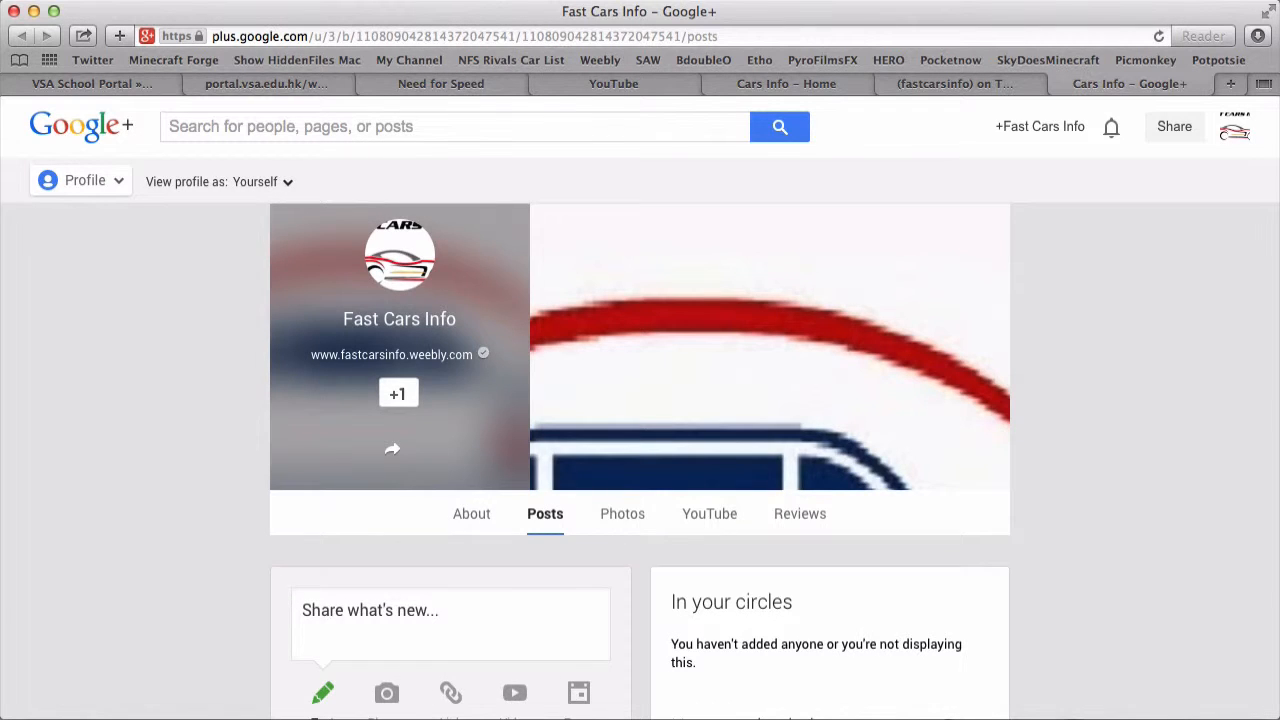
Scroll through the Fast Cars Info Google+ YouTube tab's car video grid.
{"action": "left_click", "coordinate": [954, 83]}
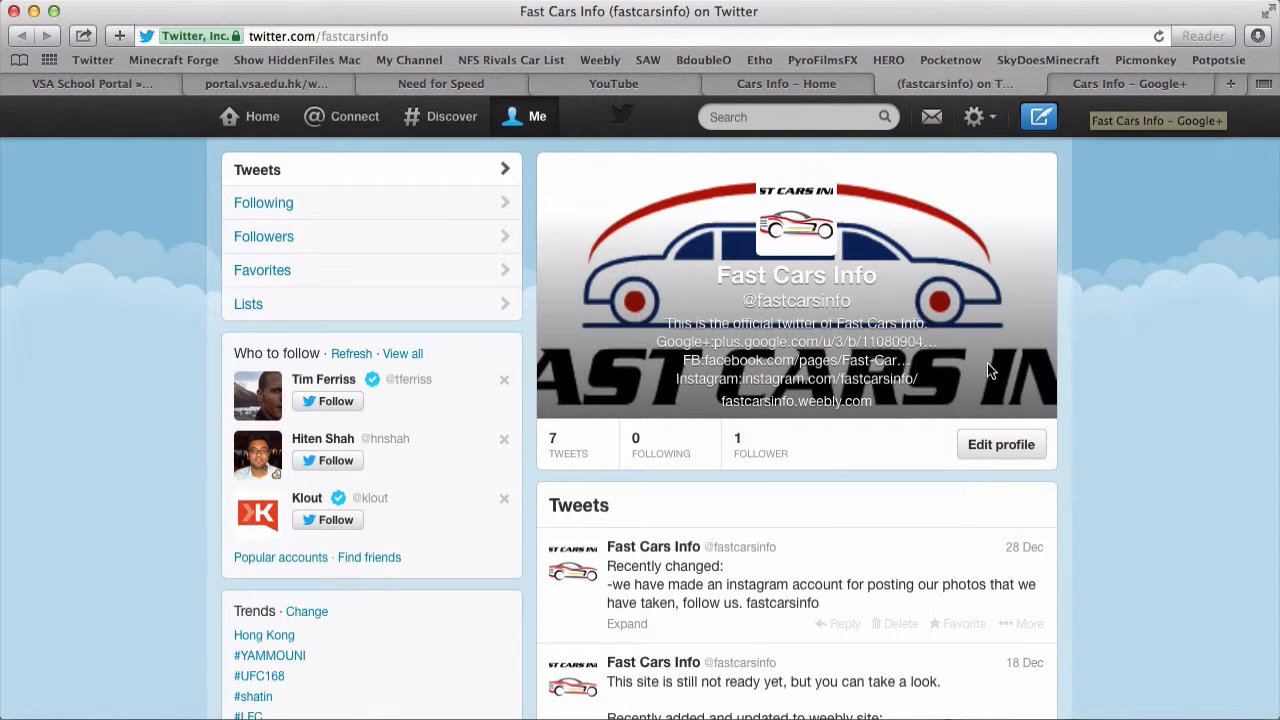
{"action": "mouse_move", "coordinate": [645, 362]}
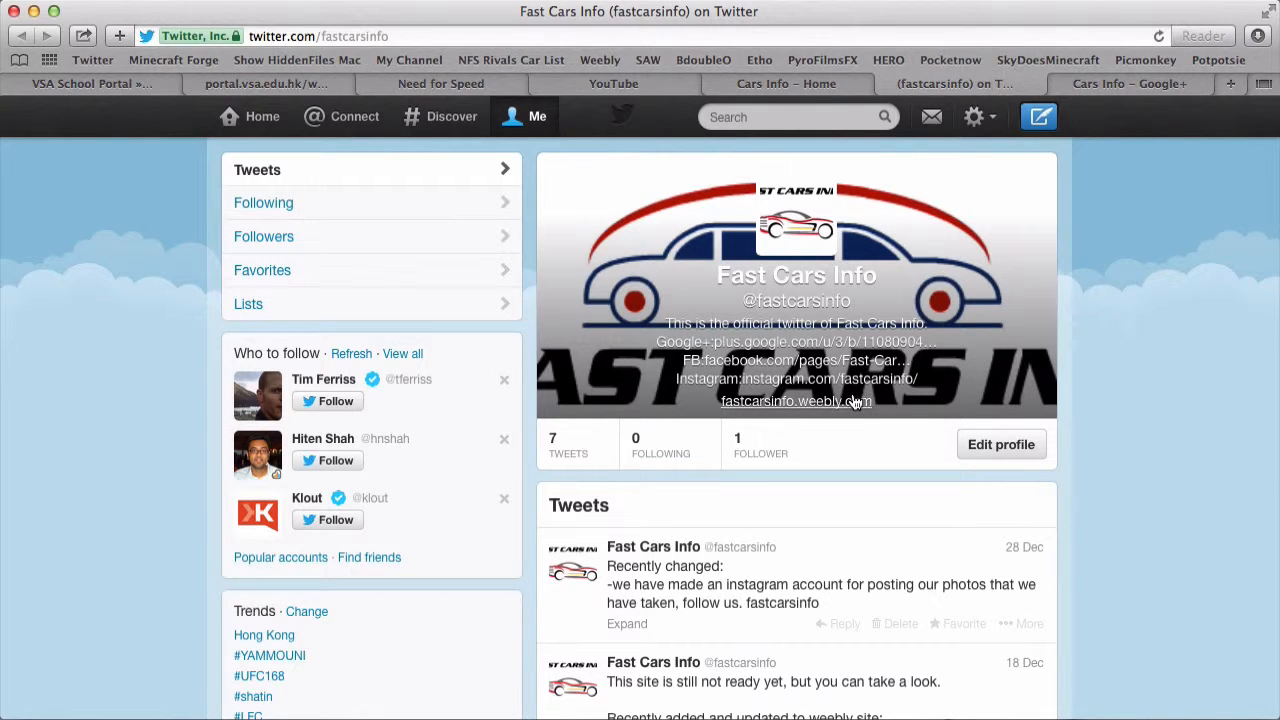
{"action": "mouse_move", "coordinate": [1270, 467]}
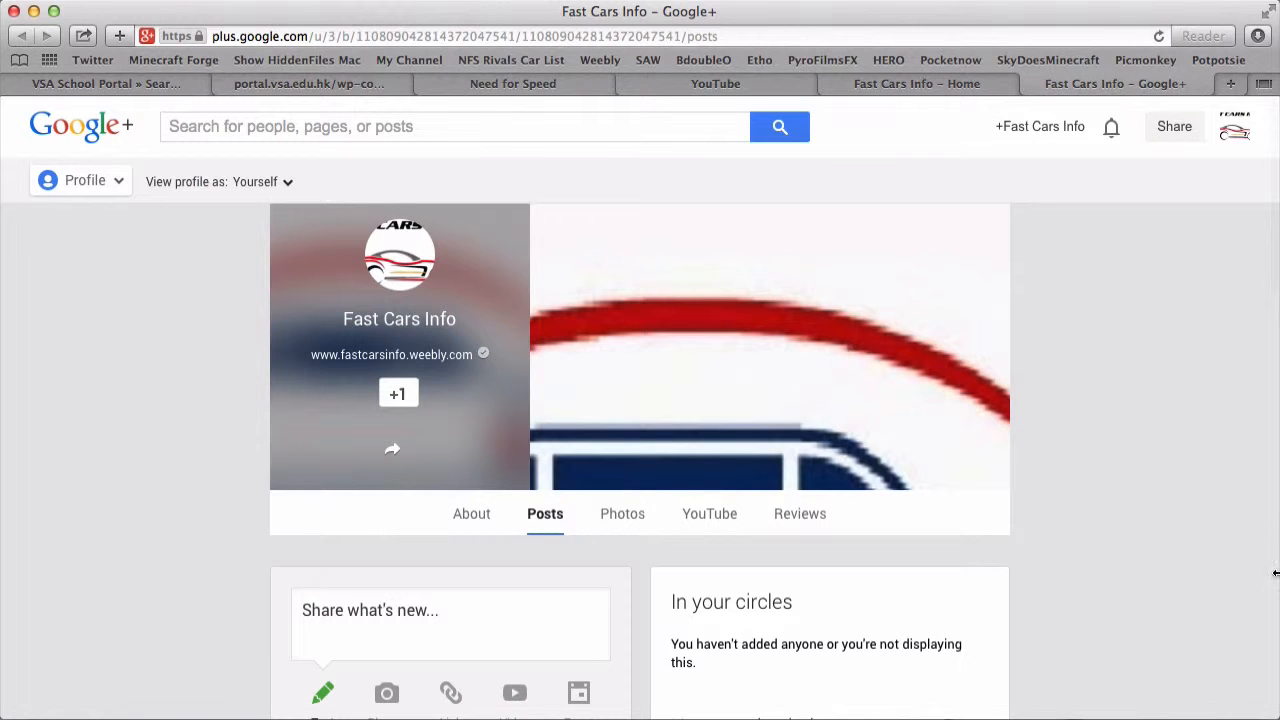
{"action": "scroll", "scroll_direction": "down", "scroll_amount": 3}
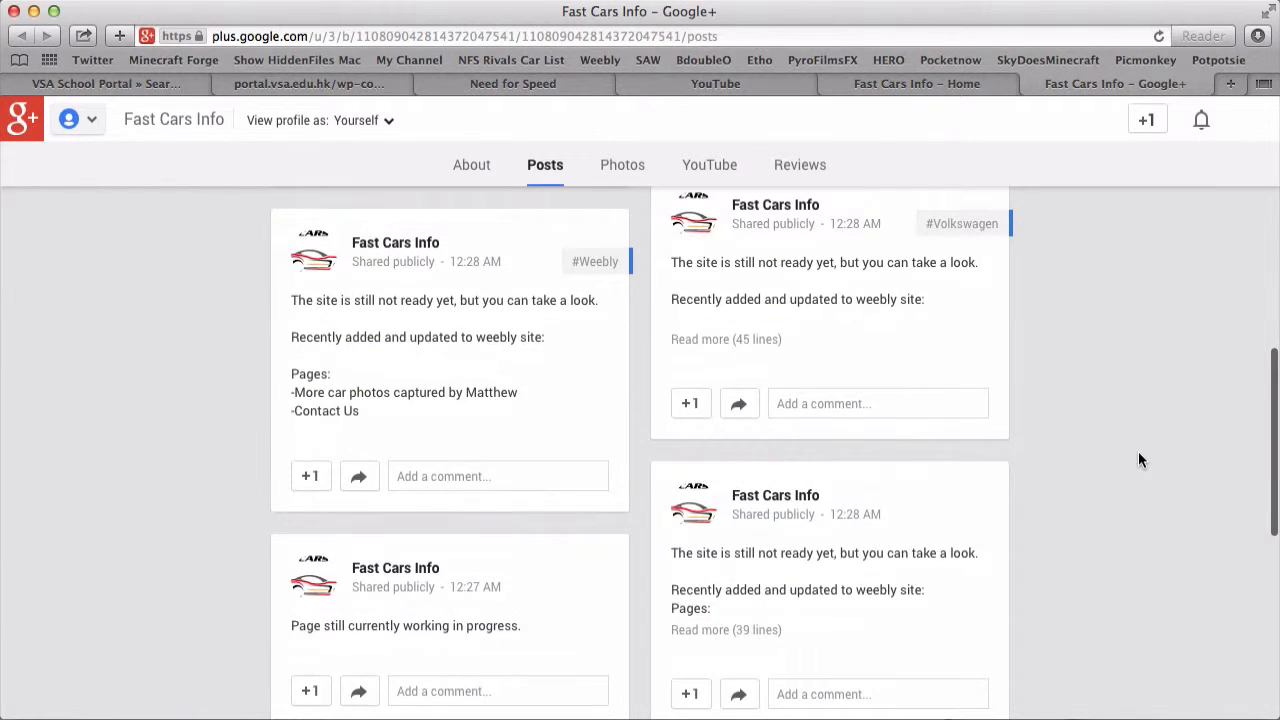
{"action": "scroll", "scroll_direction": "down", "scroll_amount": 3}
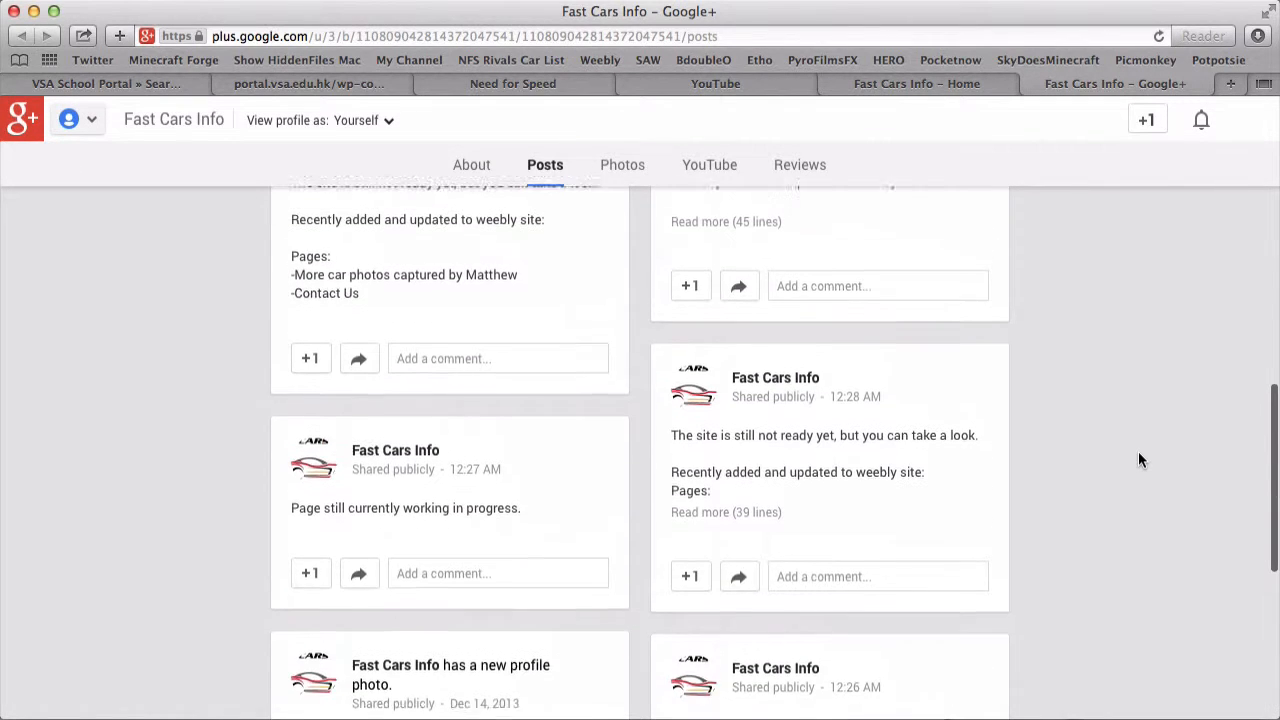
{"action": "scroll", "scroll_direction": "down", "scroll_amount": 3}
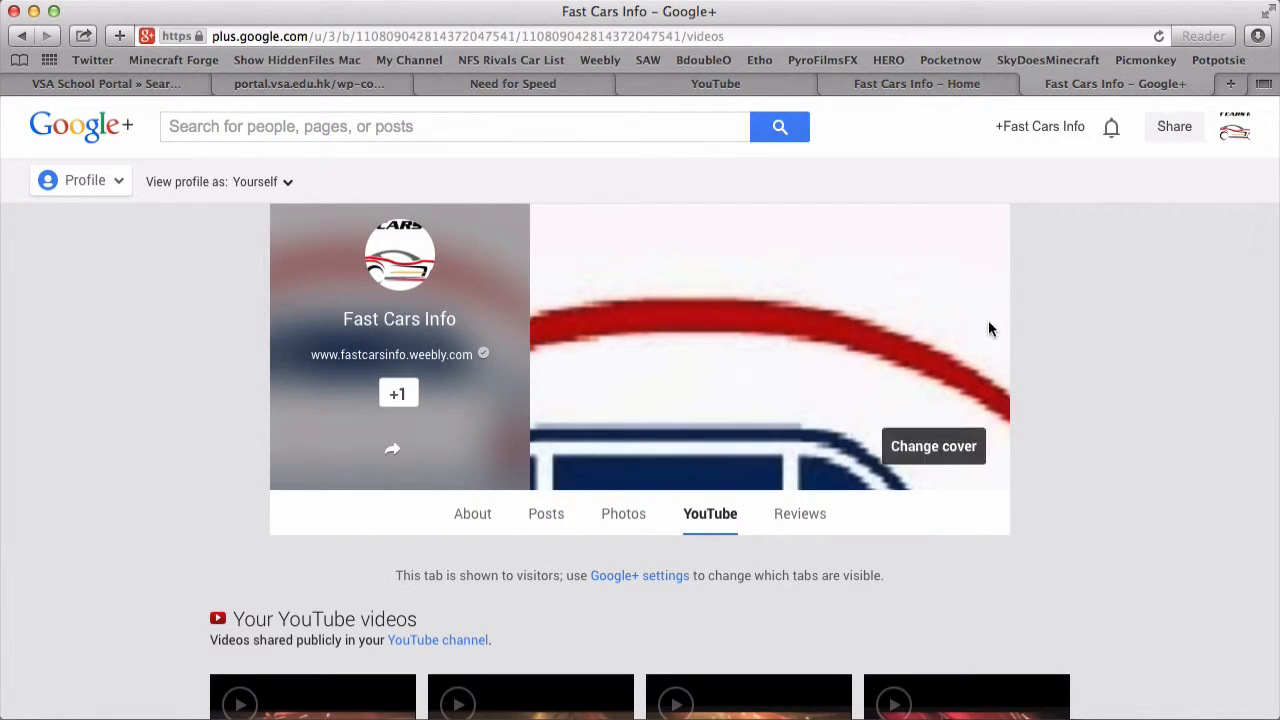
{"action": "scroll", "scroll_direction": "down", "scroll_amount": 3}
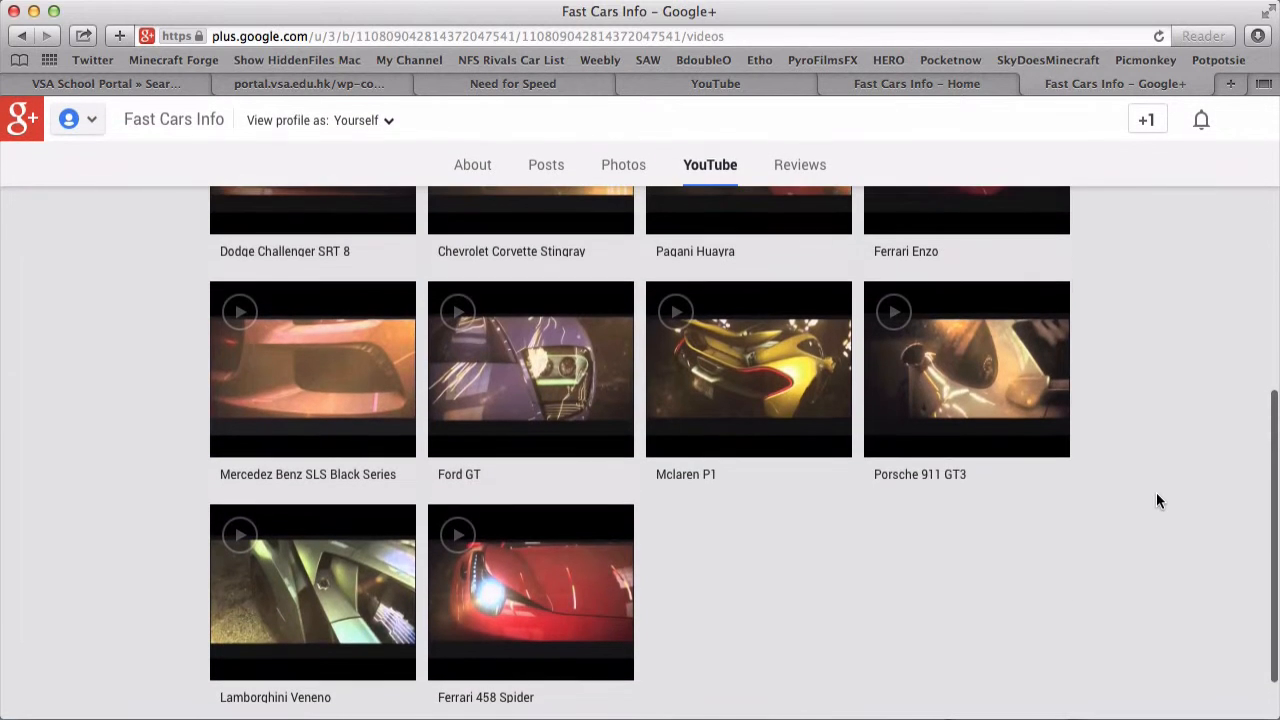
{"action": "scroll", "scroll_direction": "down", "scroll_amount": 3}
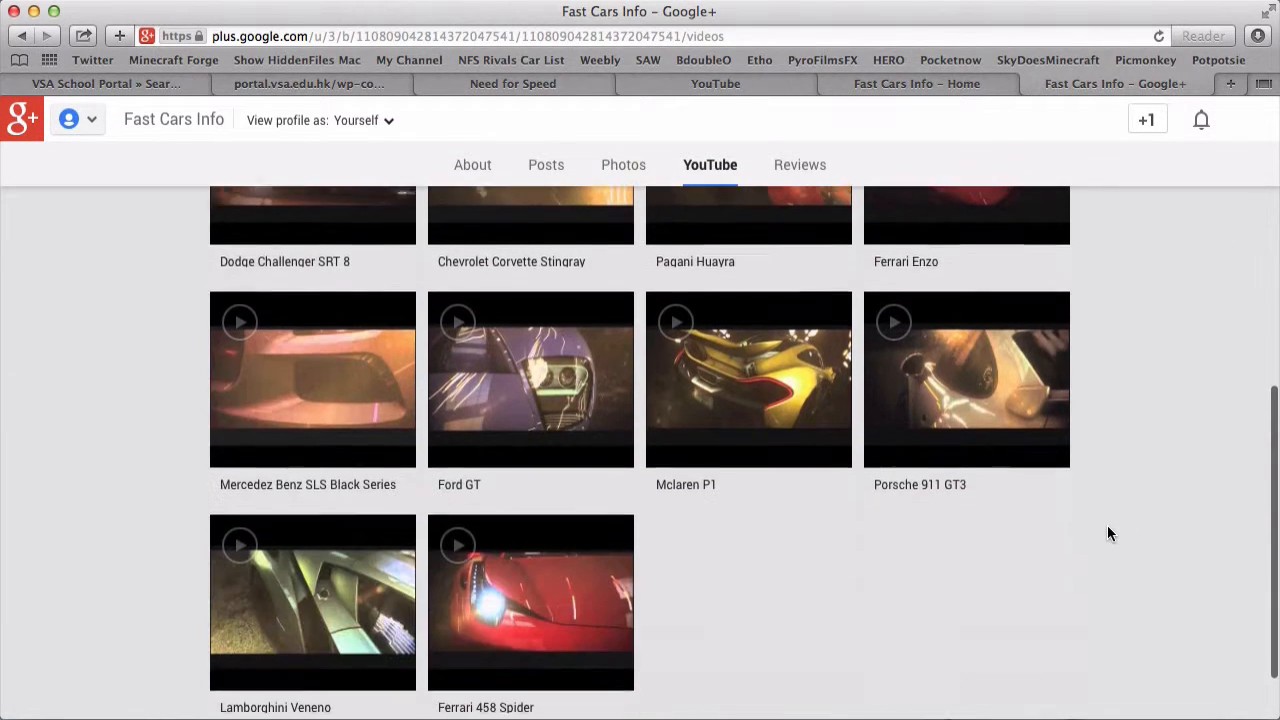
{"action": "scroll", "scroll_direction": "down", "scroll_amount": 3}
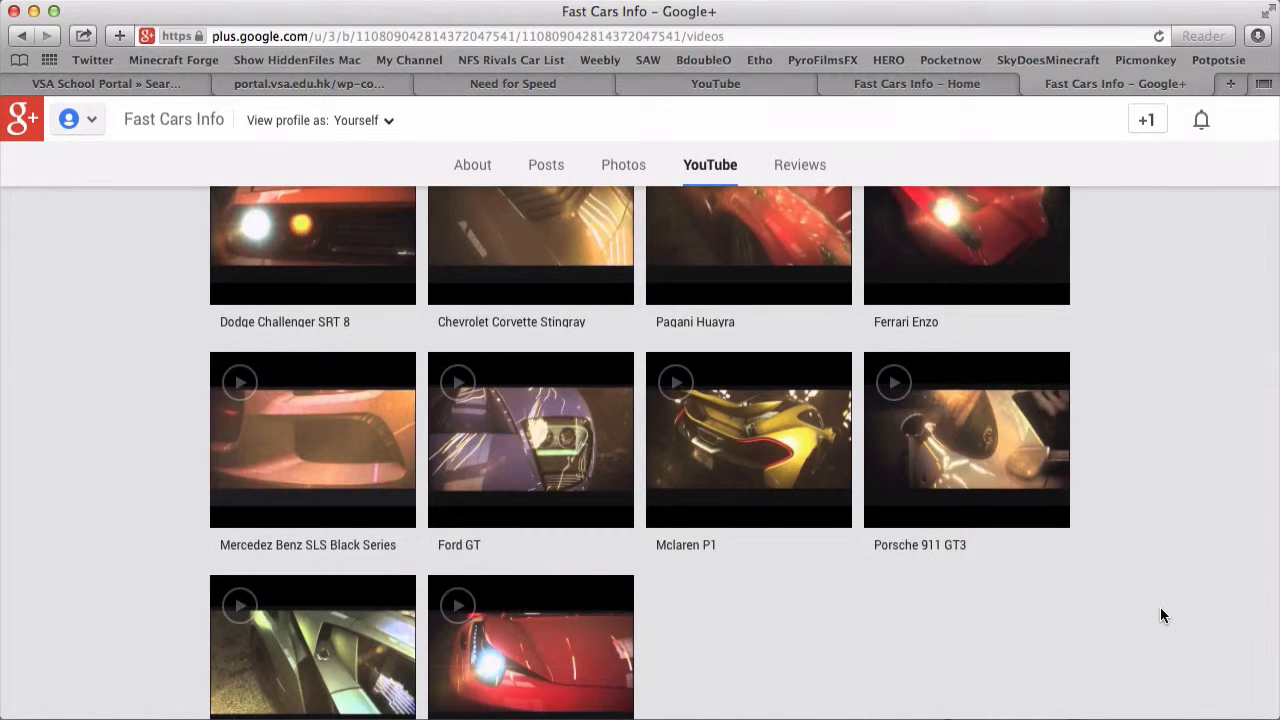
{"action": "scroll", "scroll_direction": "down", "scroll_amount": 3}
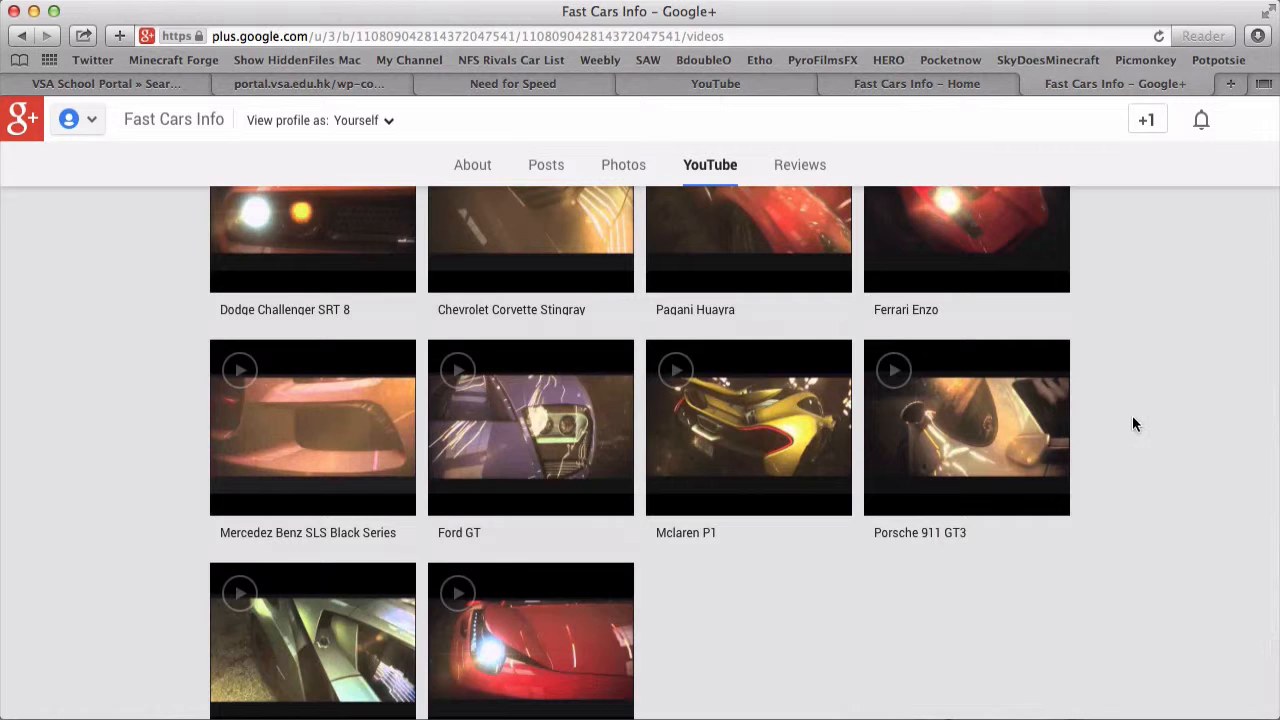
{"action": "scroll", "scroll_direction": "down", "scroll_amount": 3}
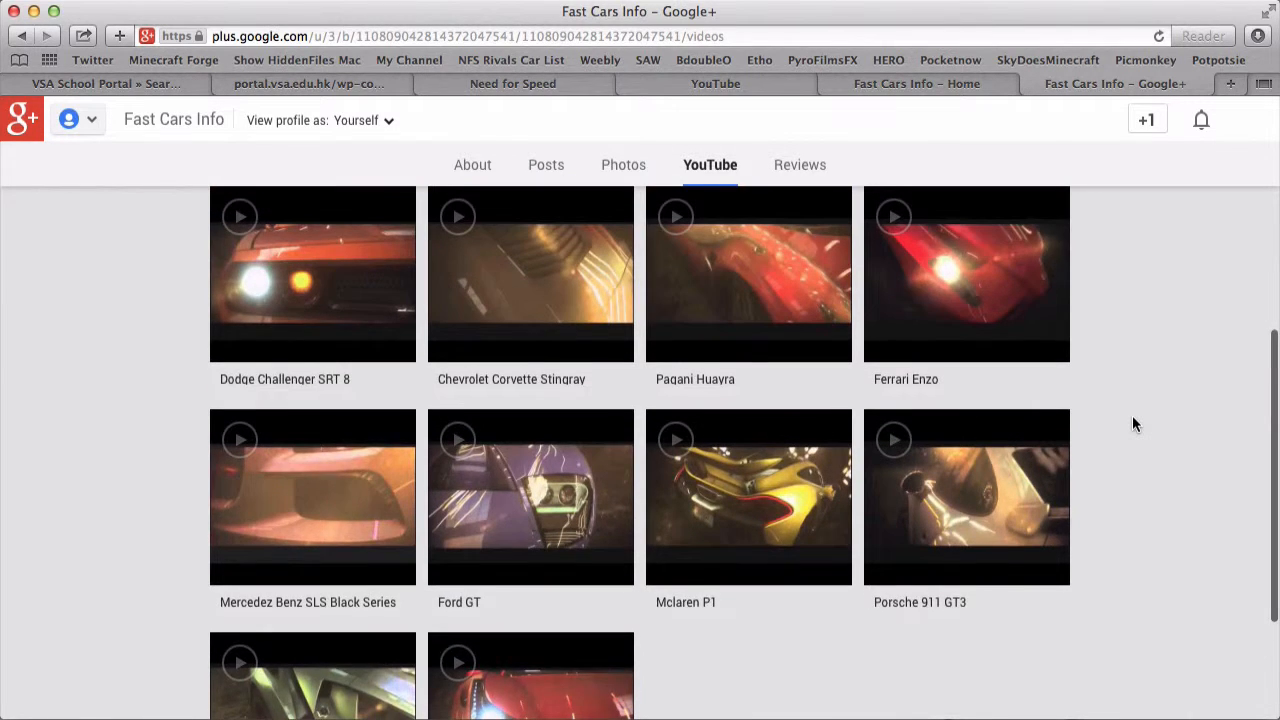
{"action": "scroll", "scroll_direction": "up", "scroll_amount": 3}
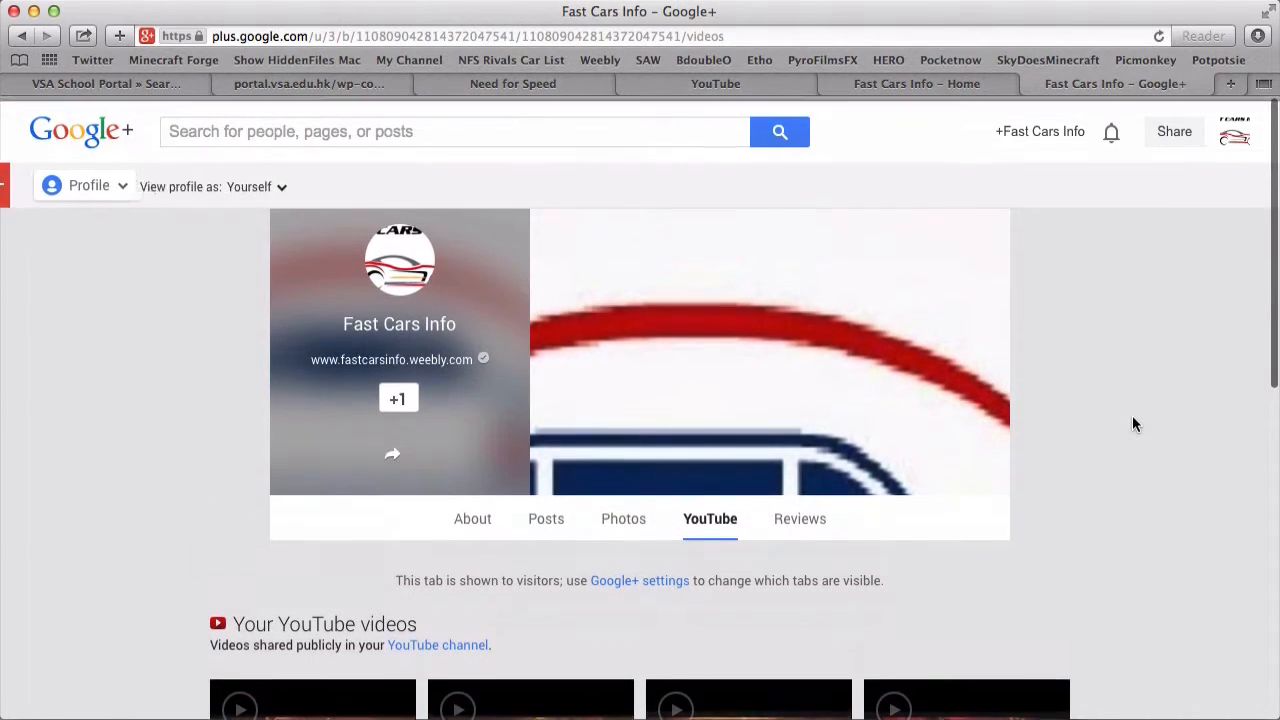
{"action": "scroll", "scroll_direction": "down", "scroll_amount": 3}
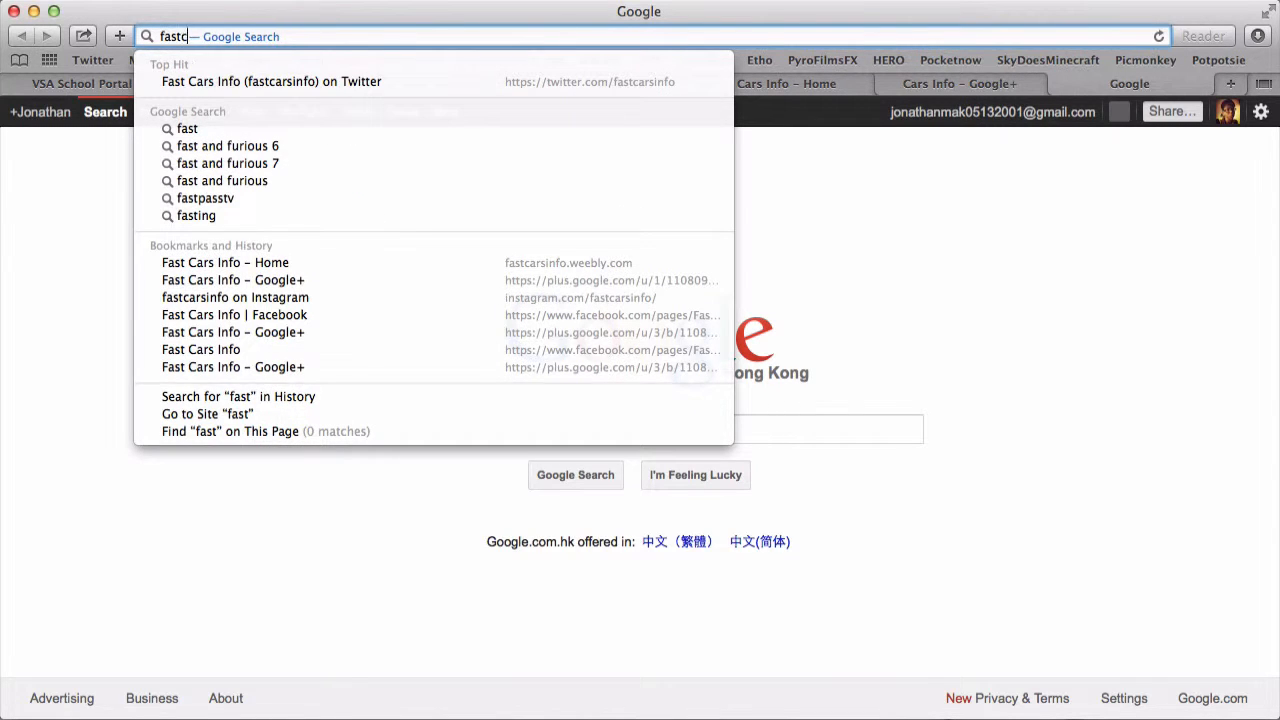
Open the Porsche 911 GT3 page from Vehicles, play its video, then close it.
{"action": "left_click", "coordinate": [224, 262]}
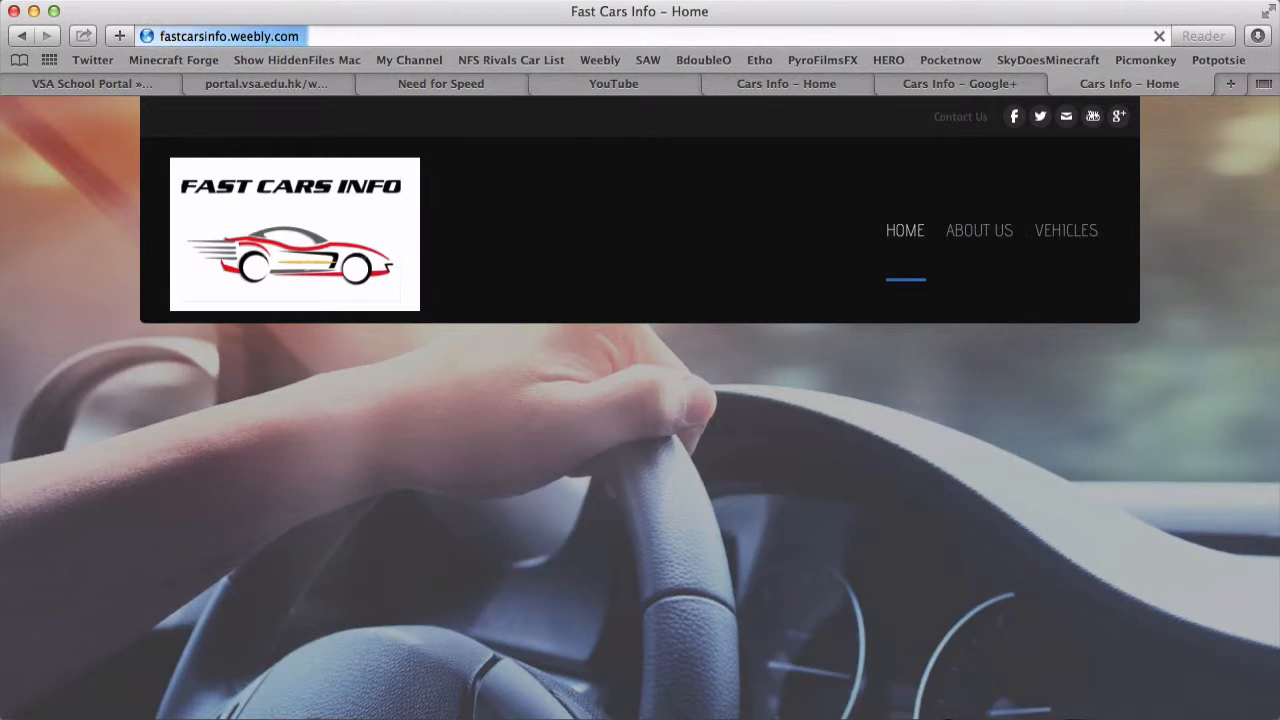
{"action": "left_click", "coordinate": [908, 230]}
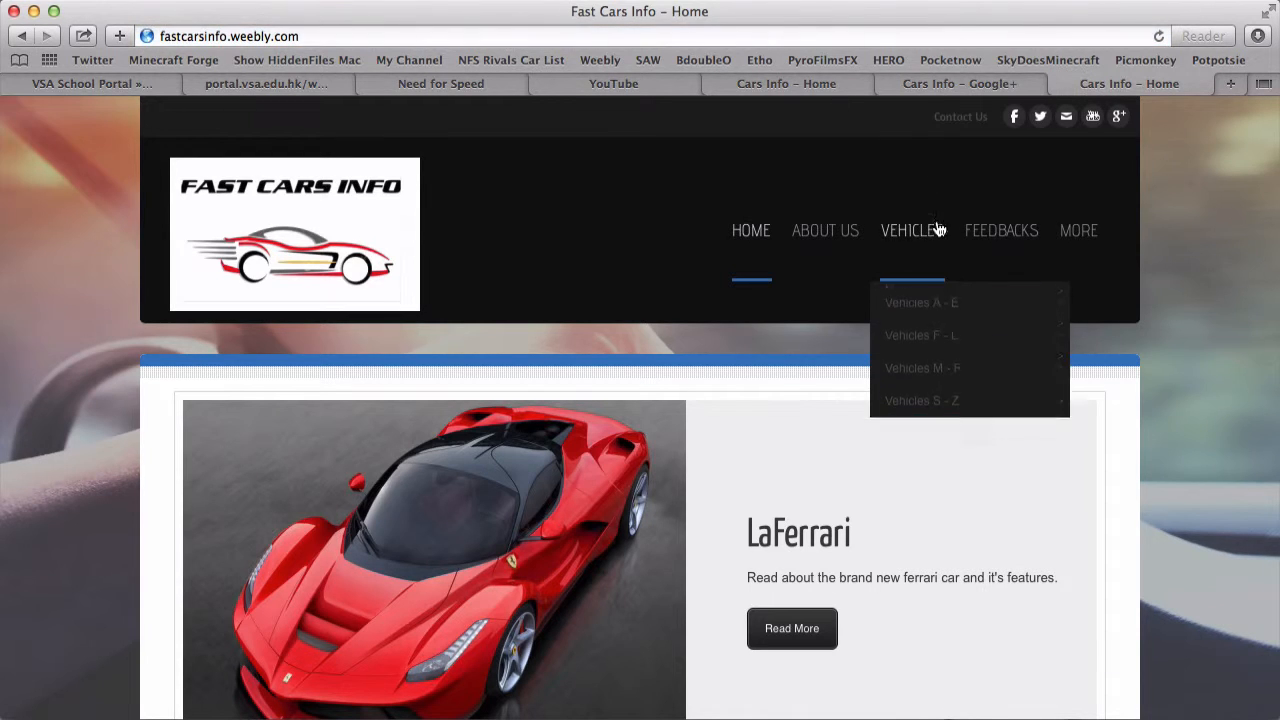
{"action": "left_click", "coordinate": [792, 628]}
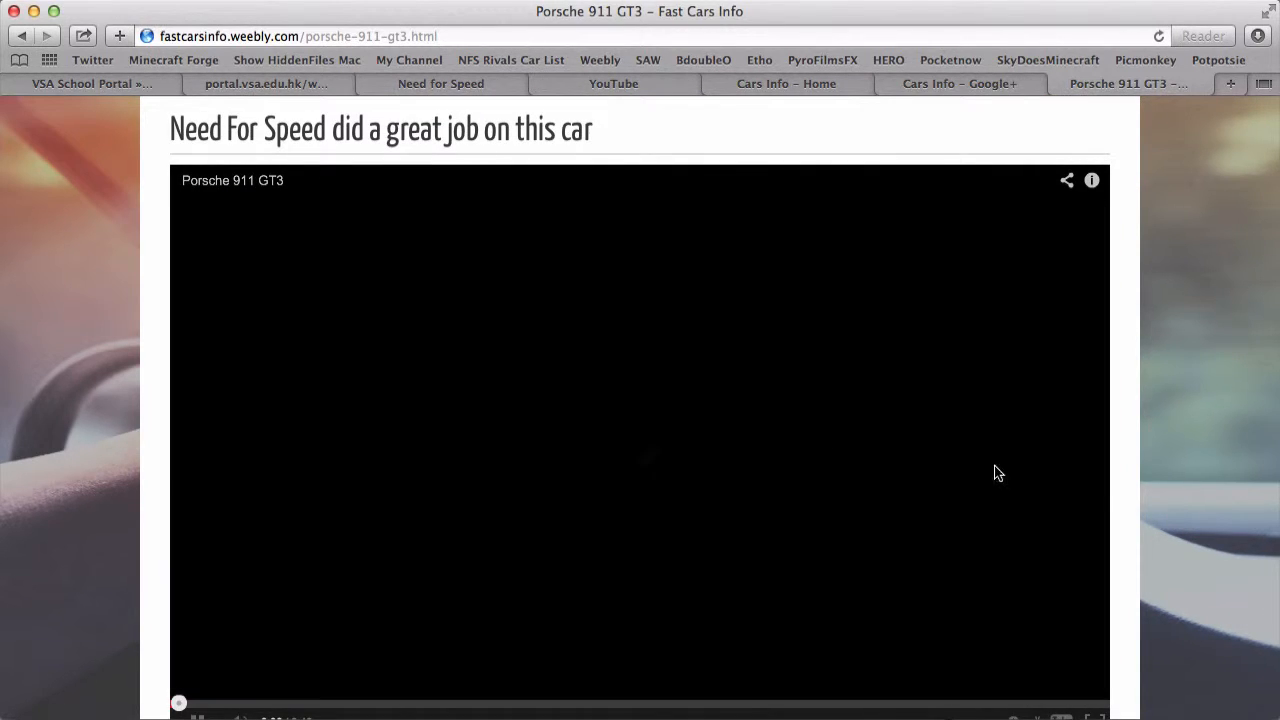
{"action": "left_click", "coordinate": [640, 440]}
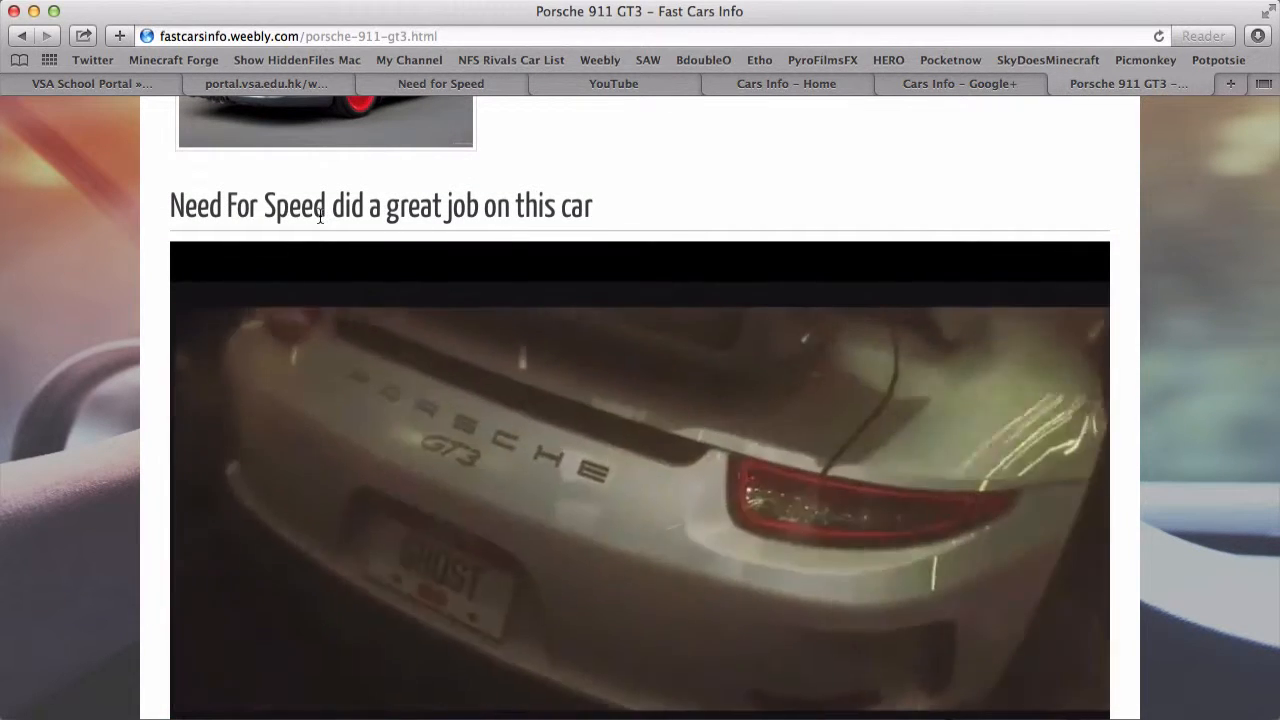
{"action": "scroll", "scroll_direction": "down", "scroll_amount": 3}
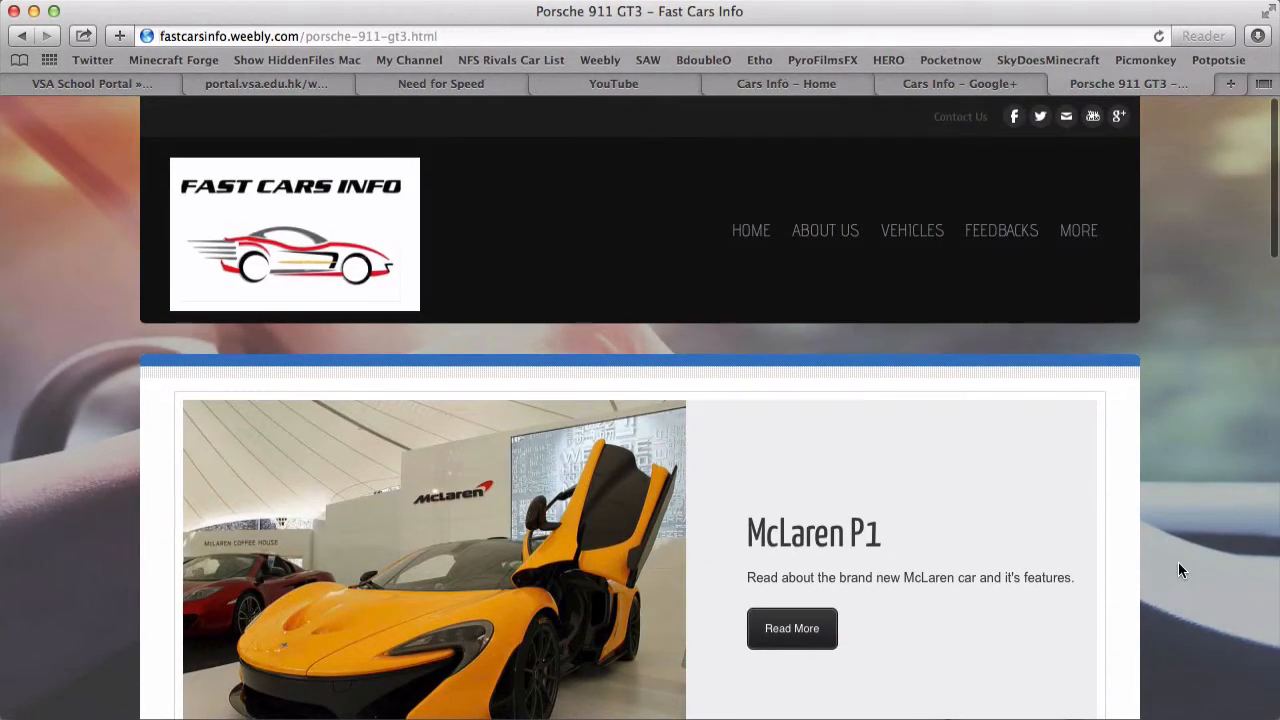
{"action": "left_click", "coordinate": [751, 230]}
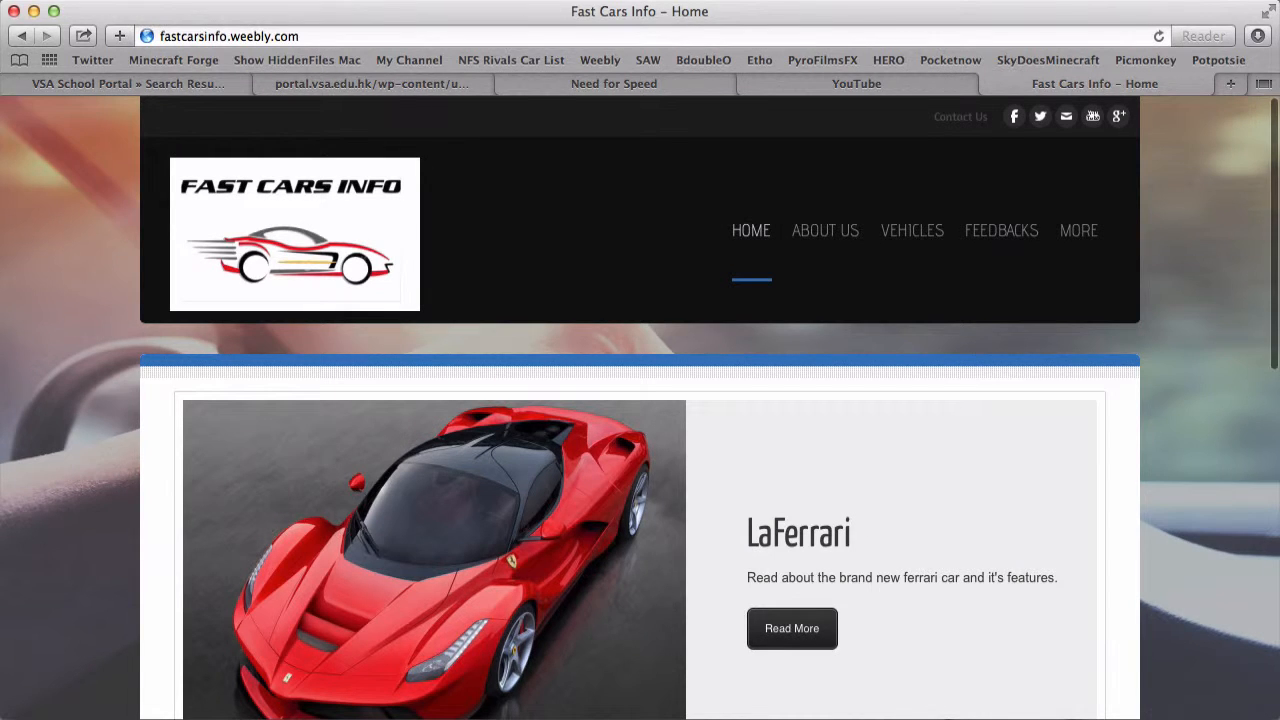
{"action": "mouse_move", "coordinate": [1172, 200]}
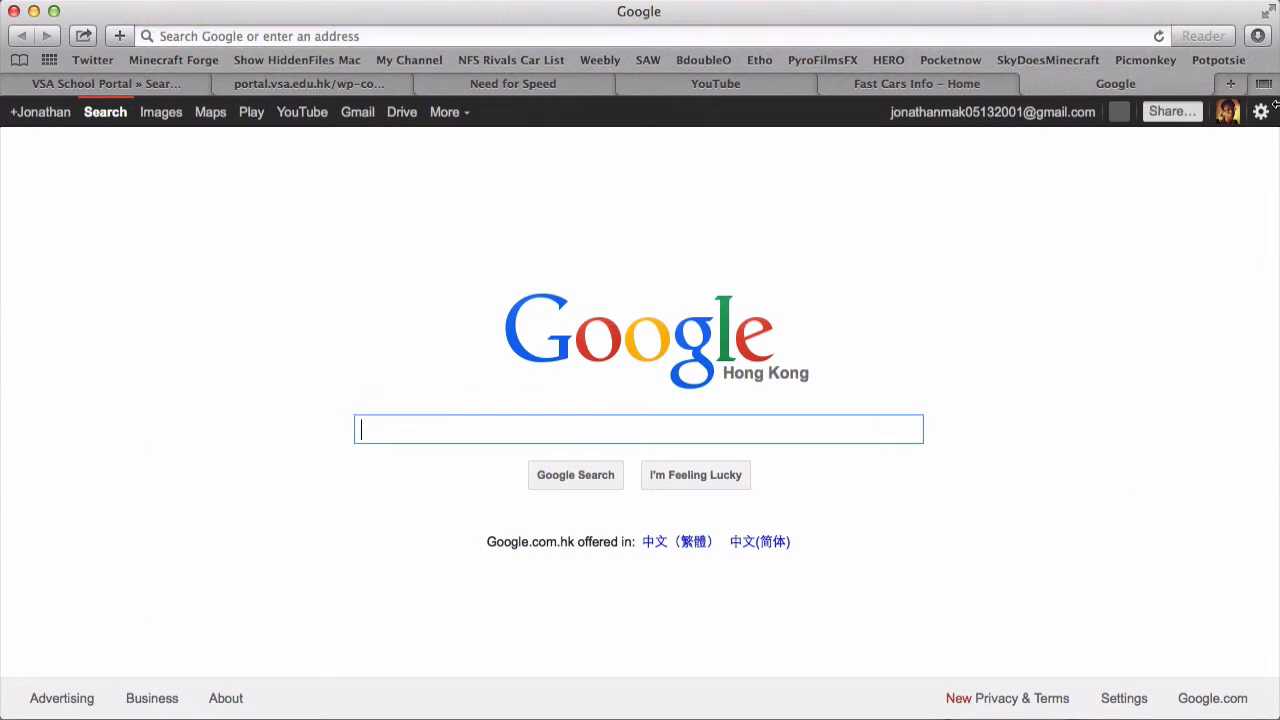
Sign in to a Google account by choosing it and entering its password.
{"action": "left_click", "coordinate": [1228, 111]}
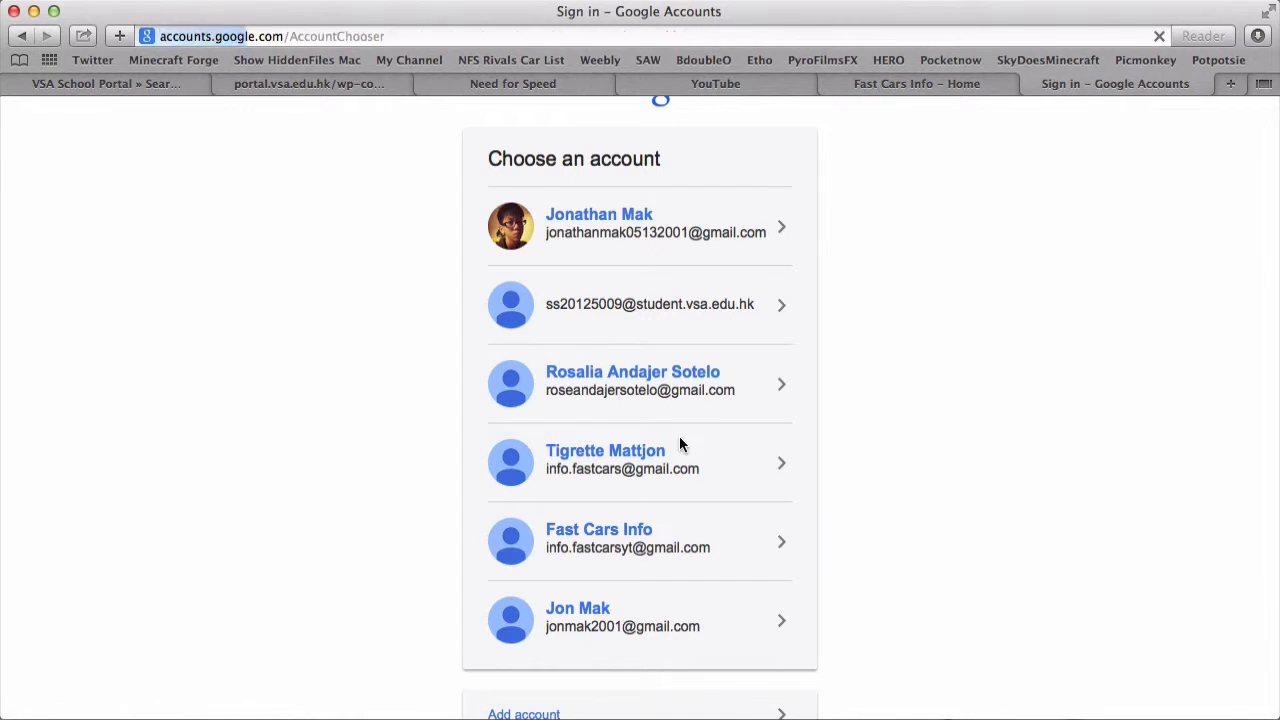
{"action": "left_click", "coordinate": [639, 462]}
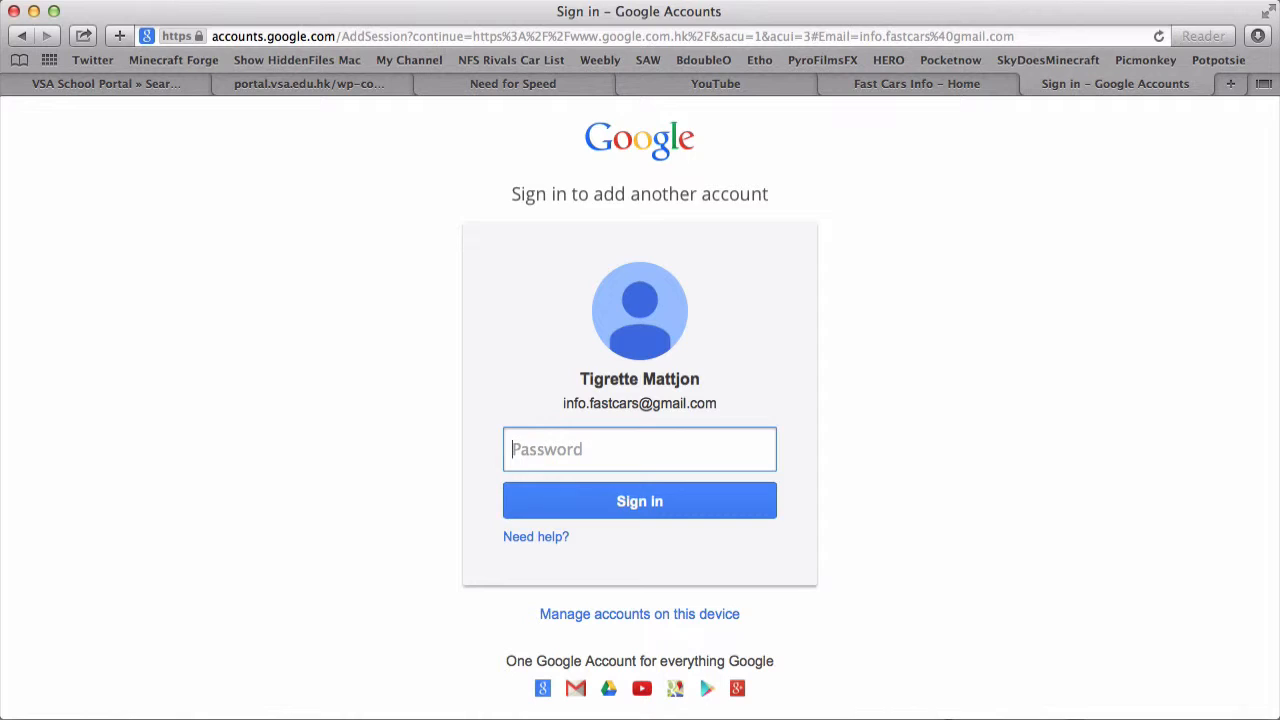
{"action": "type", "text": "password"}
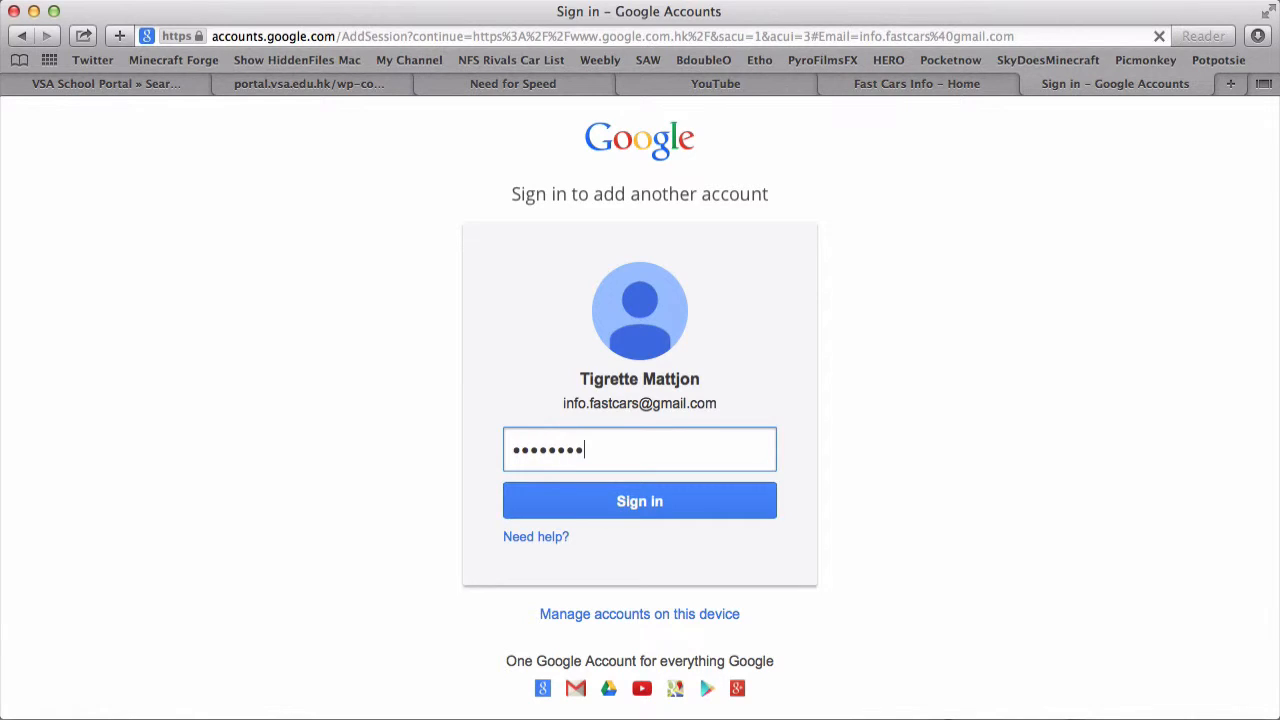
{"action": "left_click", "coordinate": [639, 501]}
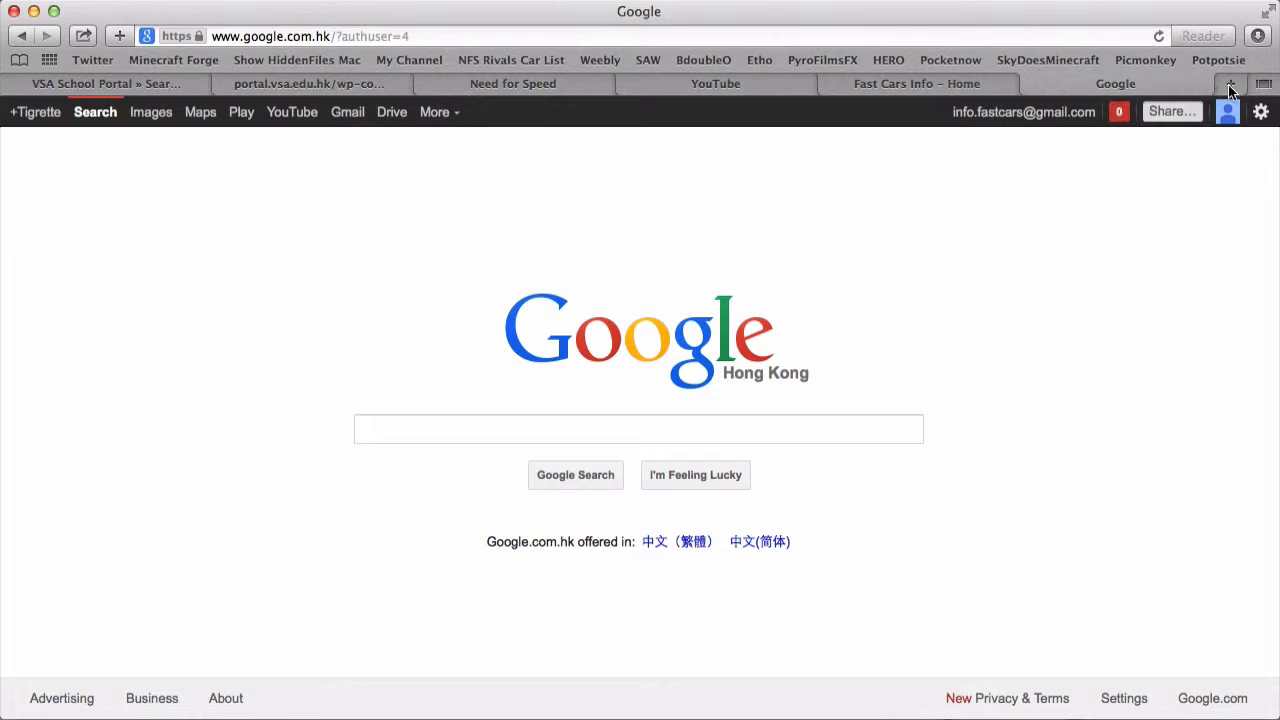
Switch the signed-in Google account to Fast Cars Info from the account menu.
{"action": "left_click", "coordinate": [1228, 111]}
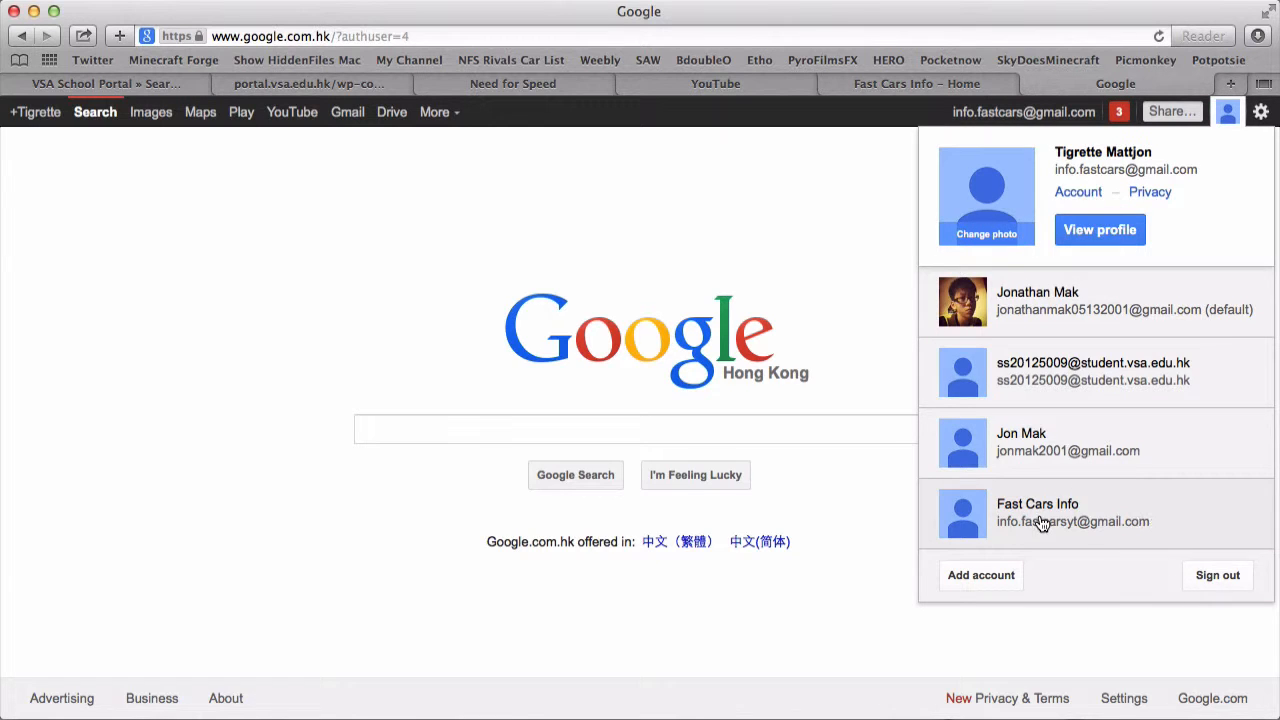
{"action": "left_click", "coordinate": [1037, 512]}
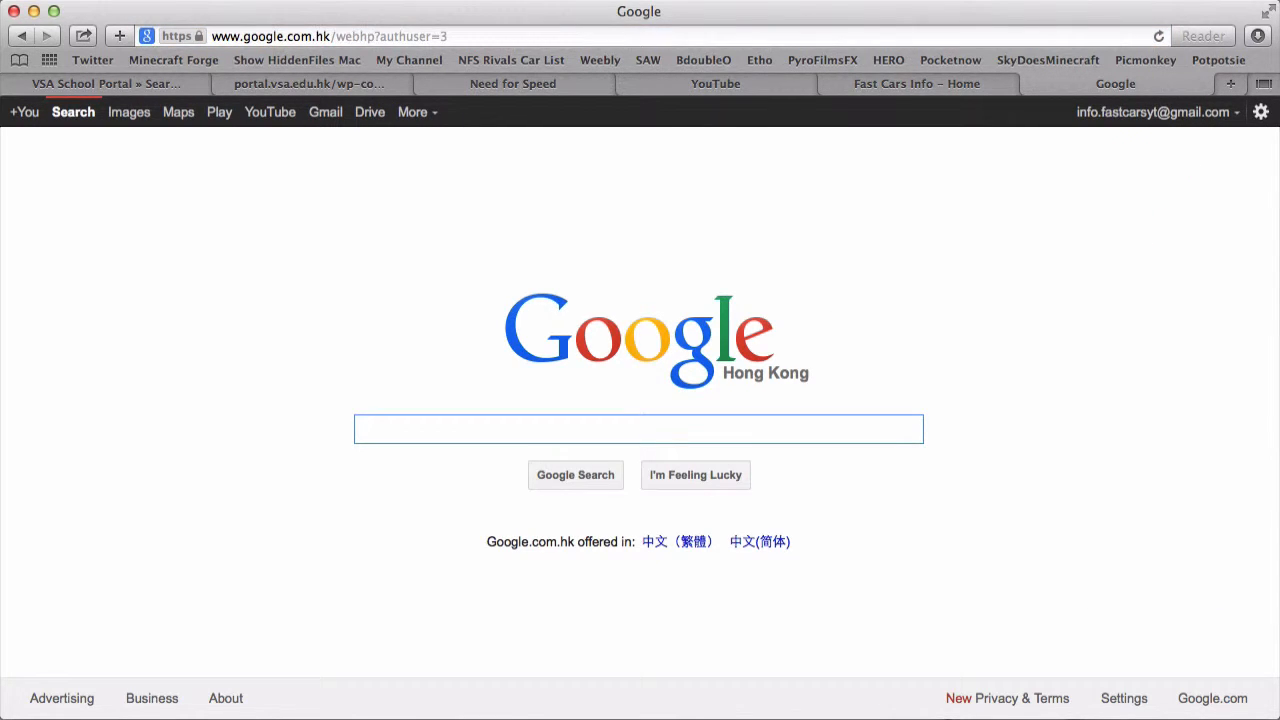
{"action": "left_click", "coordinate": [1152, 112]}
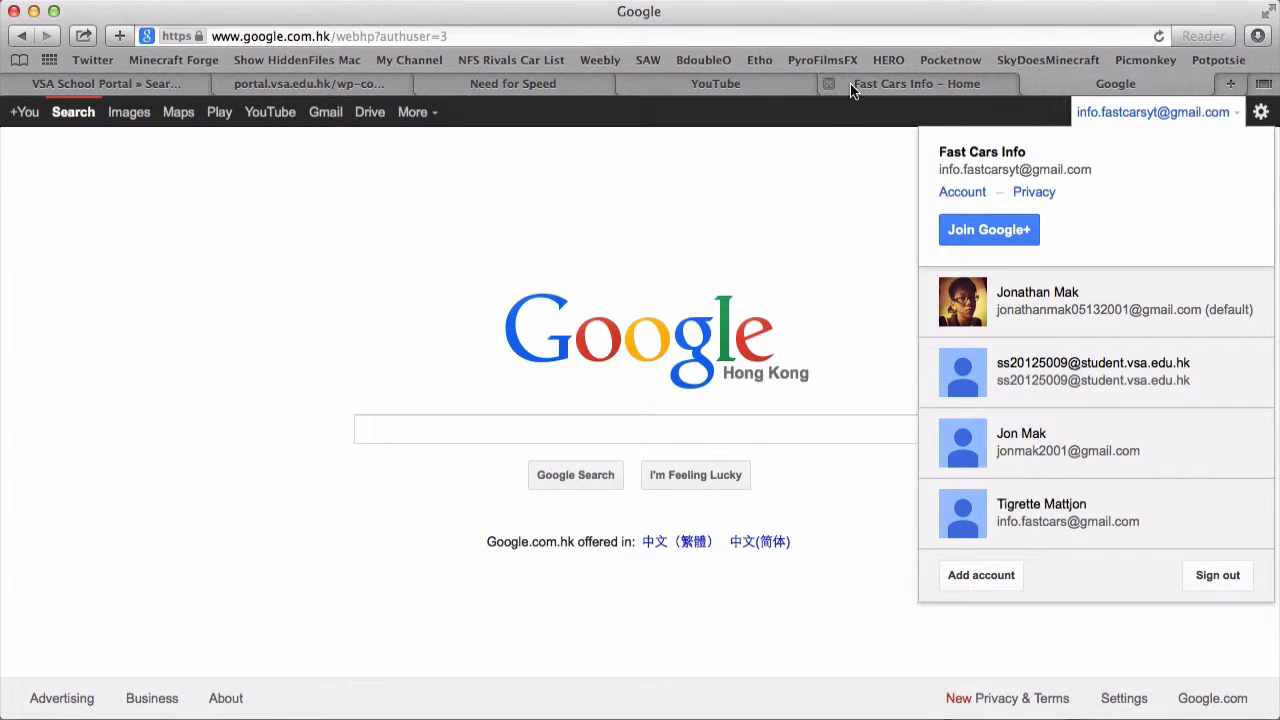
{"action": "left_click", "coordinate": [715, 83]}
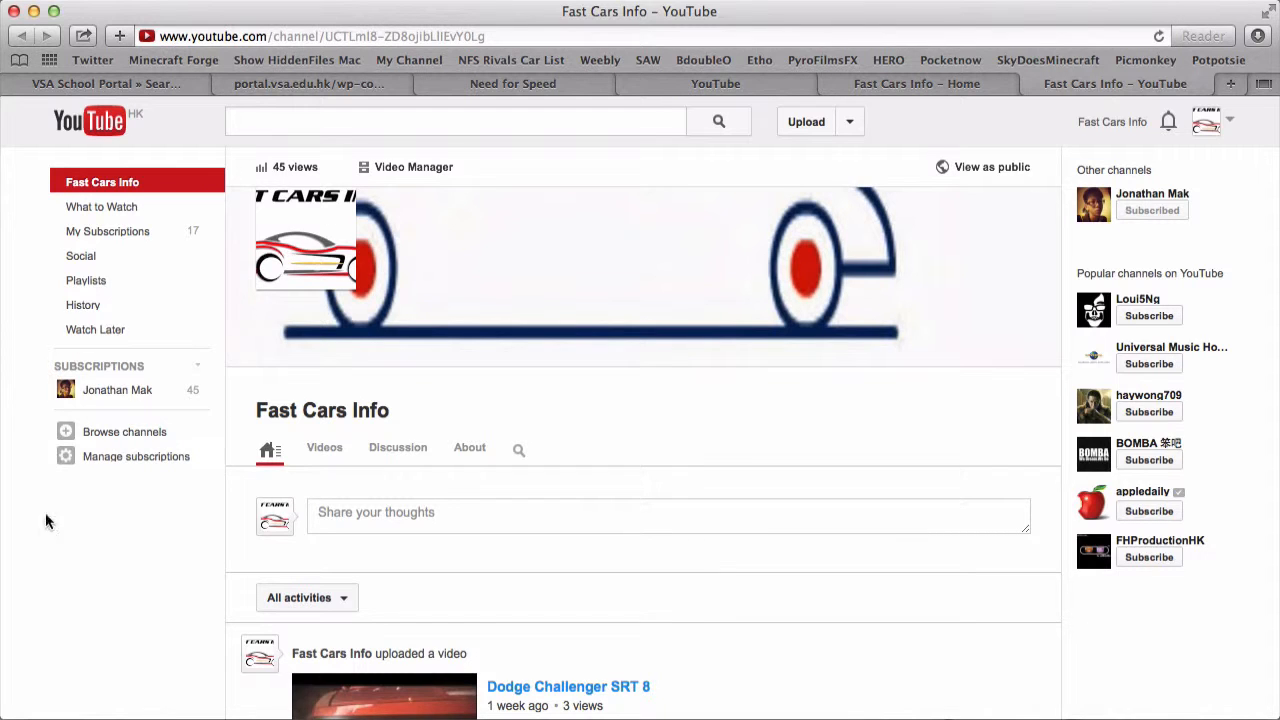
Scroll the Fast Cars Info YouTube channel feed down to its oldest uploads and back.
{"action": "scroll", "scroll_direction": "down", "scroll_amount": 3}
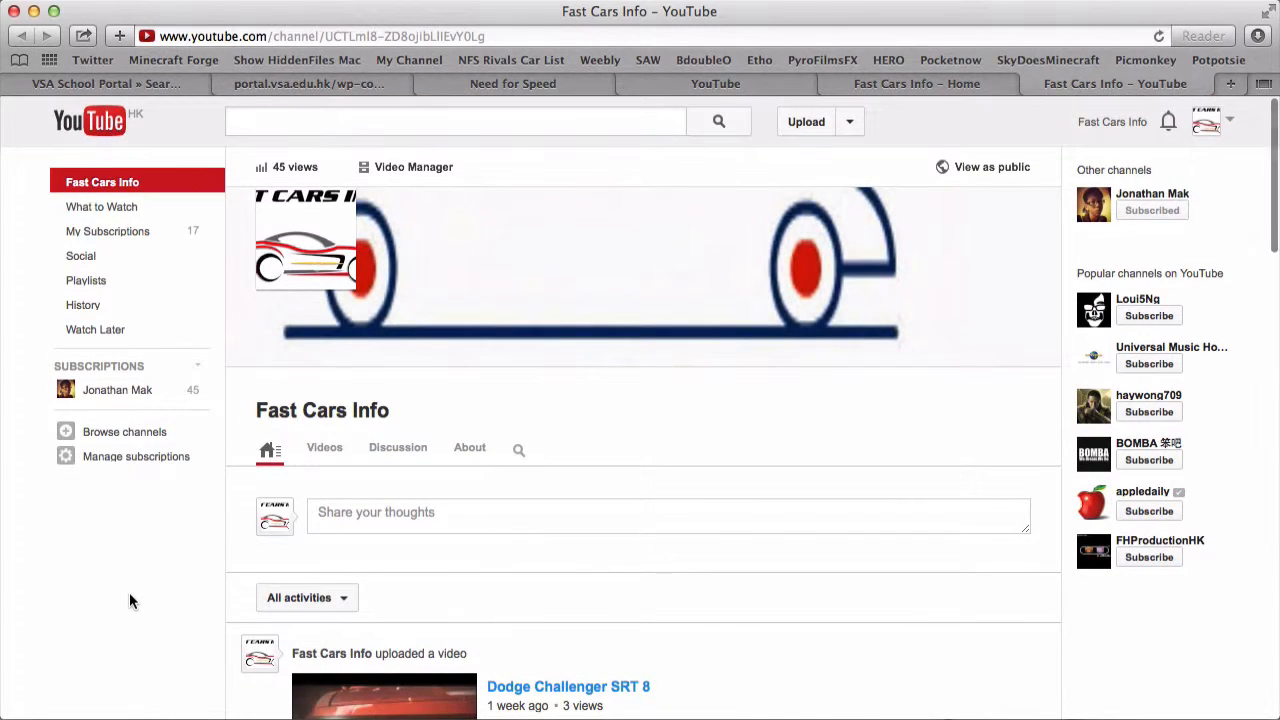
{"action": "scroll", "scroll_direction": "down", "scroll_amount": 3}
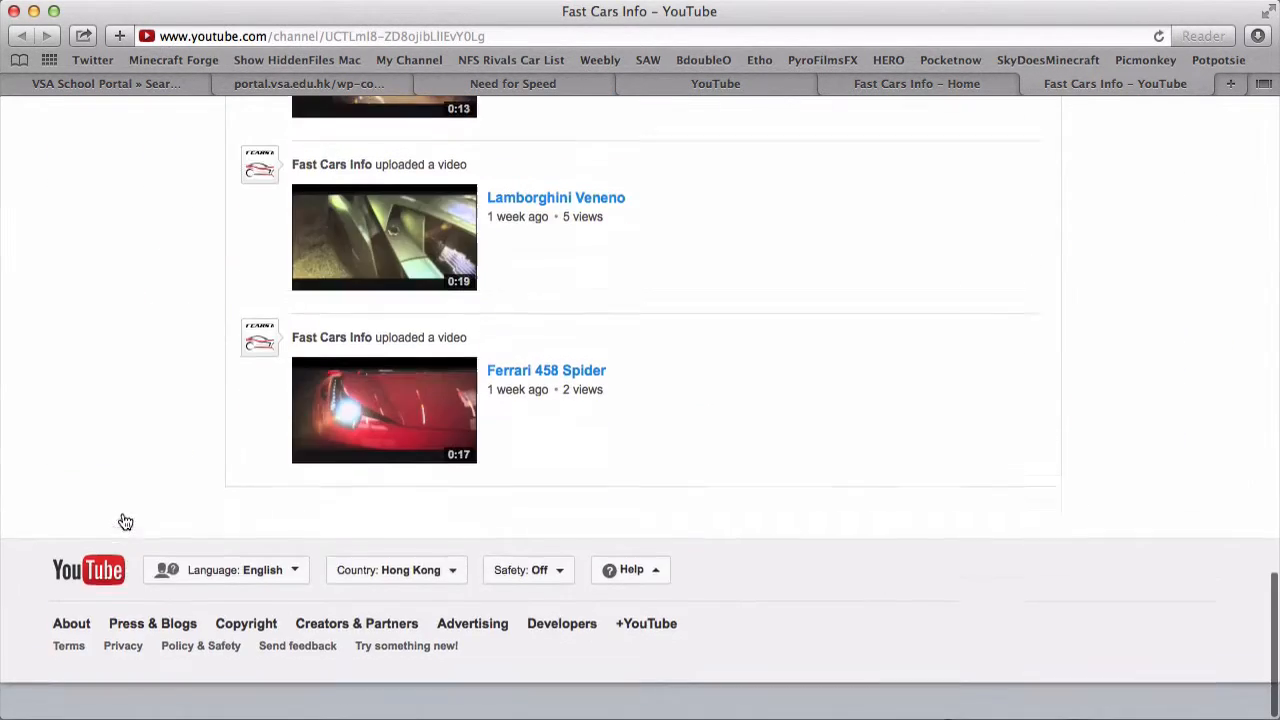
{"action": "scroll", "scroll_direction": "up", "scroll_amount": 3}
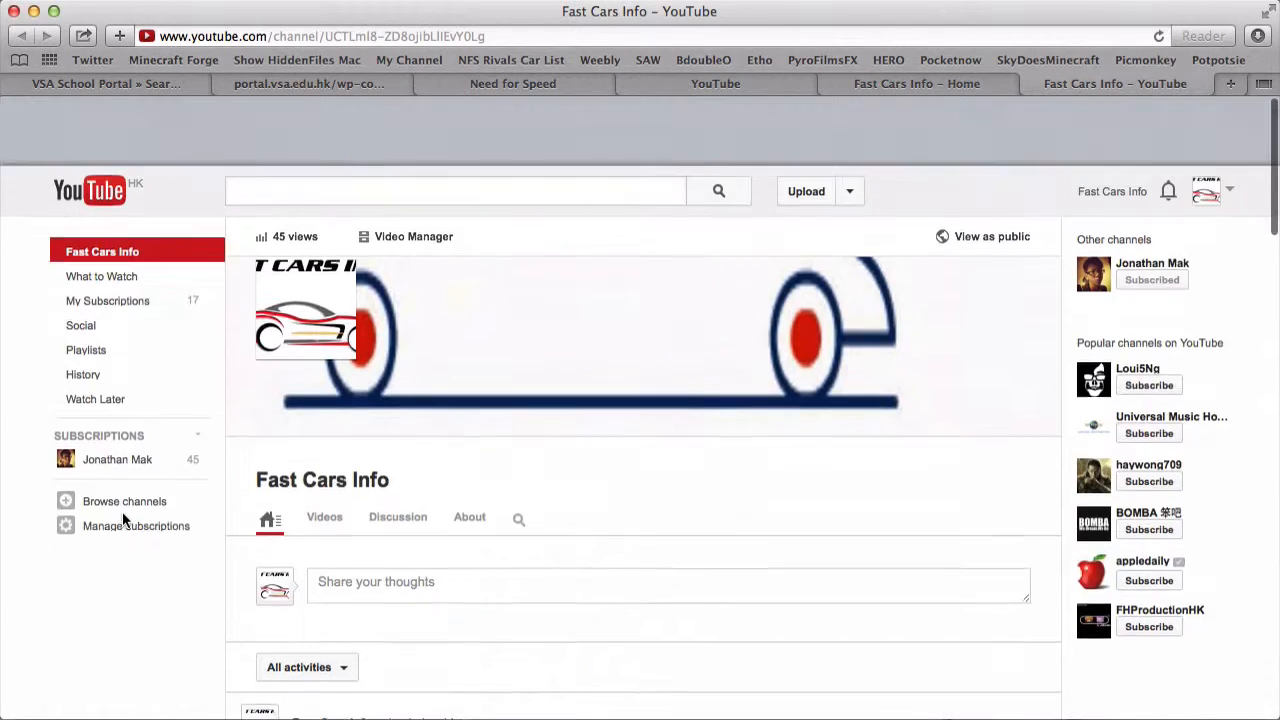
{"action": "scroll", "scroll_direction": "down", "scroll_amount": 3}
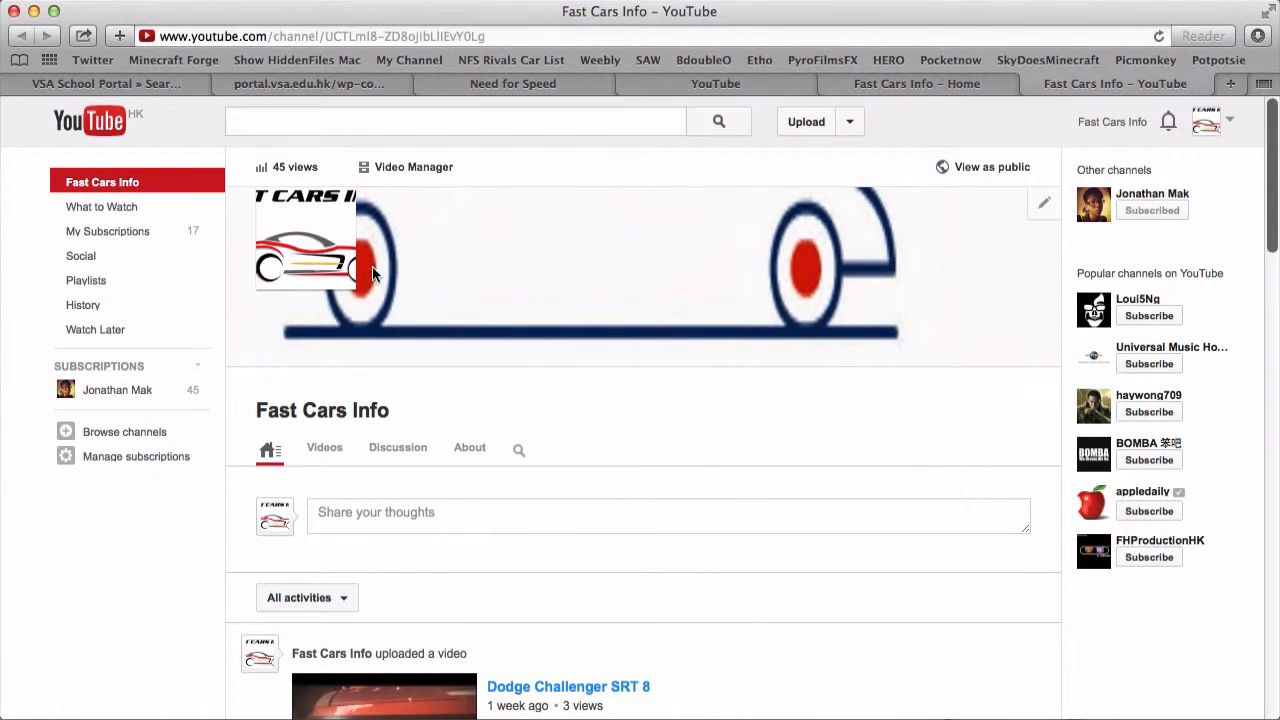
{"action": "mouse_move", "coordinate": [518, 334]}
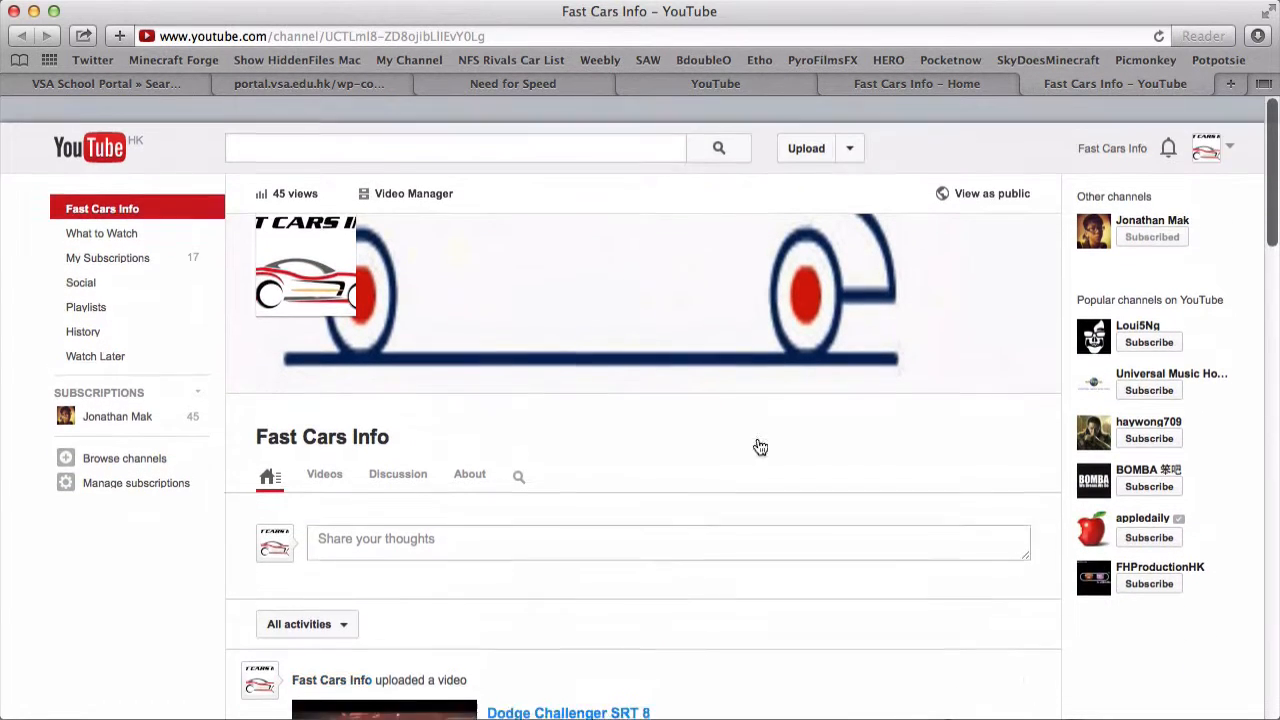
{"action": "left_click", "coordinate": [1043, 203]}
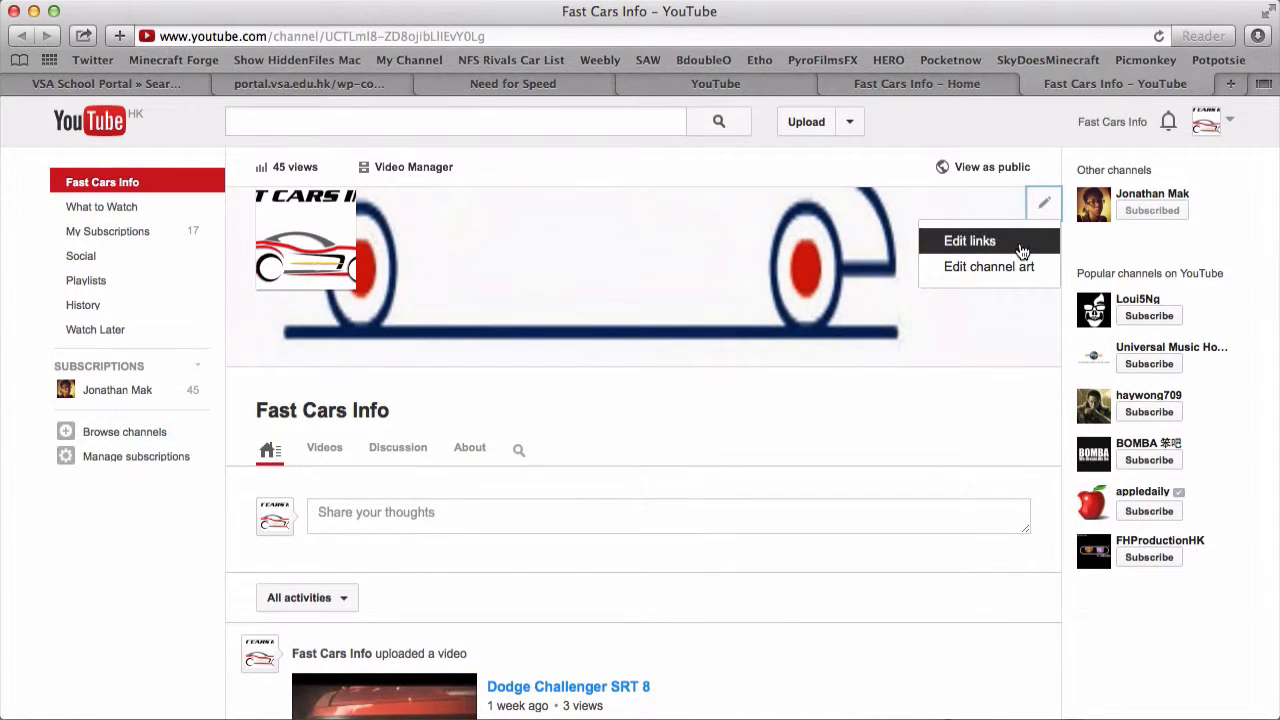
{"action": "left_click", "coordinate": [988, 266]}
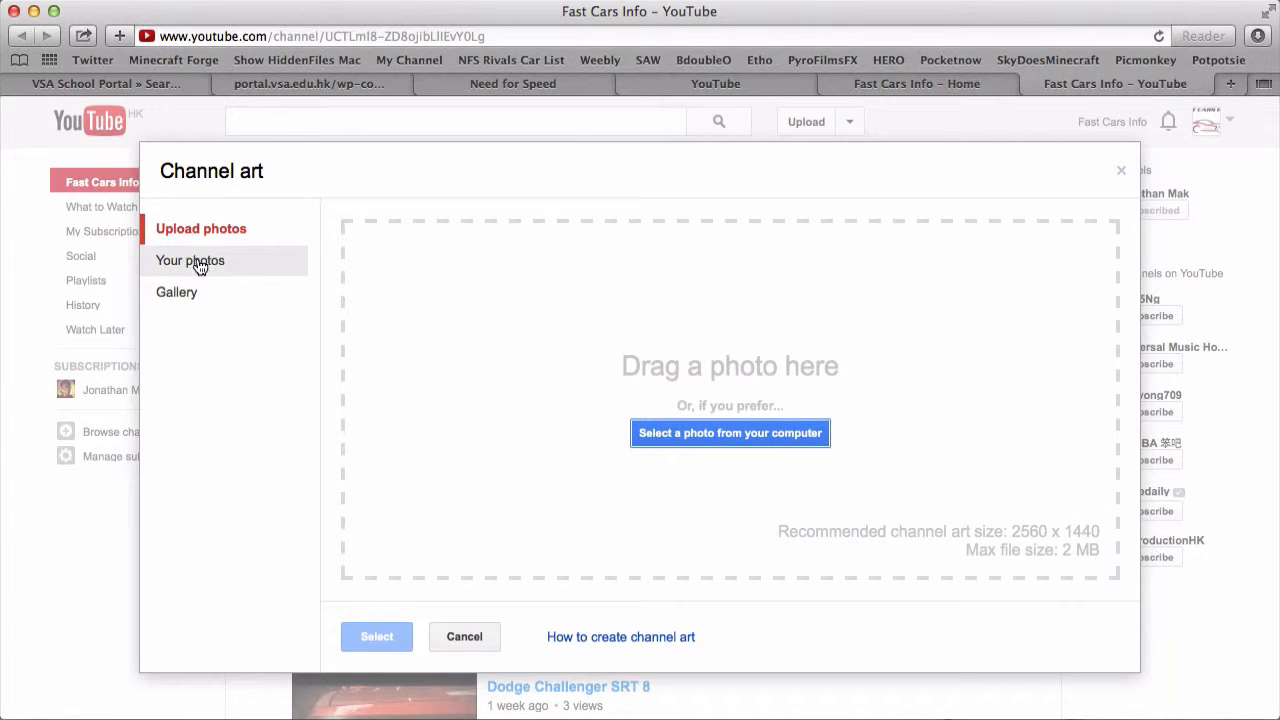
{"action": "left_click", "coordinate": [190, 260]}
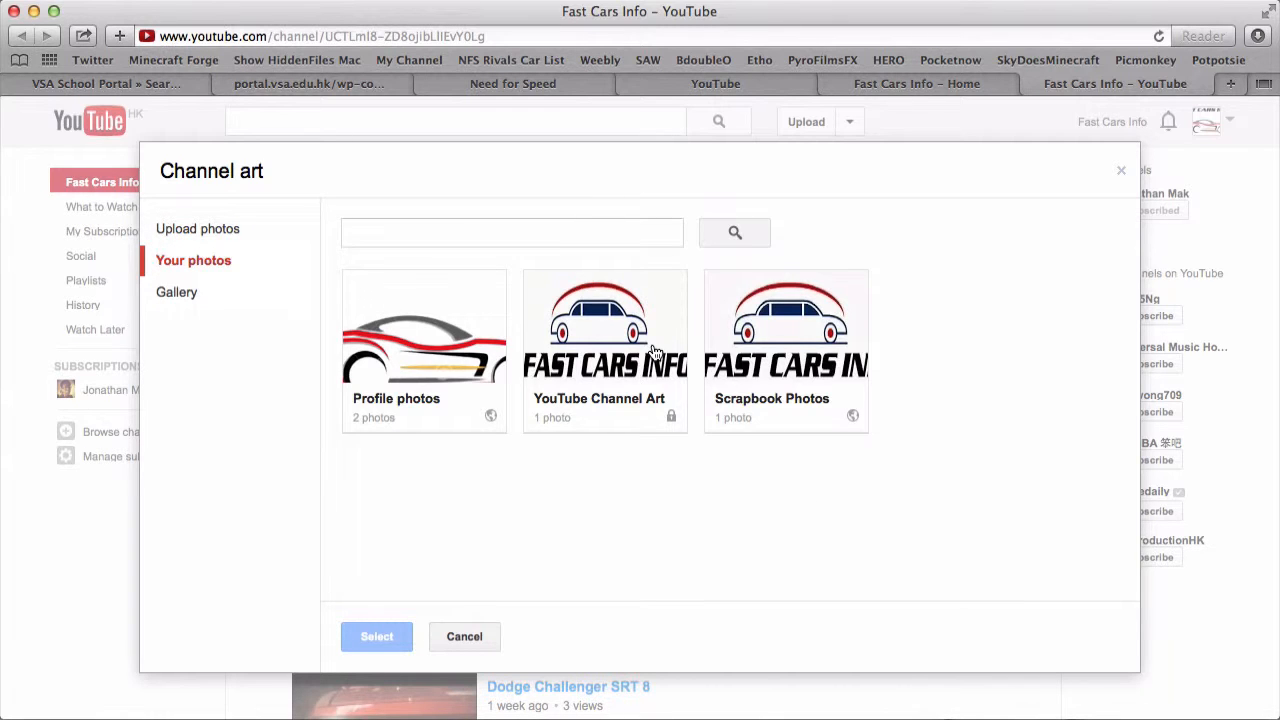
{"action": "left_click", "coordinate": [604, 340]}
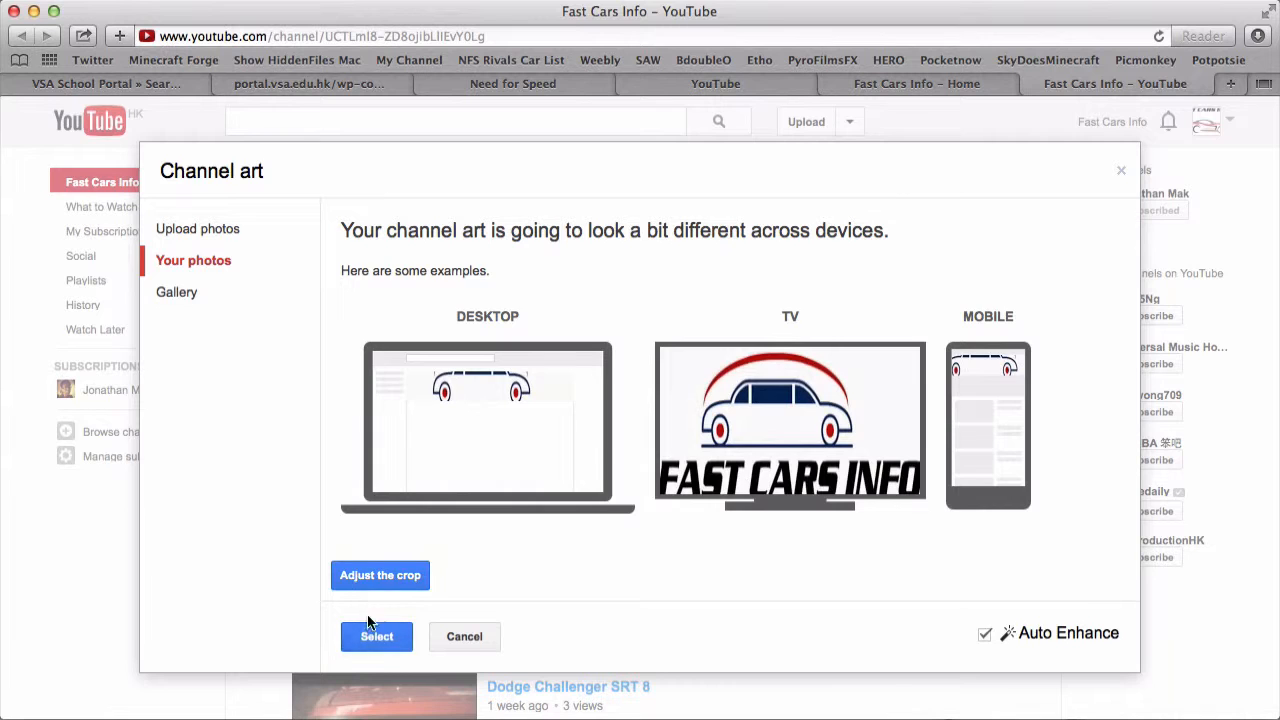
{"action": "left_click", "coordinate": [380, 575]}
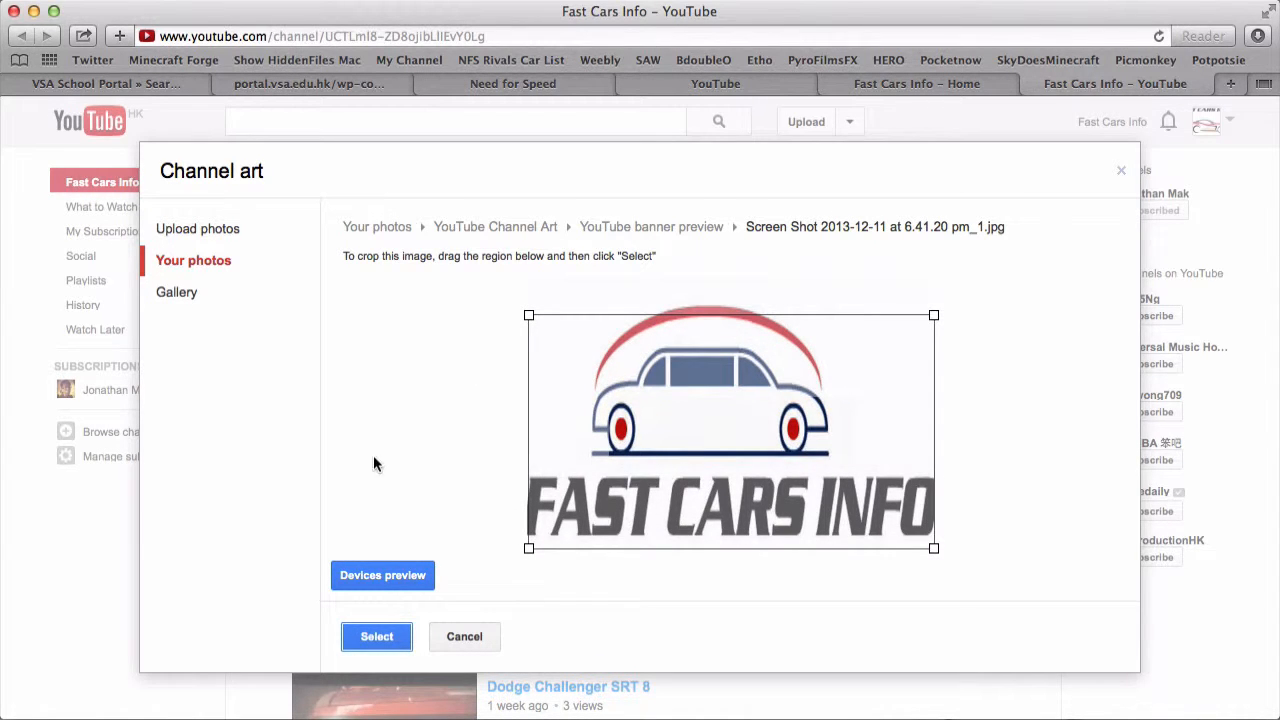
{"action": "left_click", "coordinate": [376, 636]}
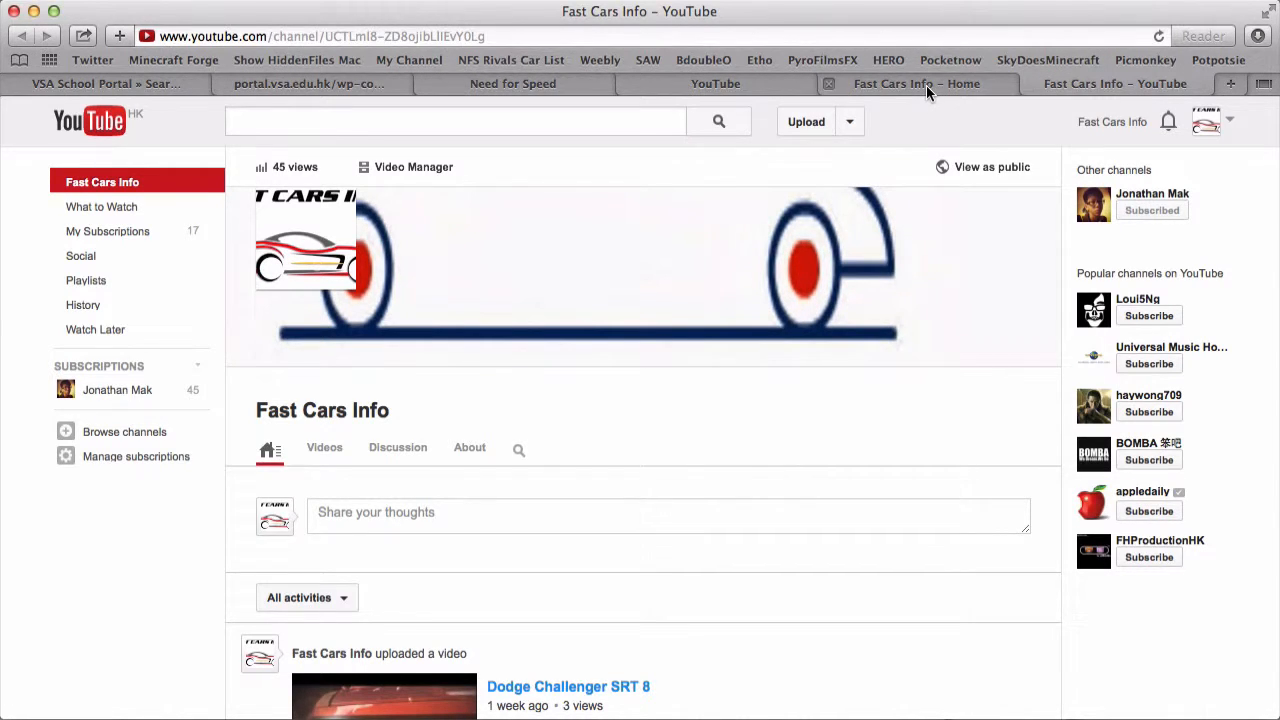
Switch between the Fast Cars Info and YouTube tabs, then go to the site's About Us page.
{"action": "left_click", "coordinate": [900, 83]}
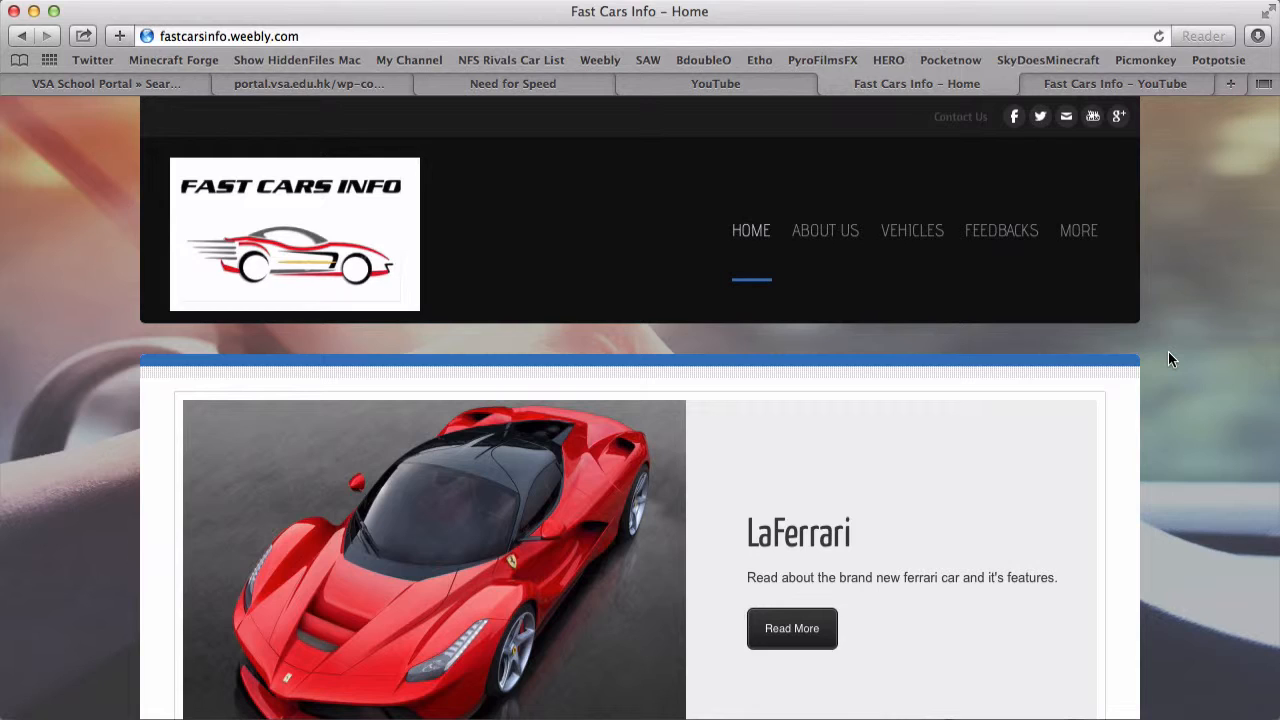
{"action": "left_click", "coordinate": [1113, 83]}
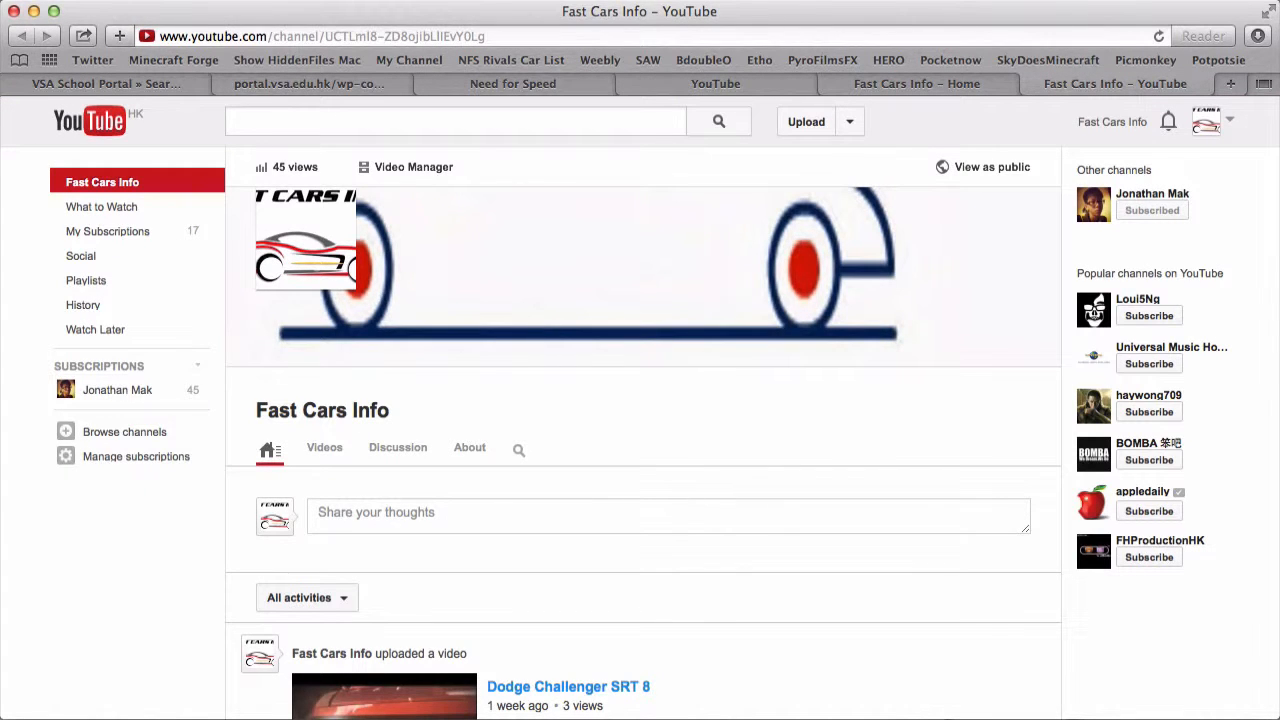
{"action": "left_click", "coordinate": [915, 83]}
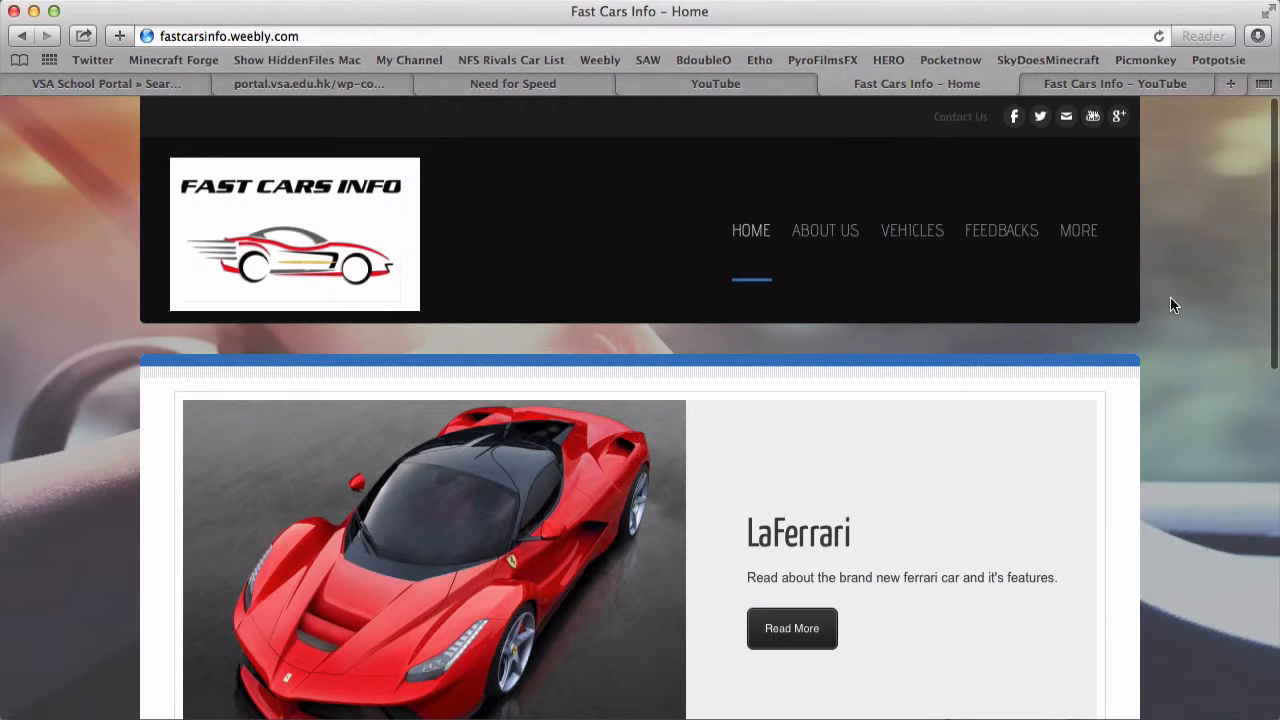
{"action": "left_click", "coordinate": [824, 230]}
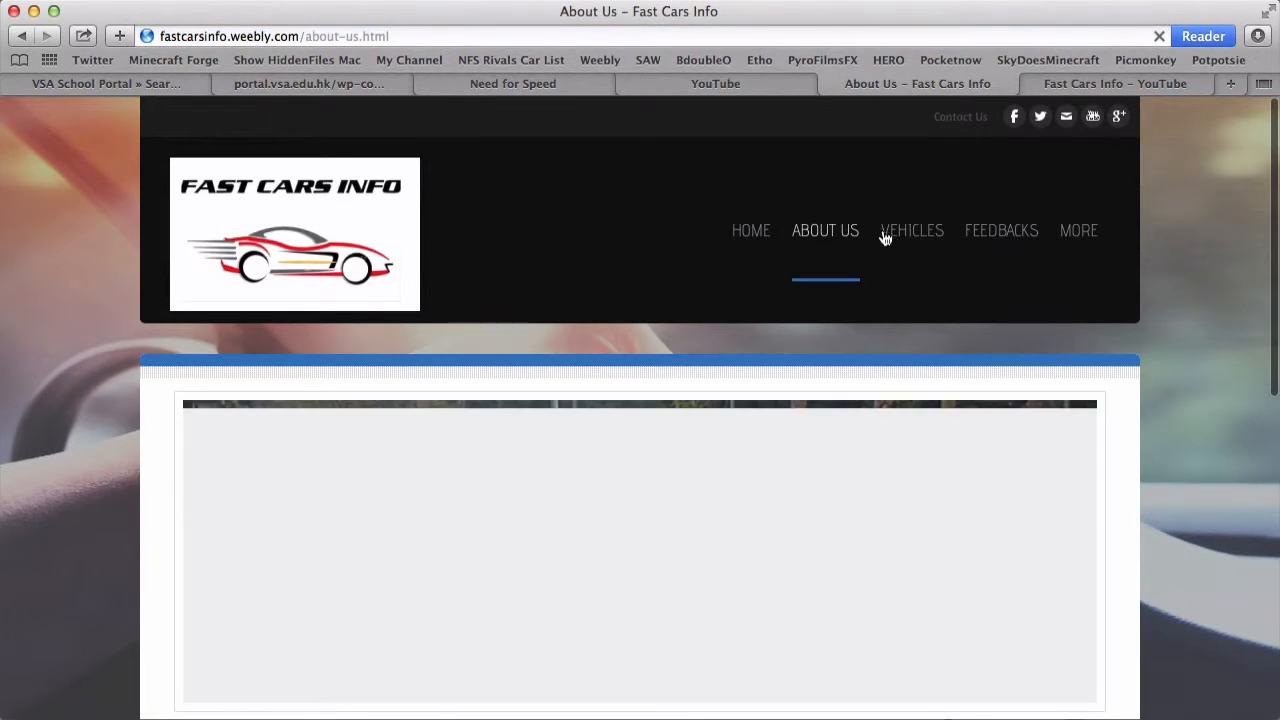
{"action": "scroll", "scroll_direction": "down", "scroll_amount": 3}
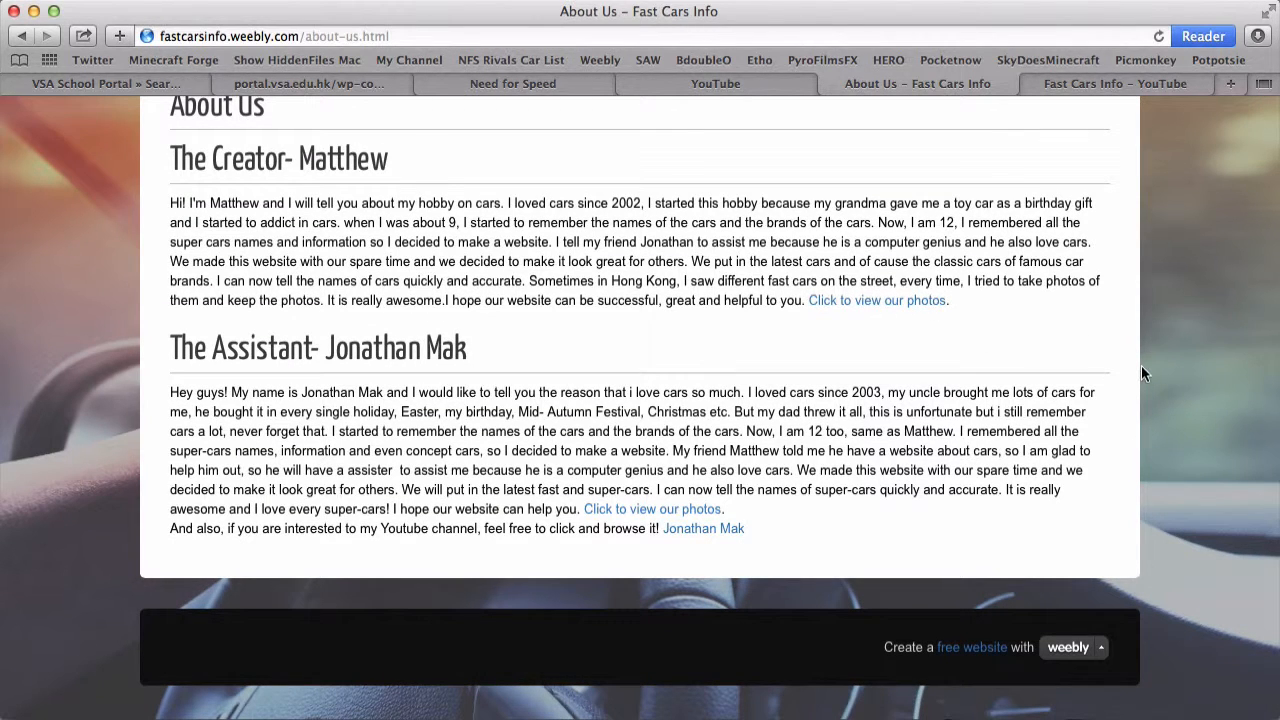
{"action": "mouse_move", "coordinate": [1210, 471]}
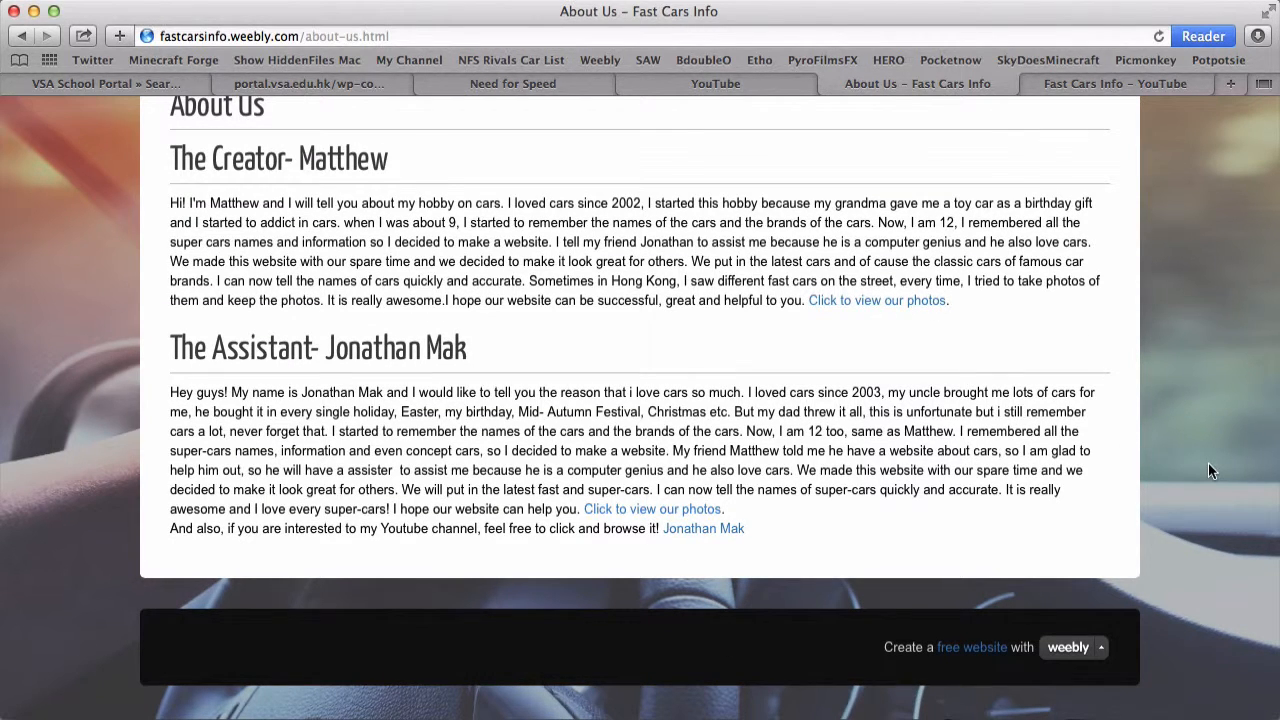
{"action": "mouse_move", "coordinate": [518, 337]}
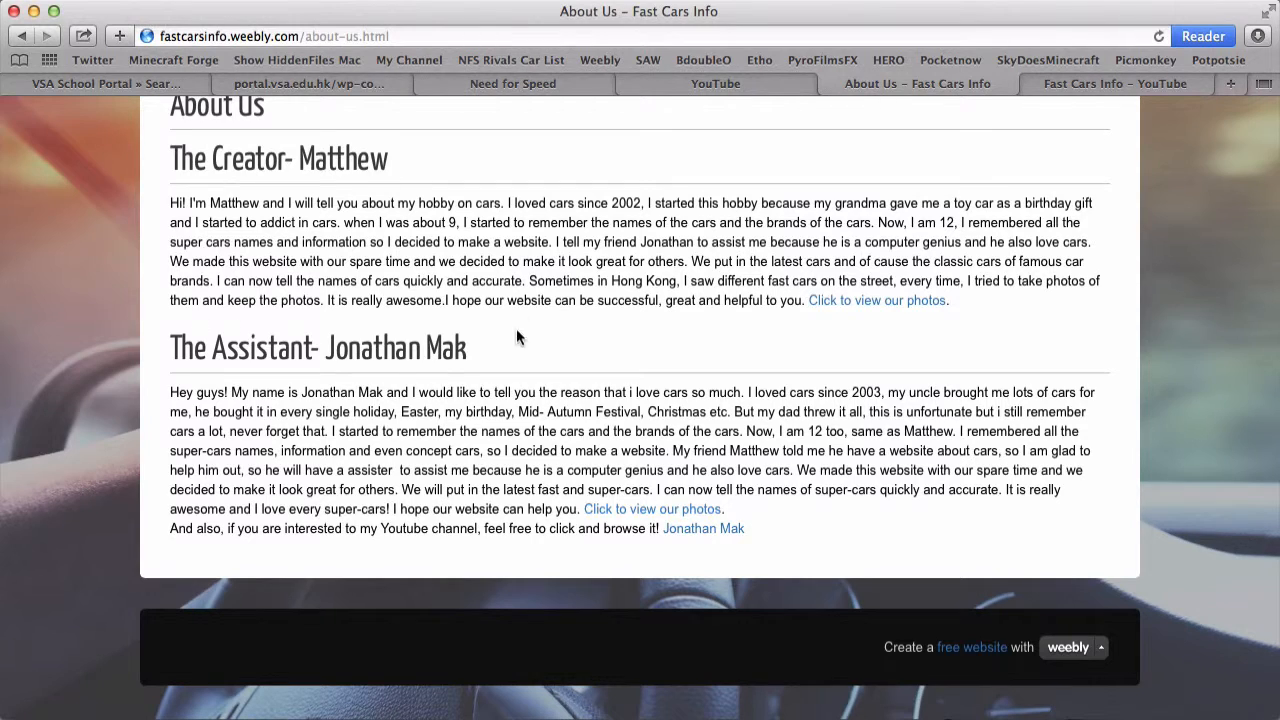
{"action": "mouse_move", "coordinate": [224, 435]}
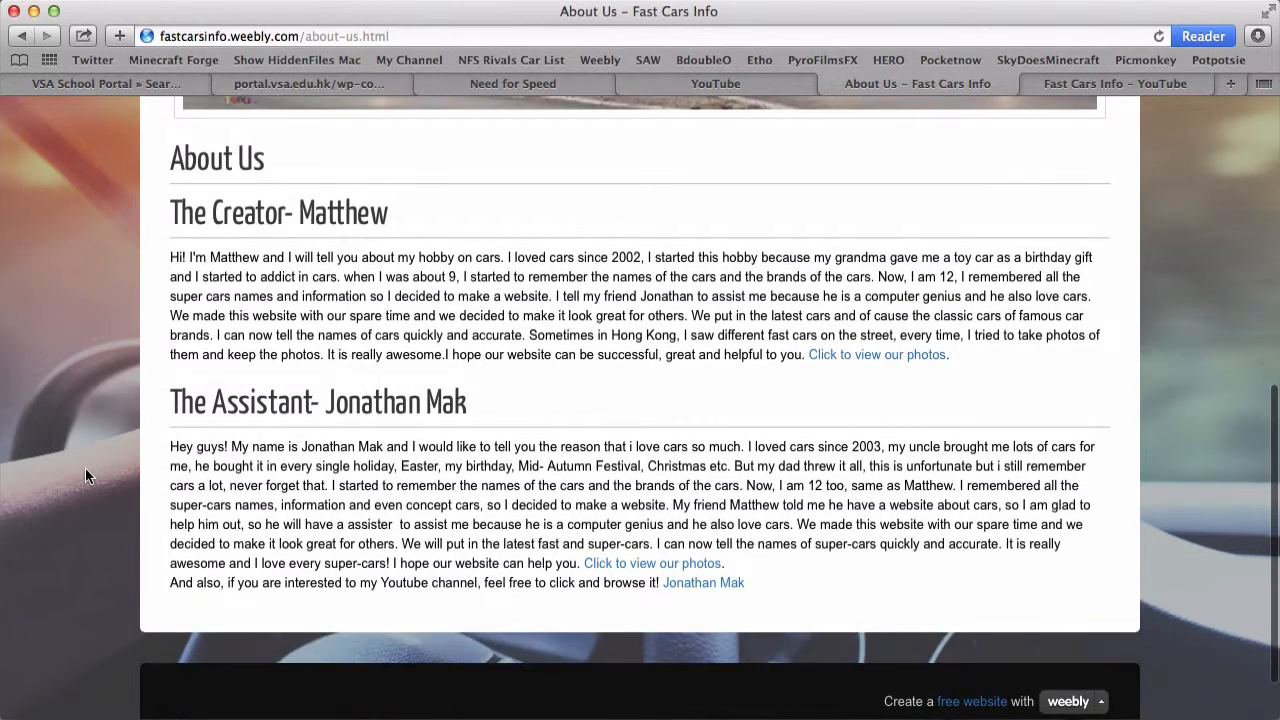
{"action": "double_click", "coordinate": [362, 212]}
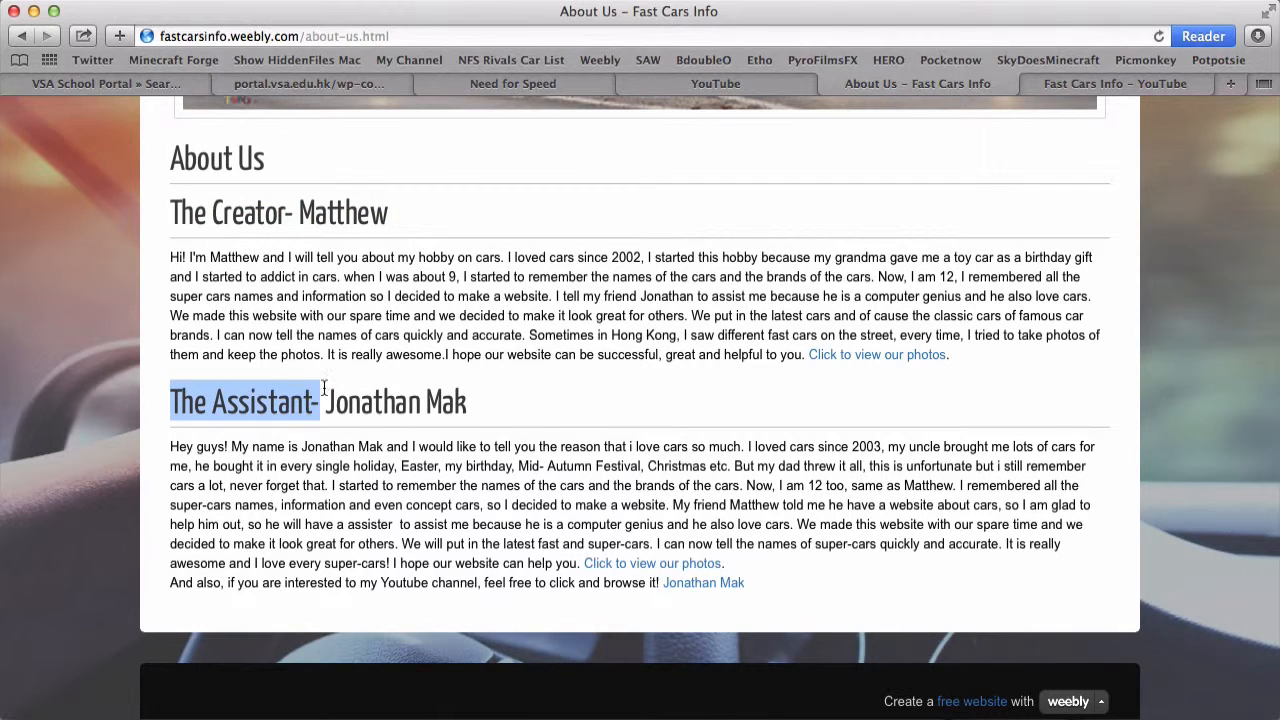
{"action": "left_click", "coordinate": [130, 390]}
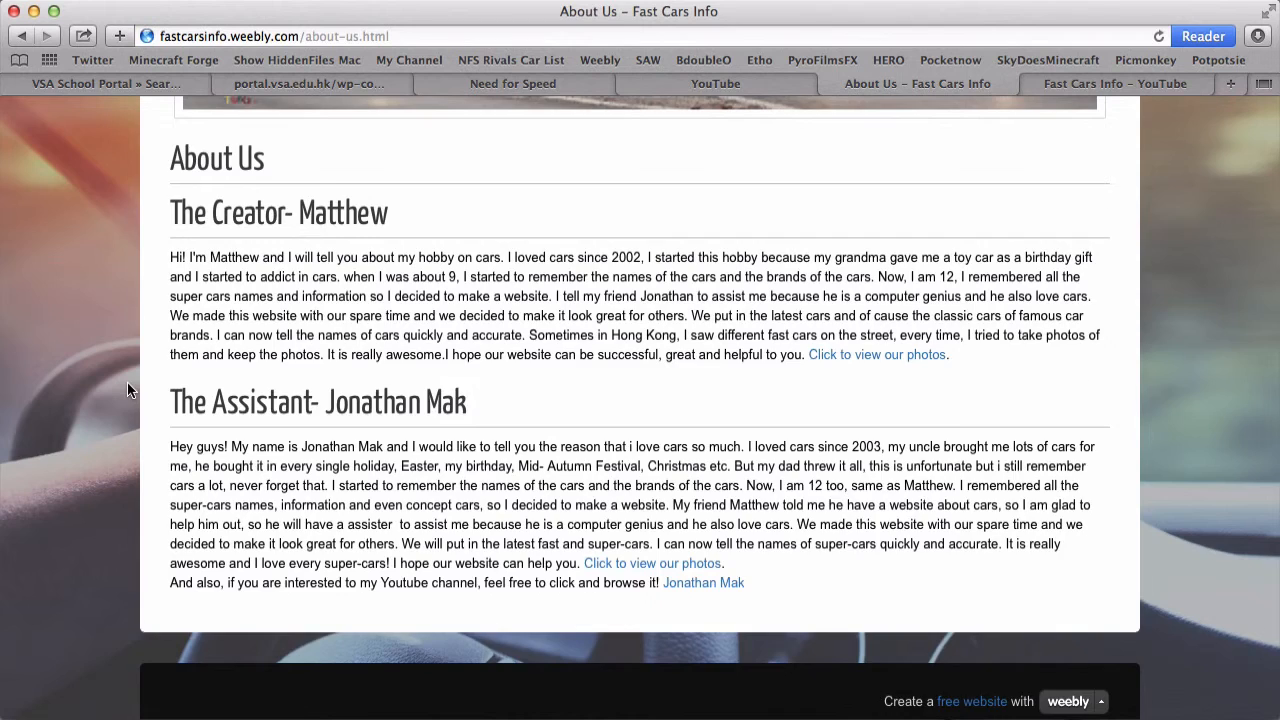
{"action": "scroll", "scroll_direction": "up", "scroll_amount": 3}
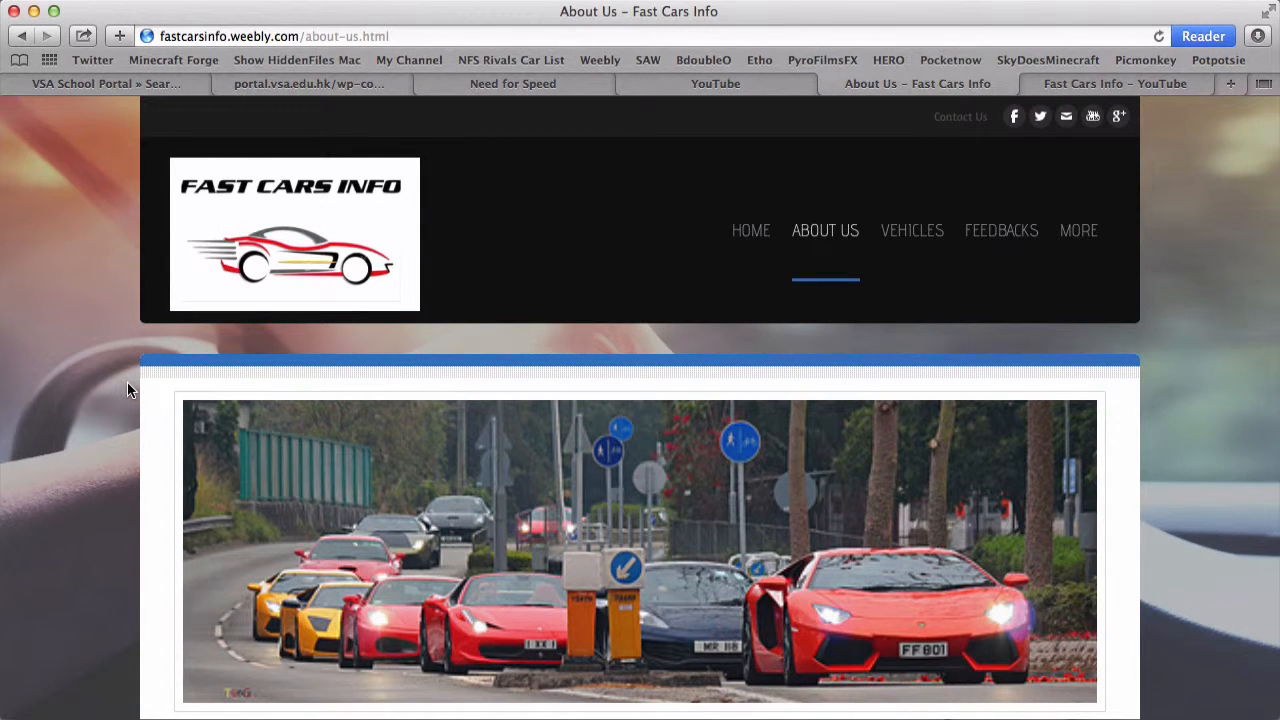
{"action": "mouse_move", "coordinate": [155, 247]}
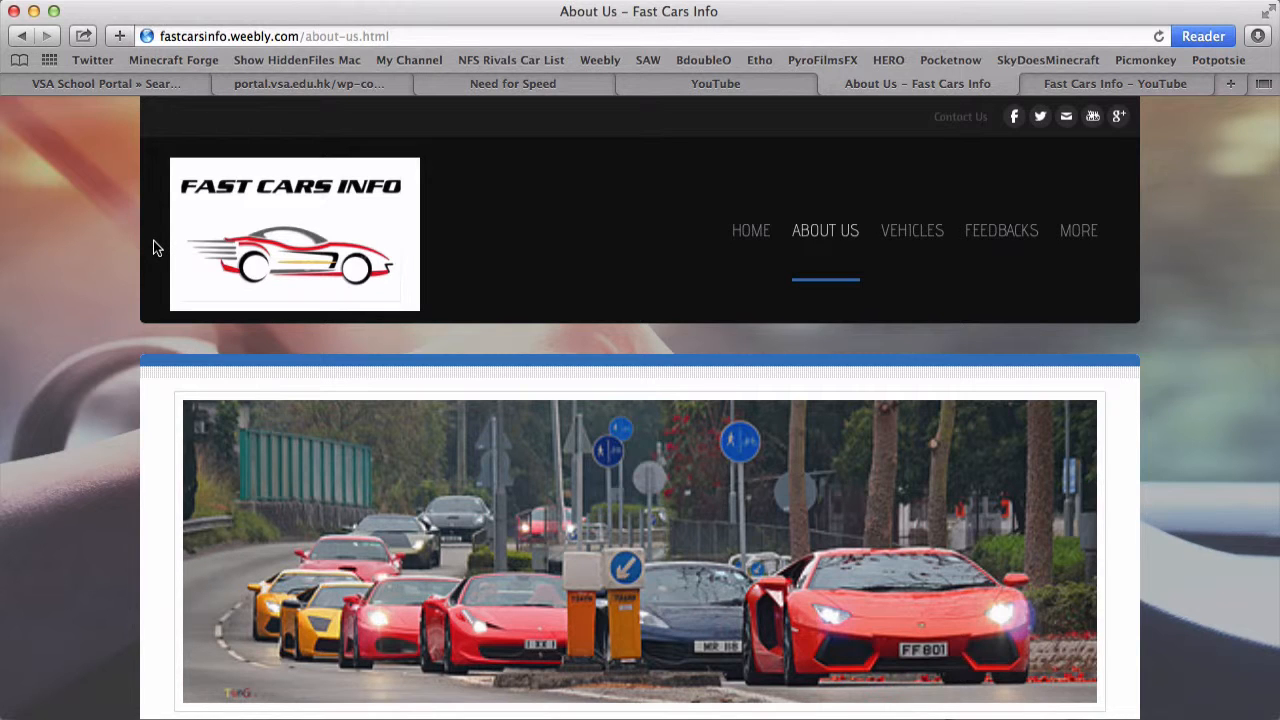
{"action": "mouse_move", "coordinate": [912, 230]}
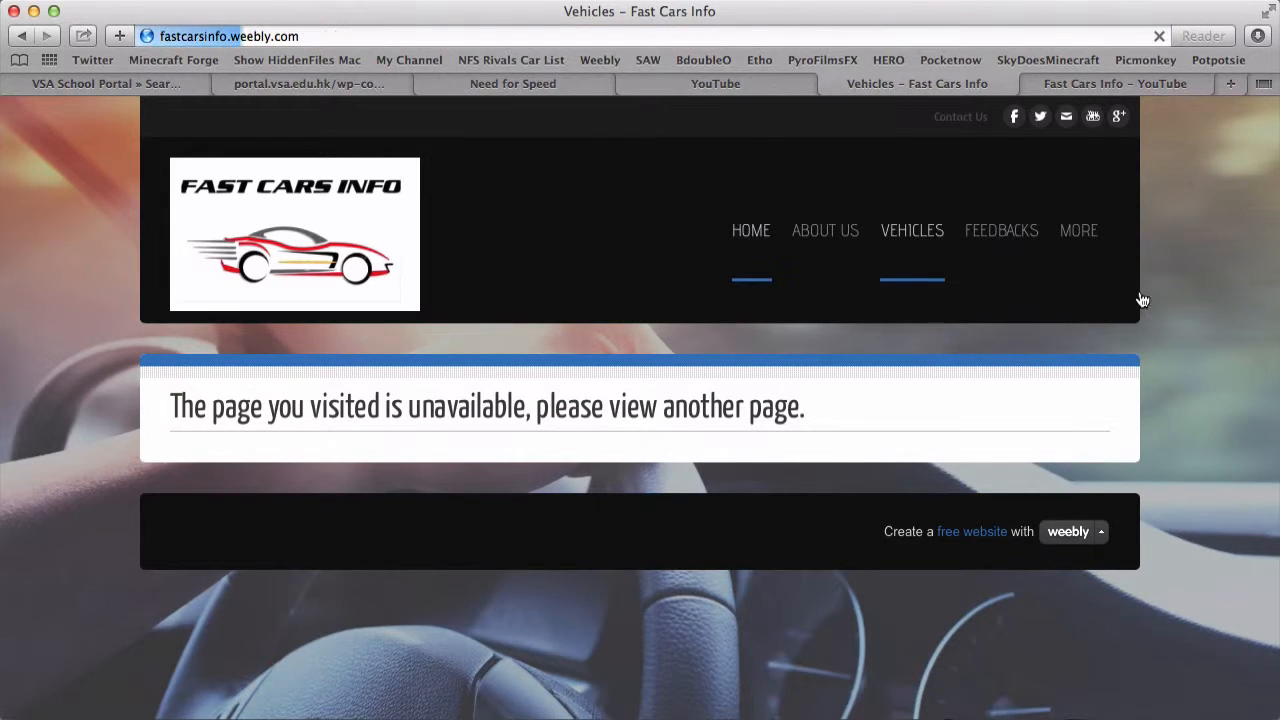
Close the Fast Cars Info website tab to return to the YouTube channel.
{"action": "left_click", "coordinate": [1094, 83]}
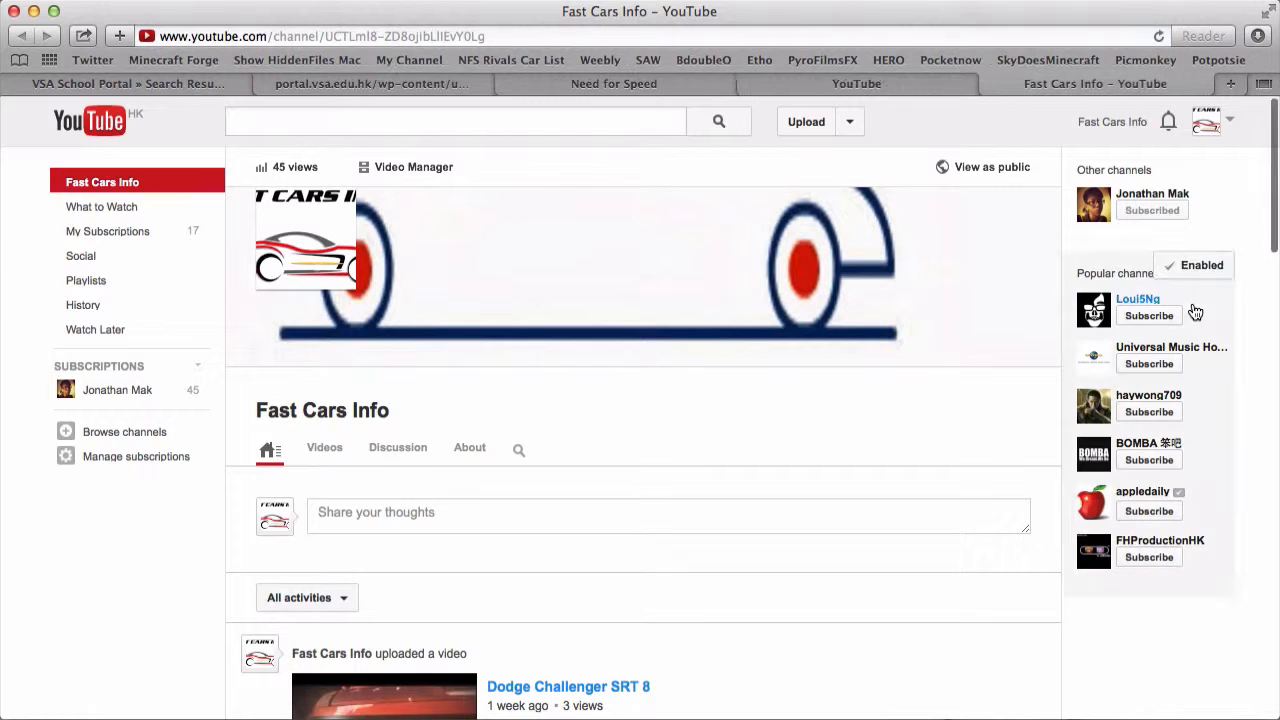